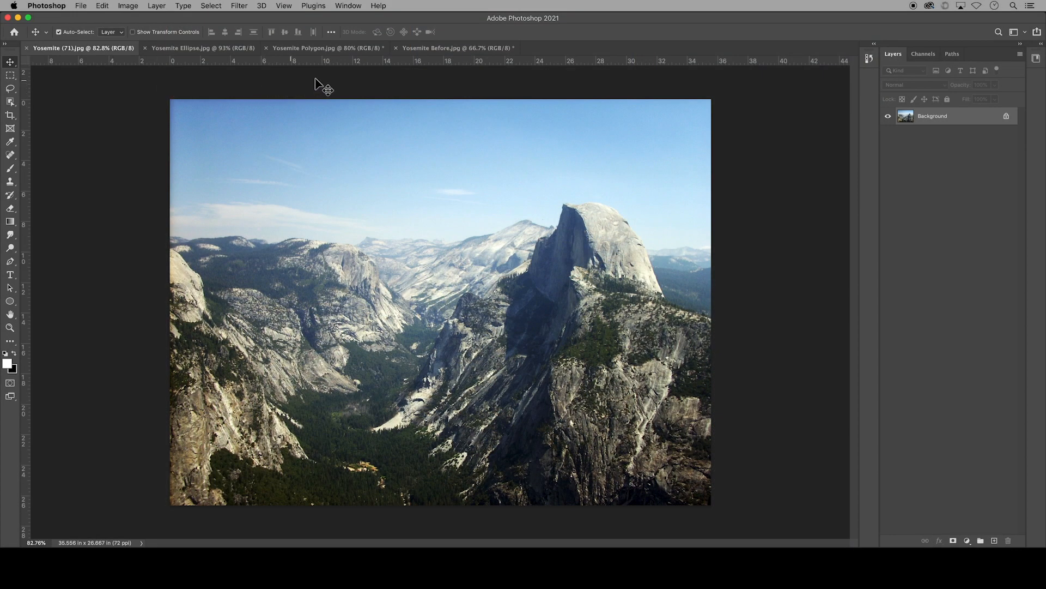
pyautogui.moveTo(164, 170)
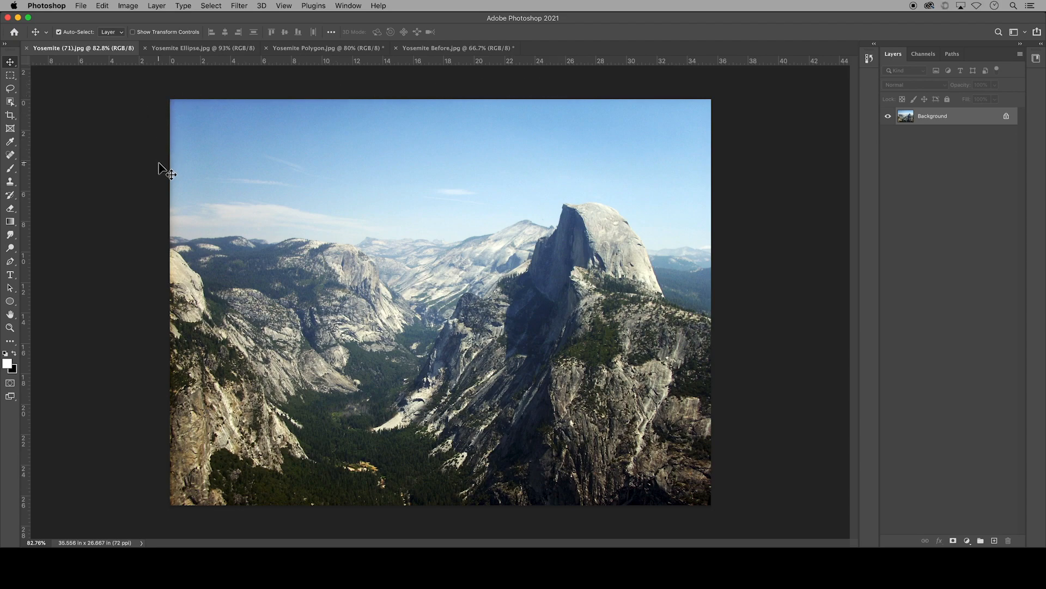
pyautogui.moveTo(134, 14)
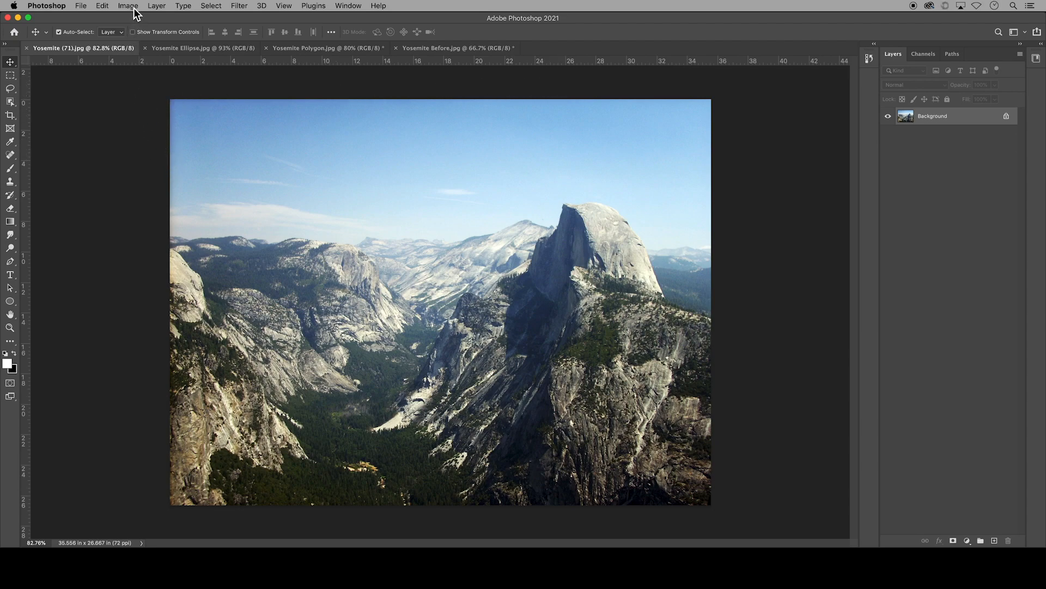
# Bring up Image Size for the 2560 × 1920 px, 72 ppi Yosemite photo.
pyautogui.click(127, 6)
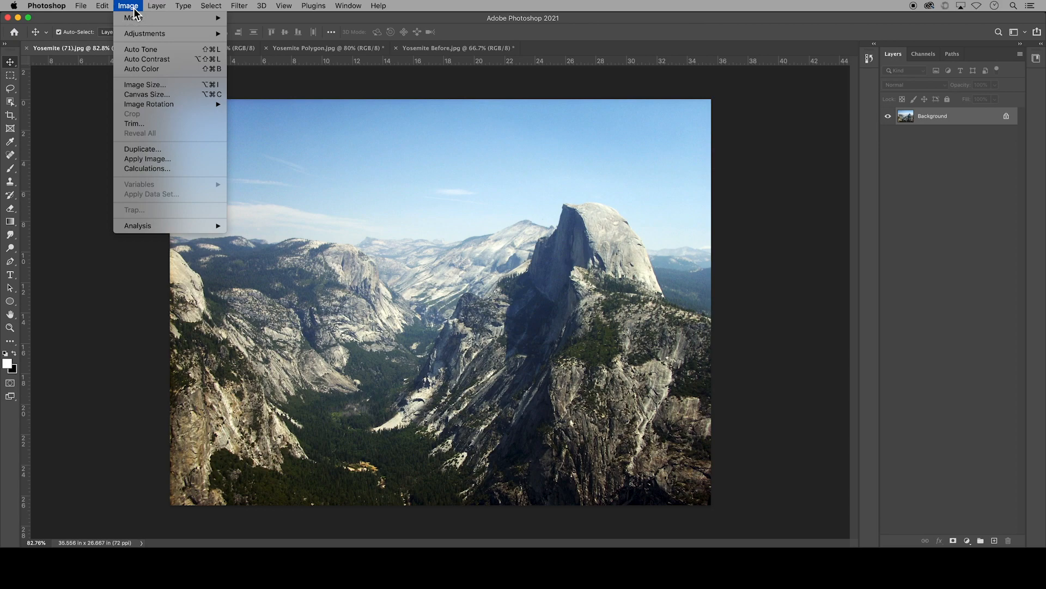
pyautogui.moveTo(144, 85)
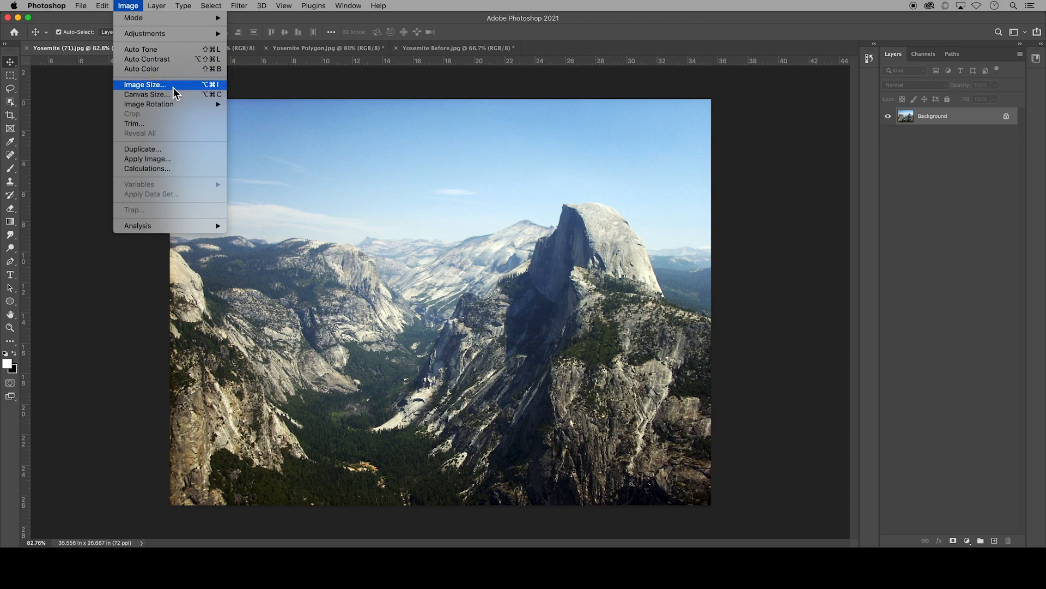
pyautogui.click(143, 85)
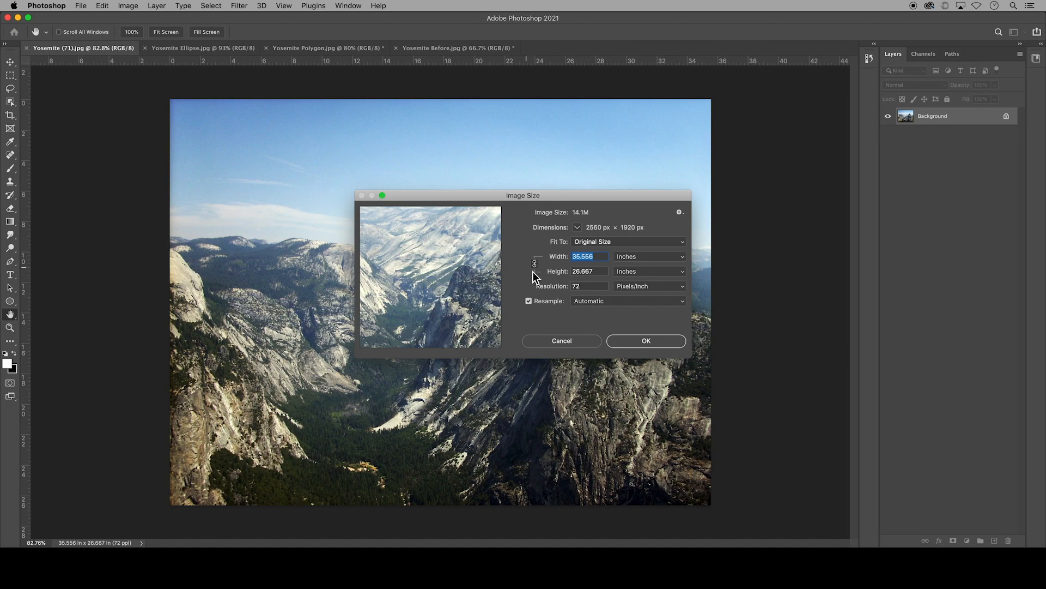
pyautogui.moveTo(589, 268)
pyautogui.write('11')
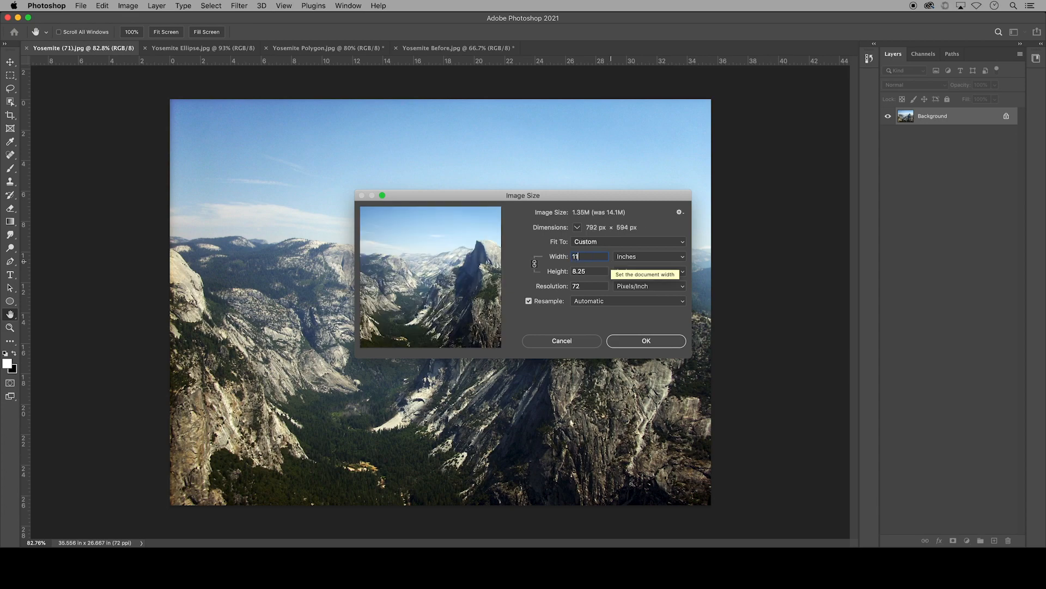
pyautogui.moveTo(599, 270)
pyautogui.write('300')
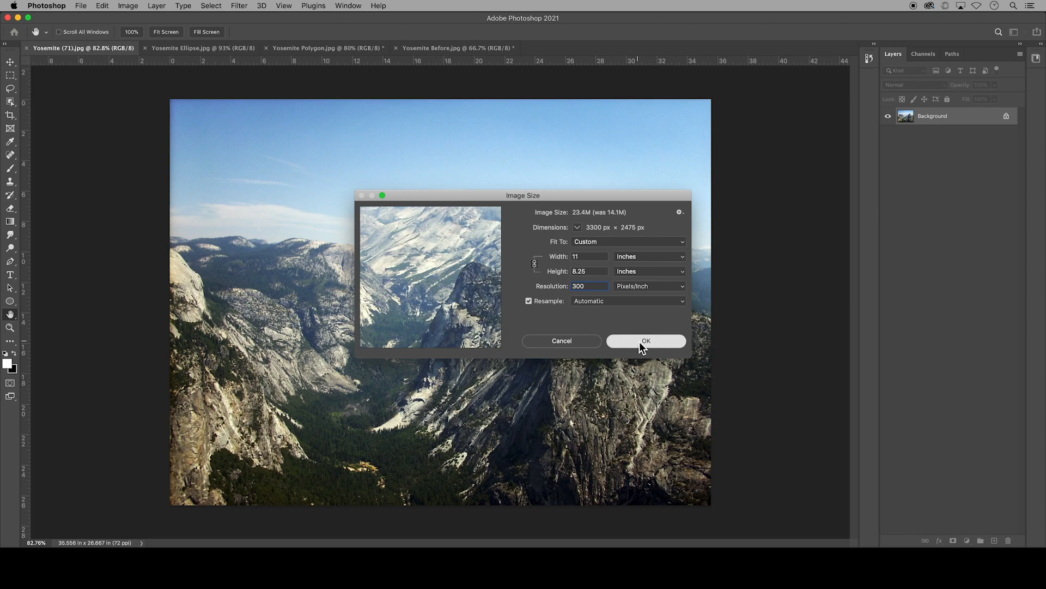
# Apply the 11 × 8.25 inch, 300 ppi resize to the photo.
pyautogui.click(646, 340)
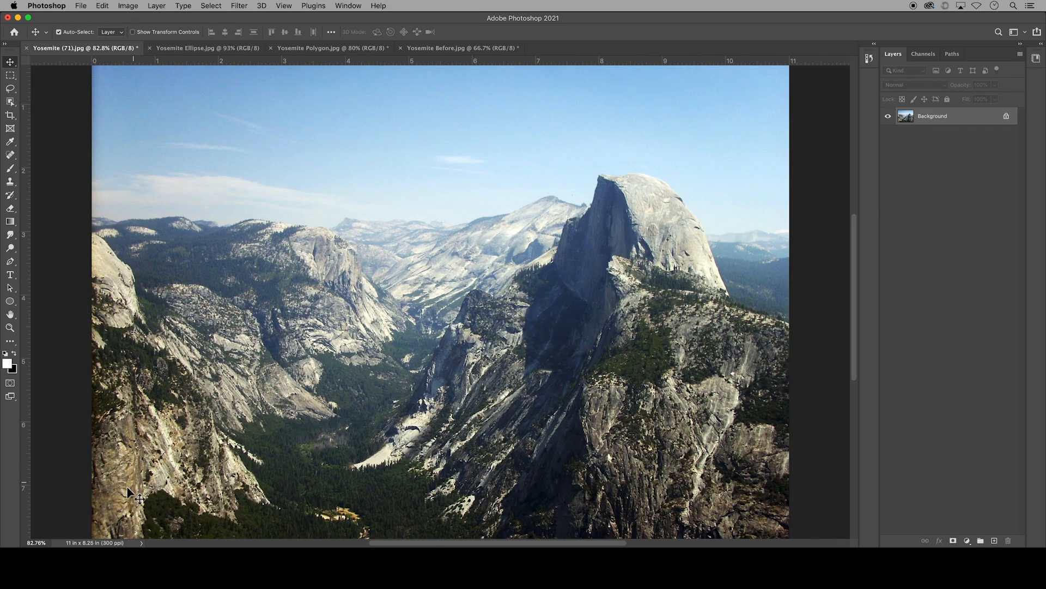
pyautogui.moveTo(39, 544)
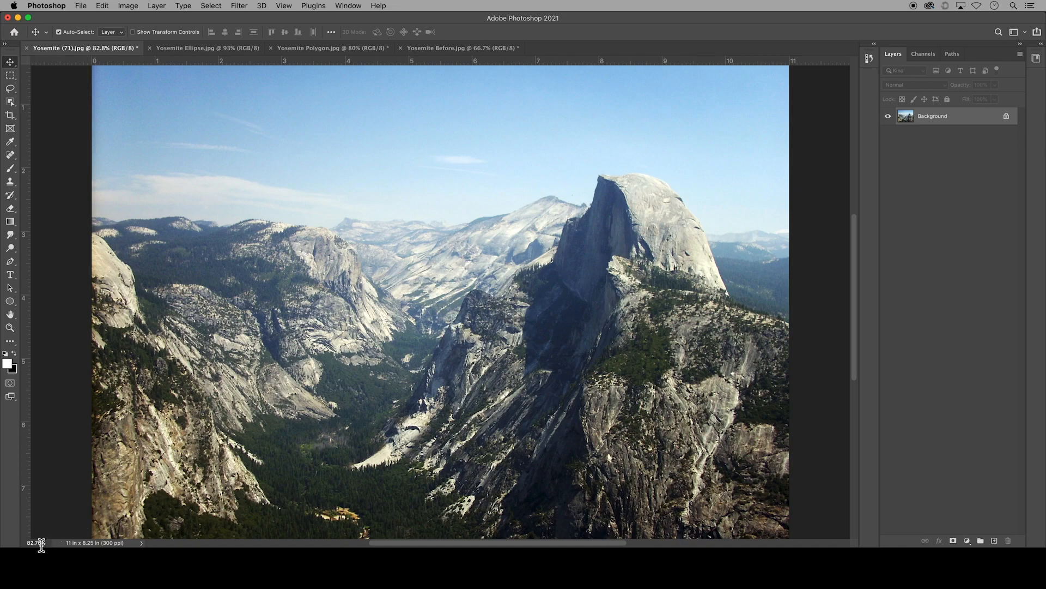
pyautogui.moveTo(78, 508)
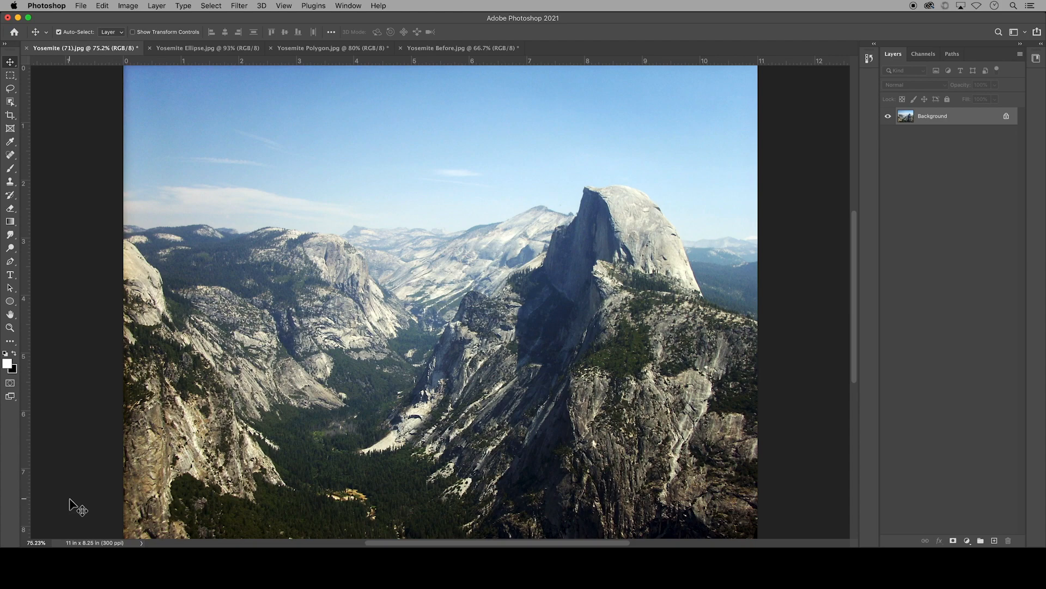
pyautogui.moveTo(78, 495)
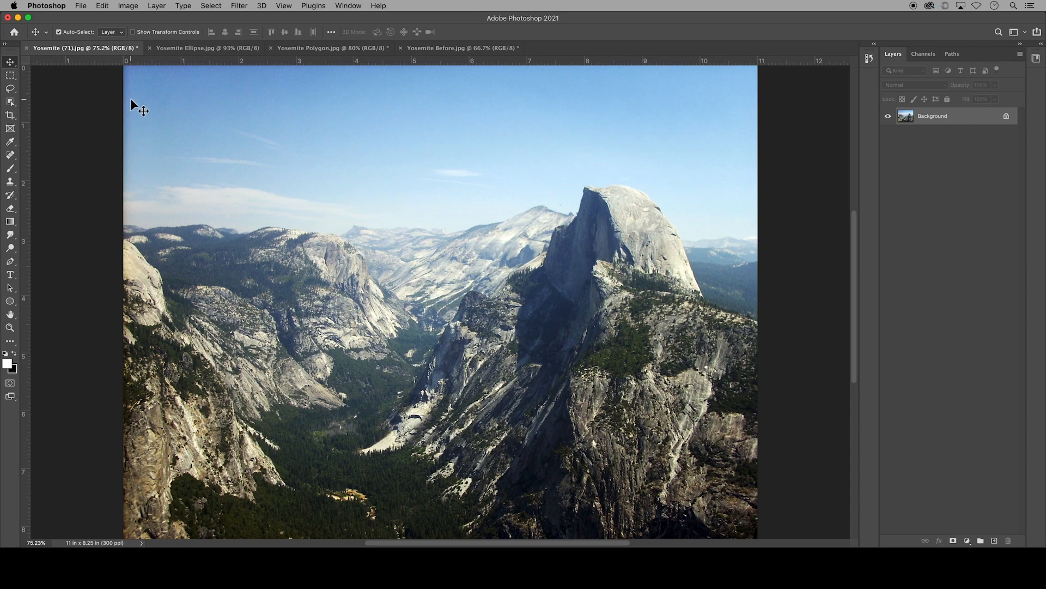
# Replace the sky with the blue-orange sunset preset via Edit > Sky Replacement, output to a duplicate layer.
pyautogui.click(101, 6)
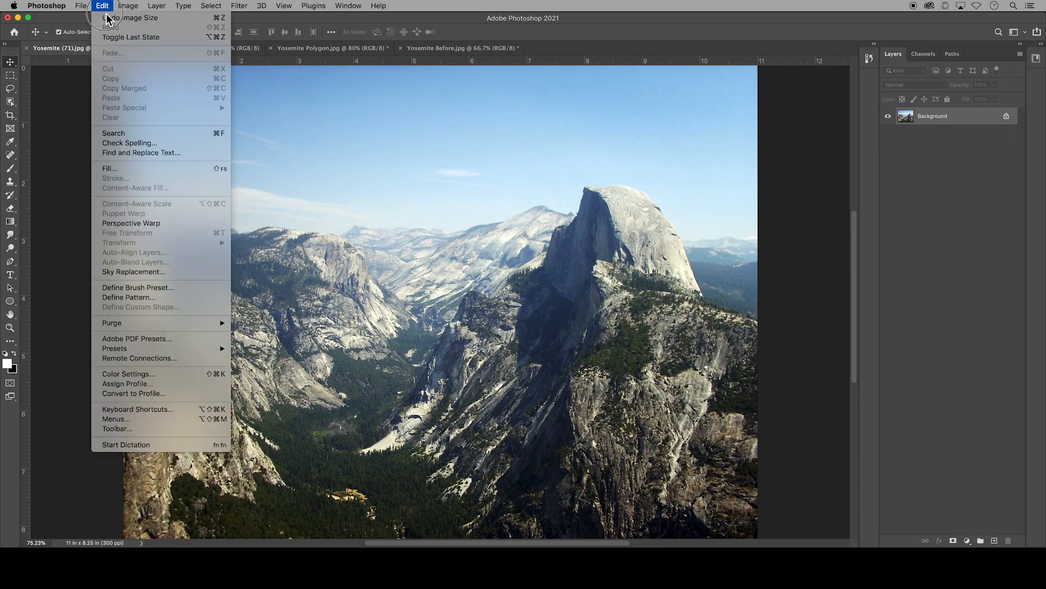
pyautogui.moveTo(133, 271)
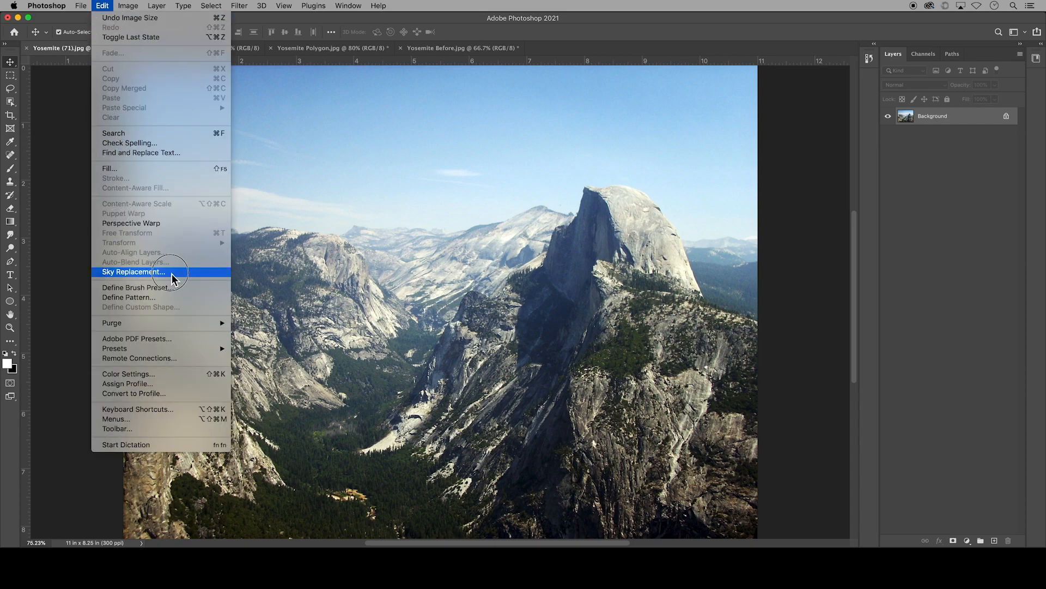
pyautogui.click(131, 271)
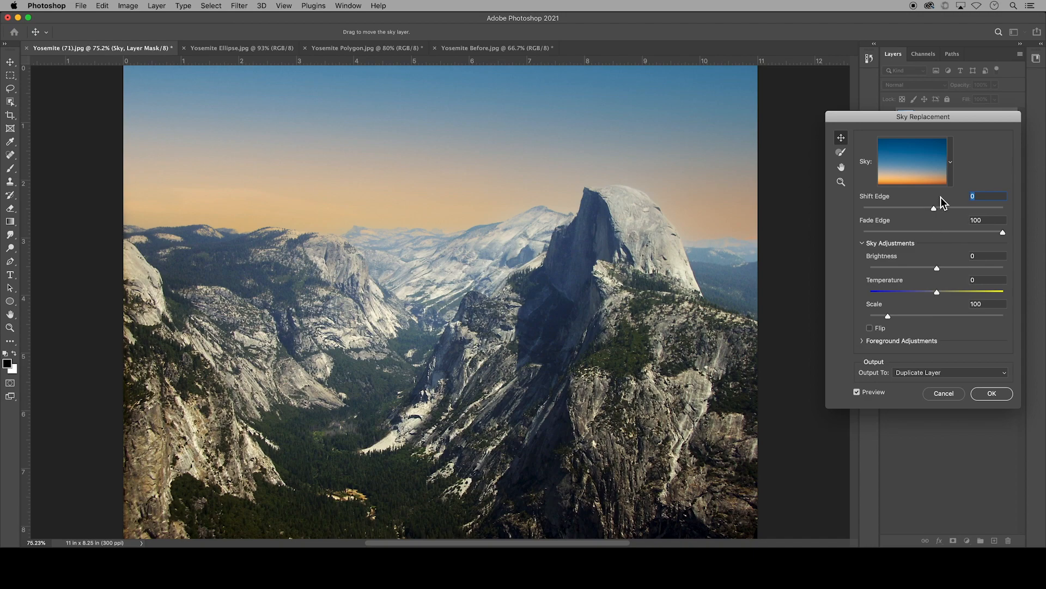
pyautogui.click(948, 162)
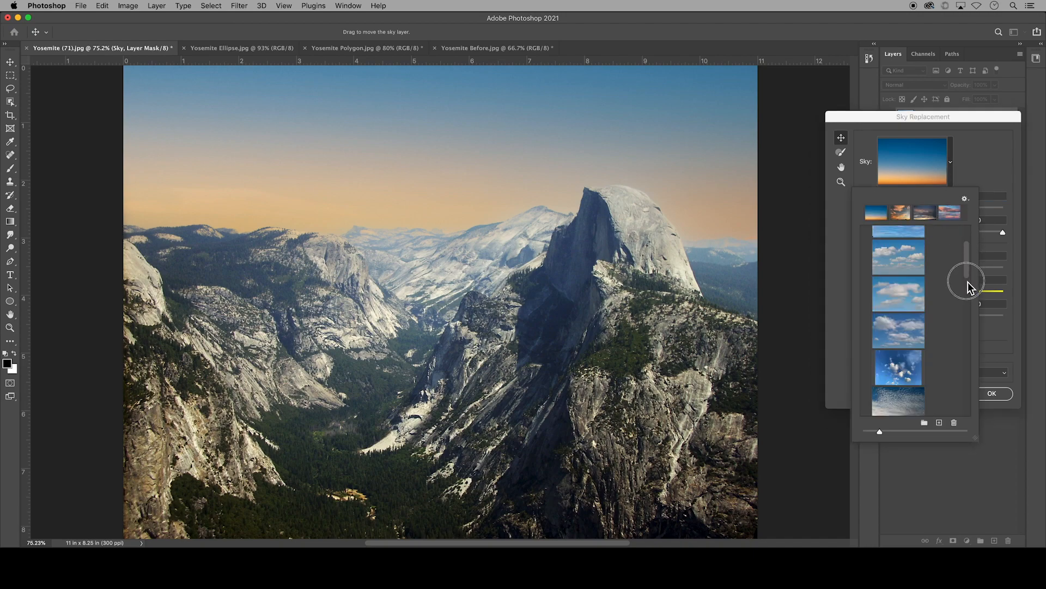
pyautogui.scroll(-3)
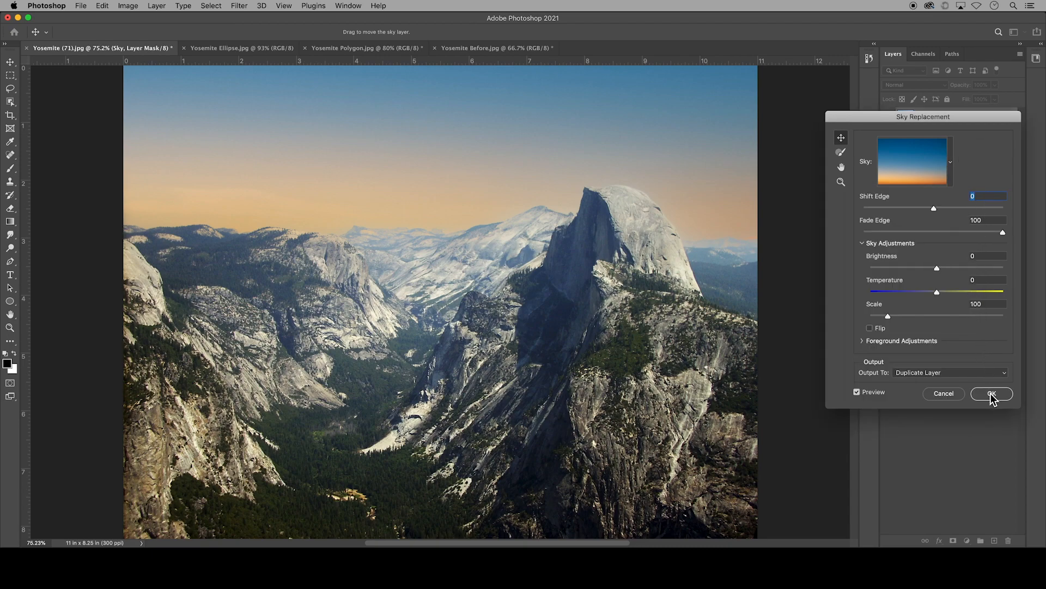
pyautogui.click(992, 393)
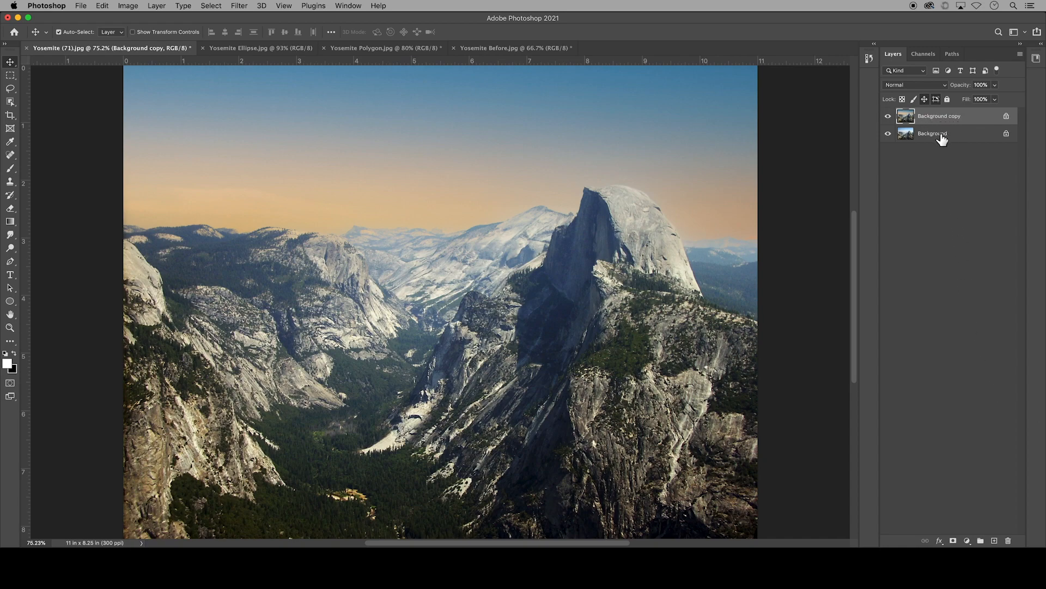
pyautogui.moveTo(960, 140)
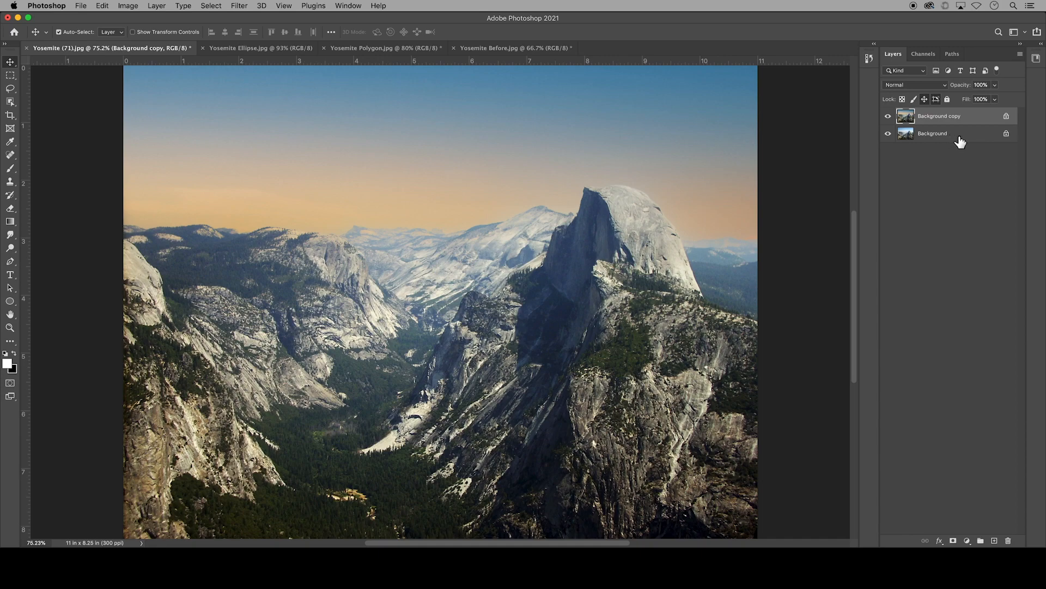
pyautogui.moveTo(1008, 137)
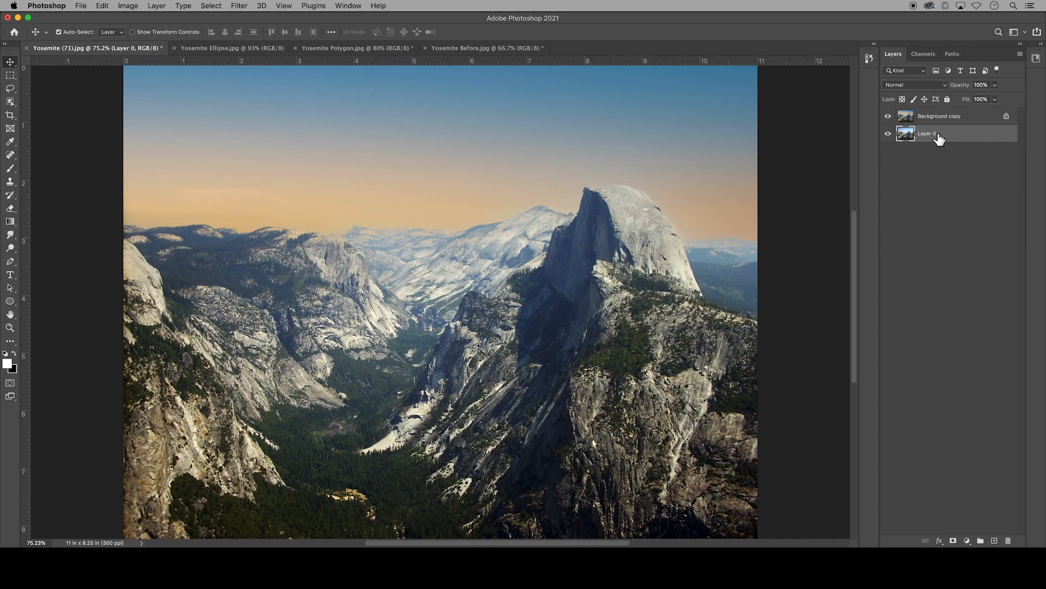
pyautogui.moveTo(981, 318)
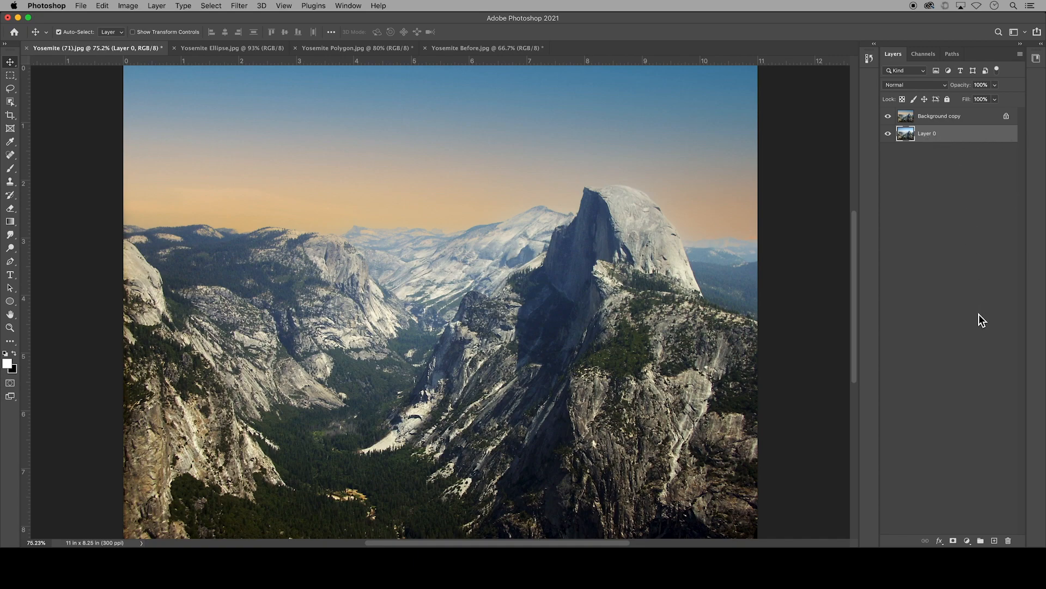
# Delete Layer 0, leaving only the sky-replaced Background copy layer.
pyautogui.click(1009, 541)
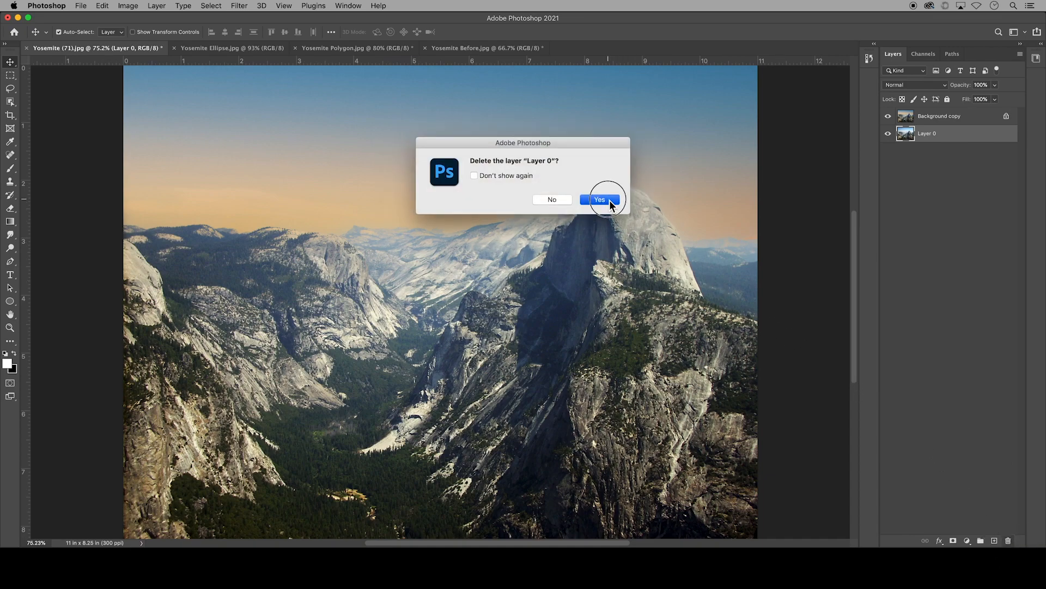
pyautogui.click(598, 199)
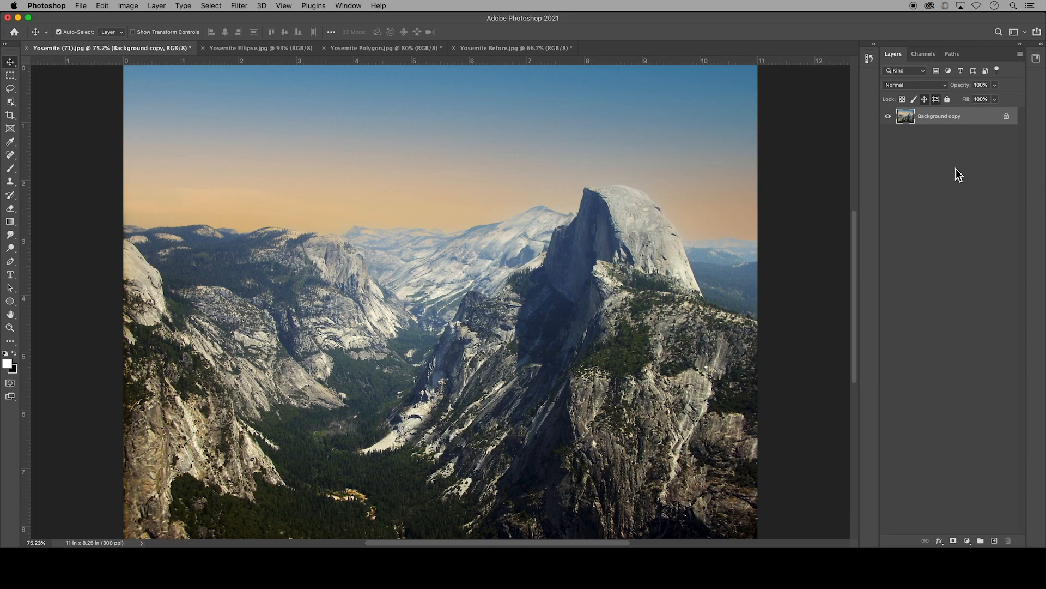
pyautogui.moveTo(485, 138)
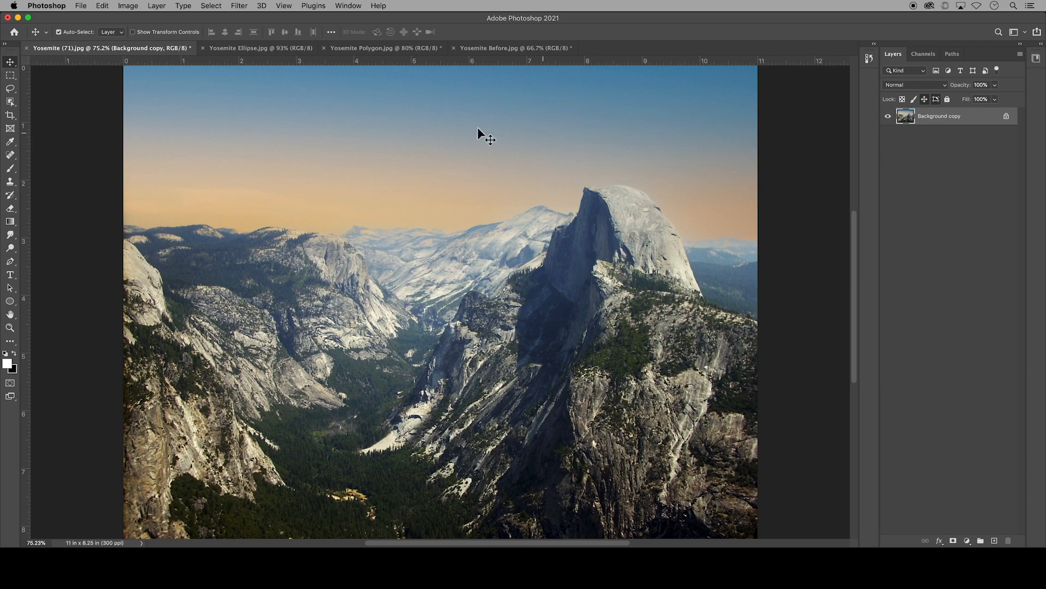
pyautogui.moveTo(12, 127)
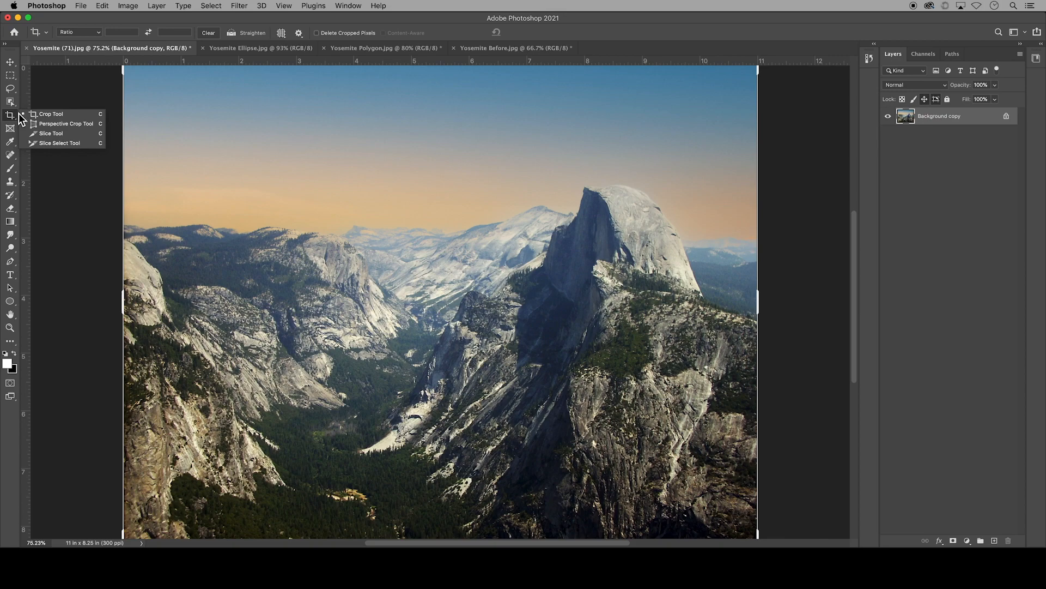
# Activate the Crop tool, set its size constraint and show the overlay choices.
pyautogui.click(77, 32)
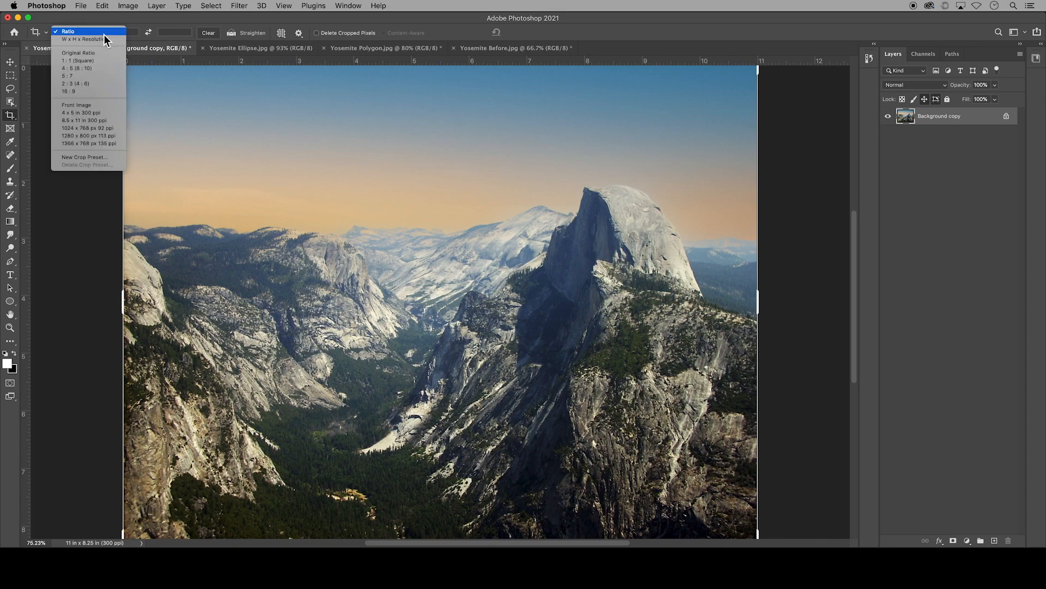
pyautogui.moveTo(89, 143)
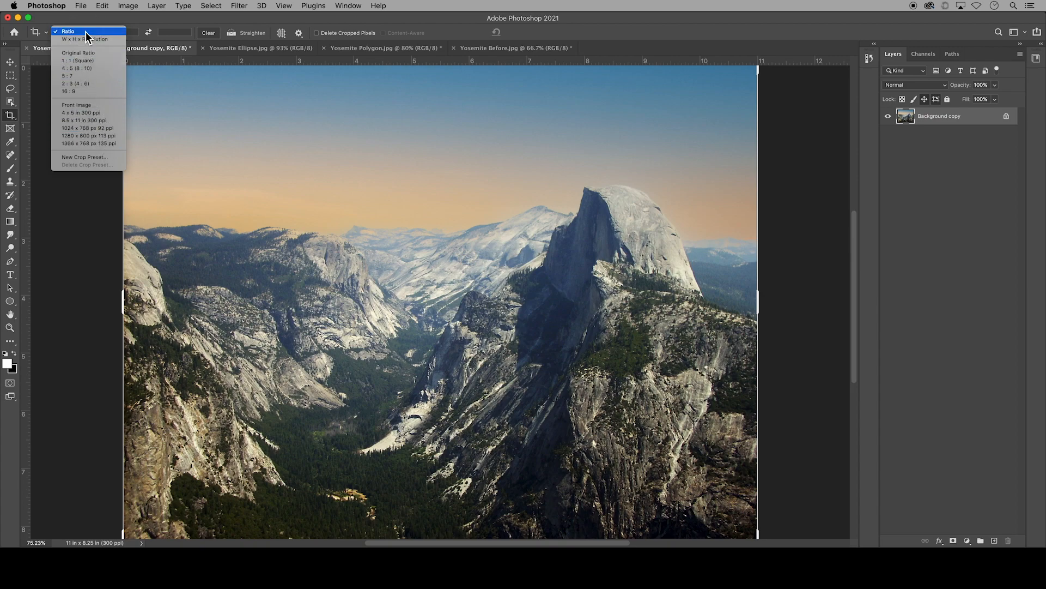
pyautogui.click(67, 32)
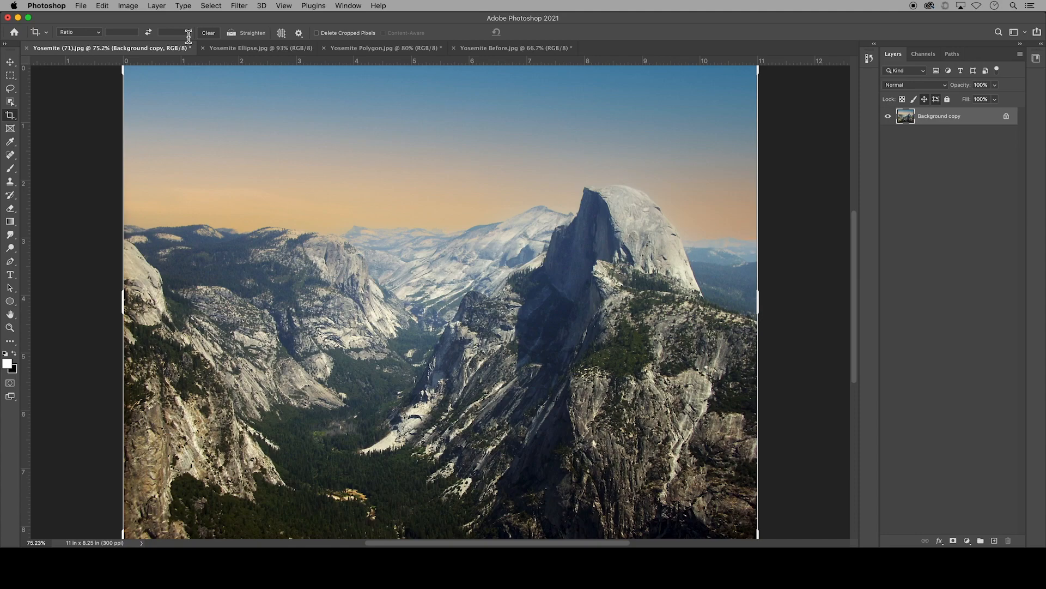
pyautogui.moveTo(232, 32)
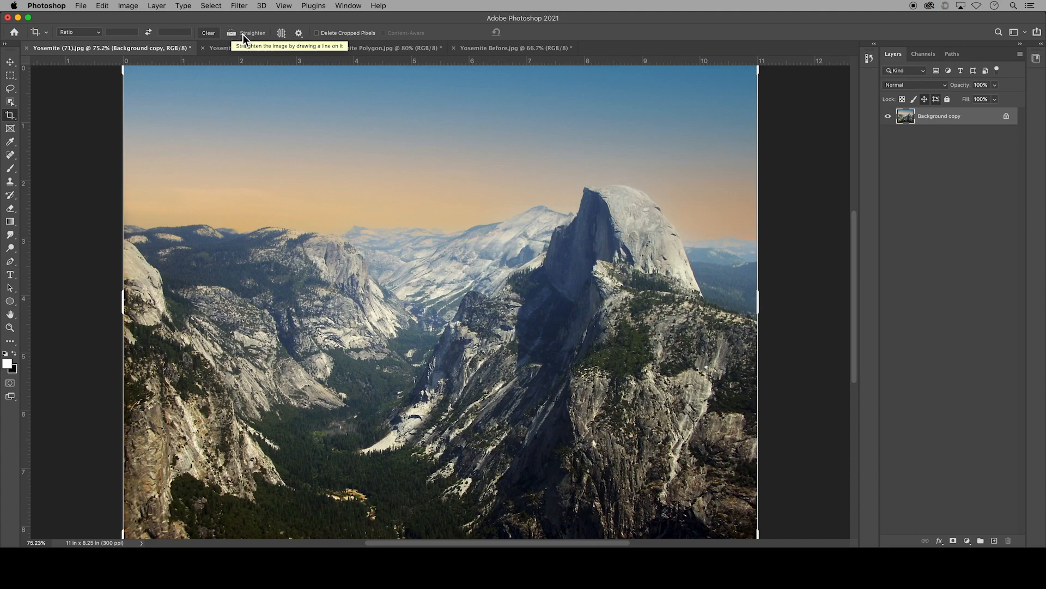
pyautogui.moveTo(281, 33)
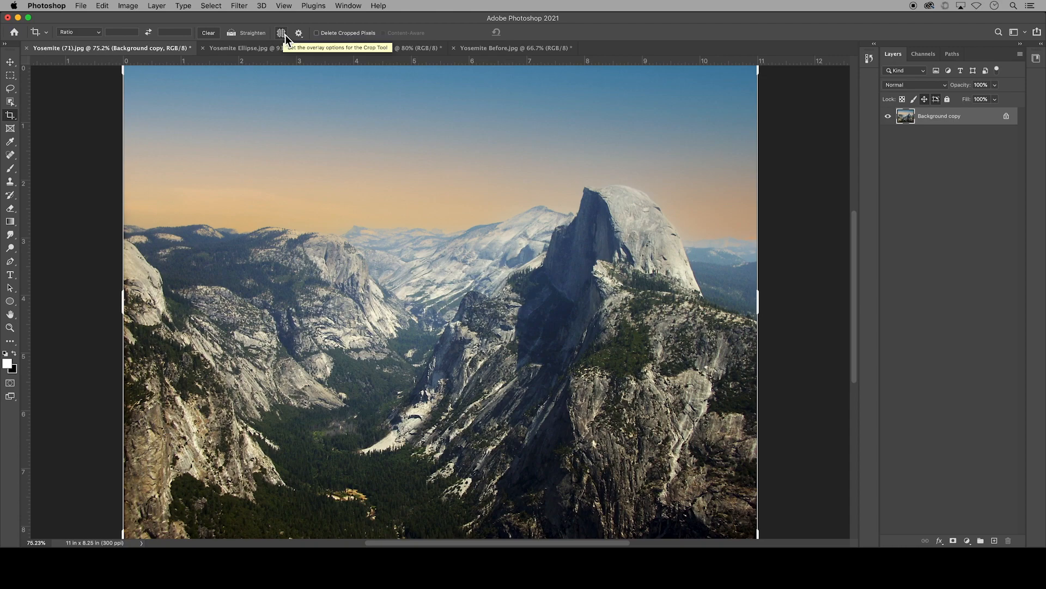
pyautogui.click(282, 33)
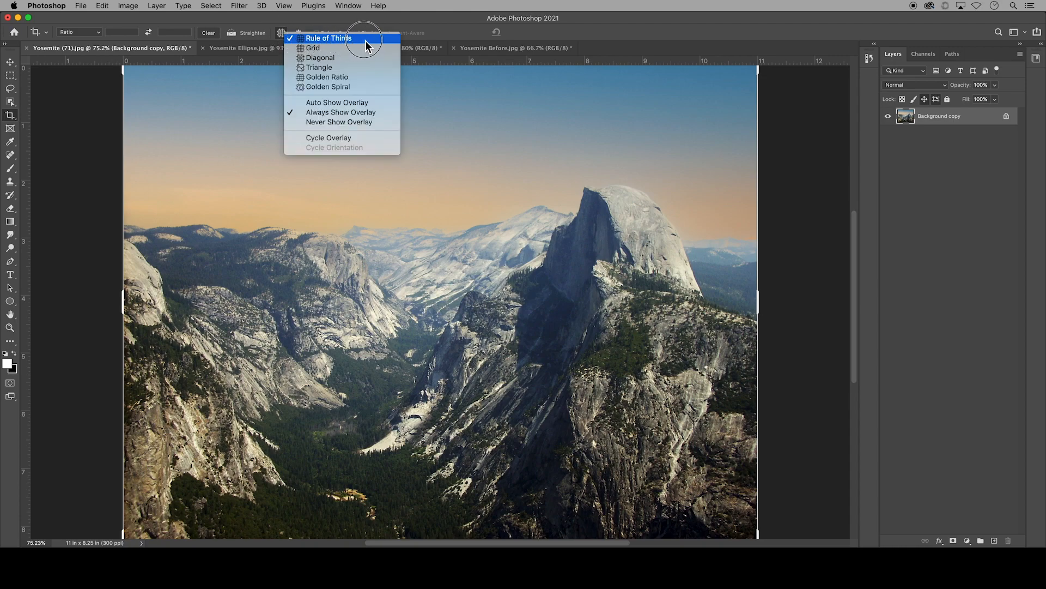
# Keep Rule of Thirds and commit the crop trimming the right edge to 10.263 × 8.25 inches.
pyautogui.click(327, 38)
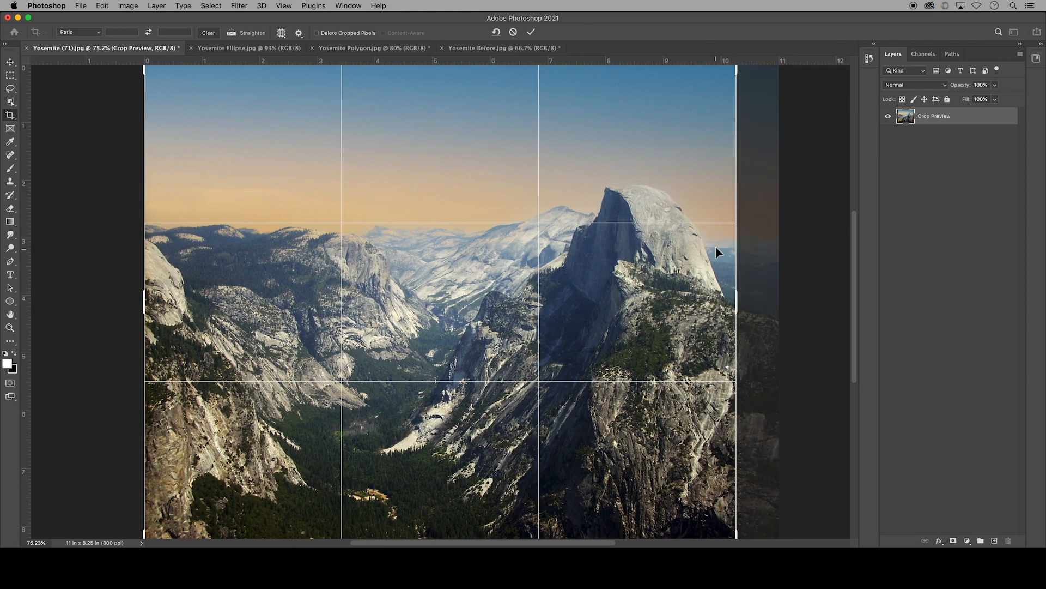
pyautogui.moveTo(600, 316)
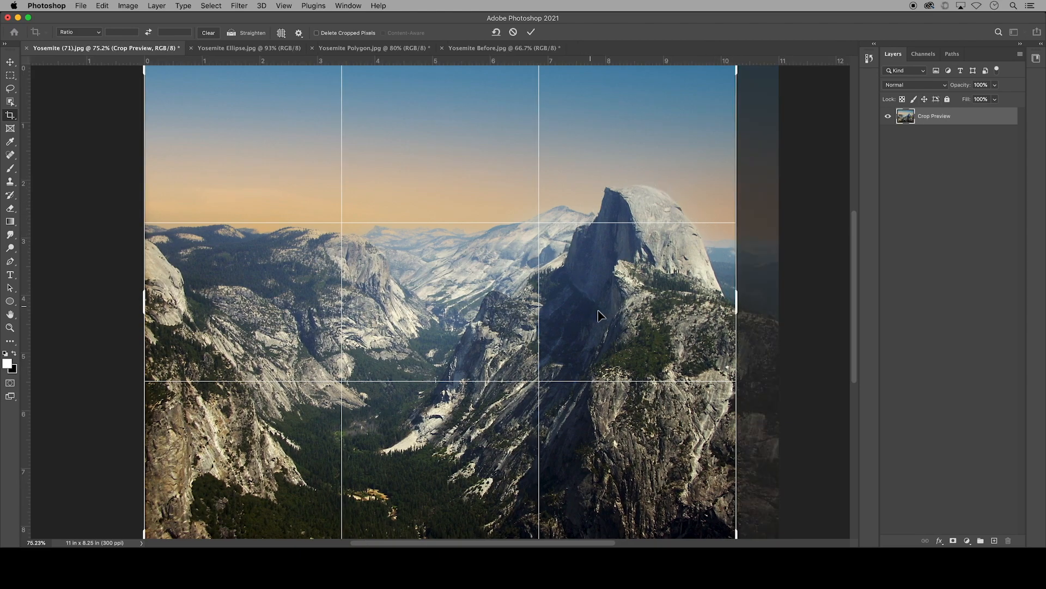
pyautogui.moveTo(634, 190)
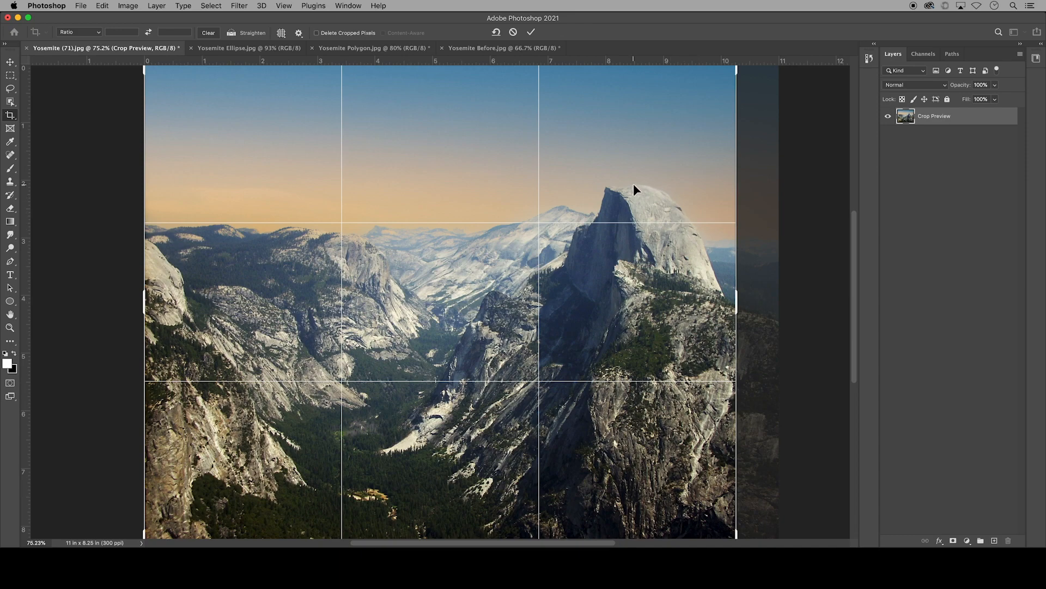
pyautogui.moveTo(445, 187)
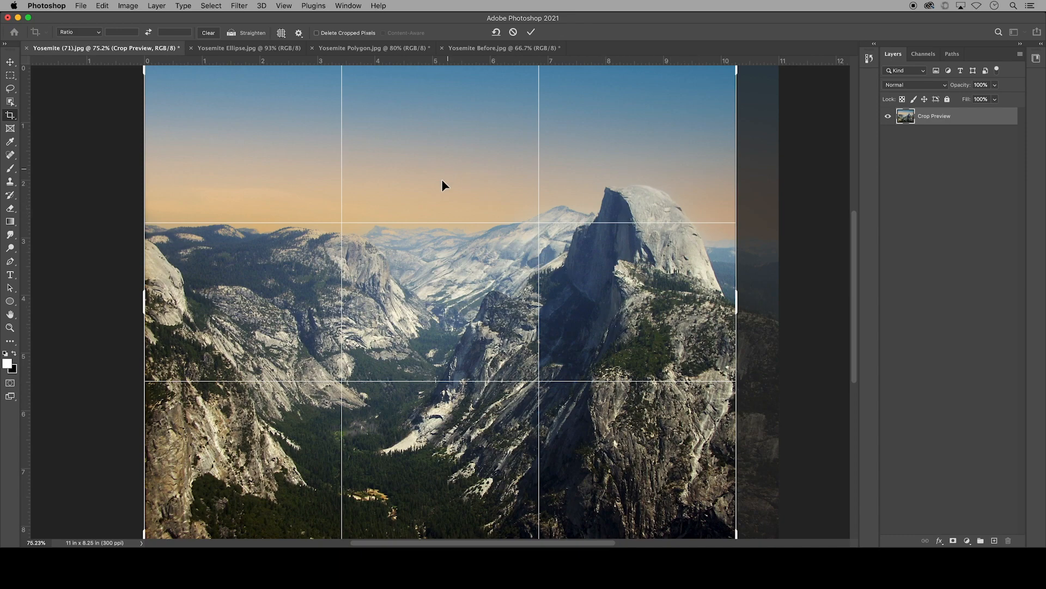
pyautogui.moveTo(254, 420)
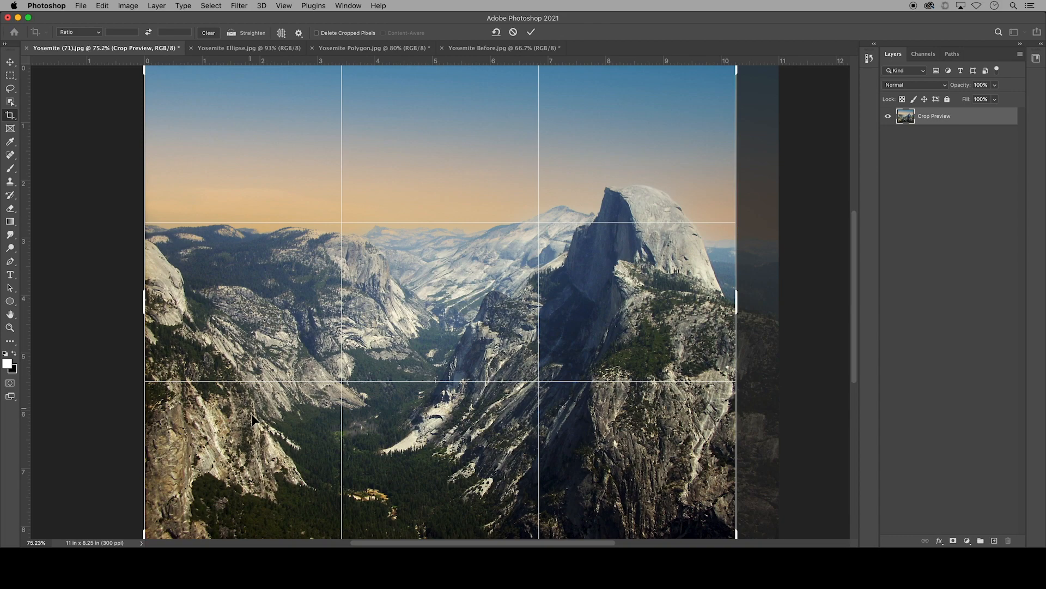
pyautogui.moveTo(546, 76)
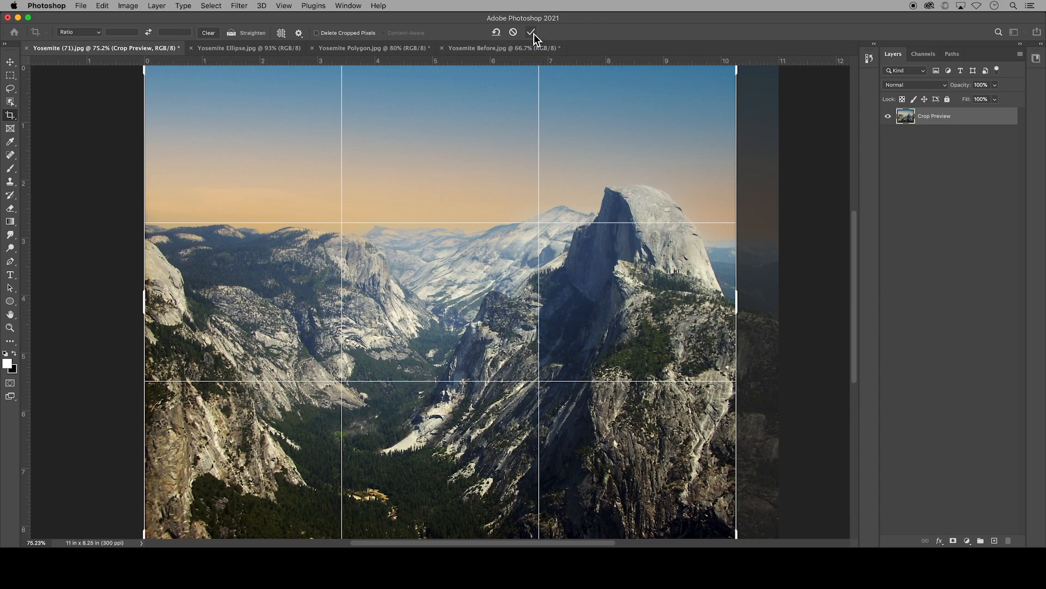
pyautogui.moveTo(532, 33)
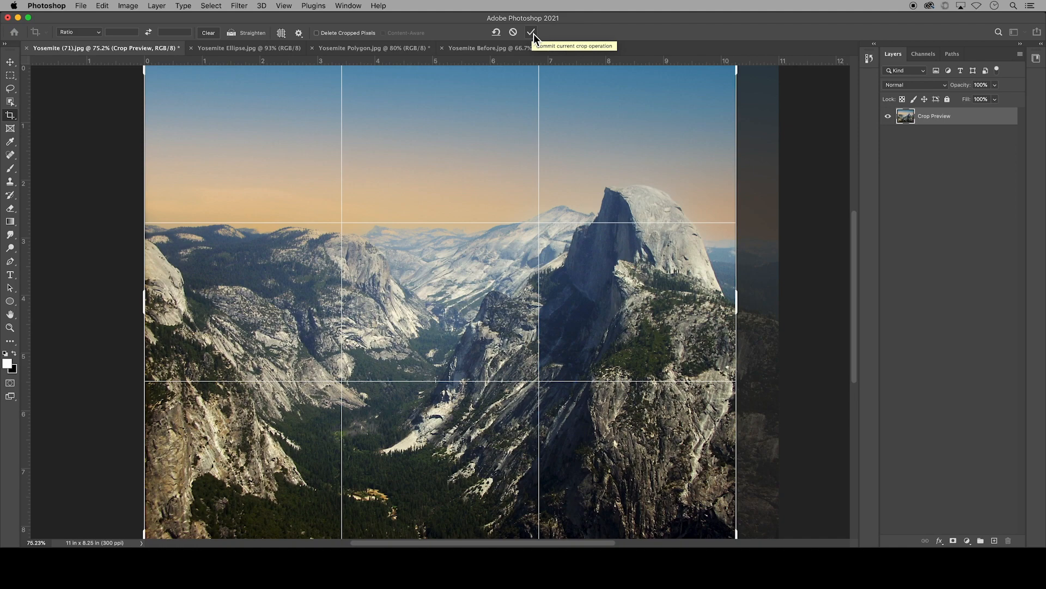
pyautogui.moveTo(514, 32)
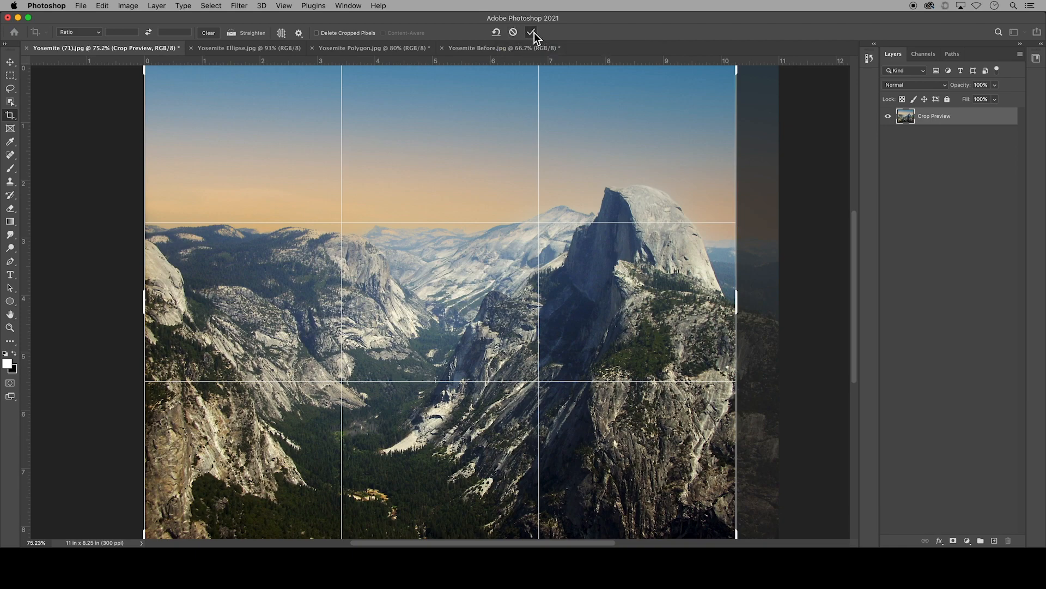
pyautogui.click(533, 32)
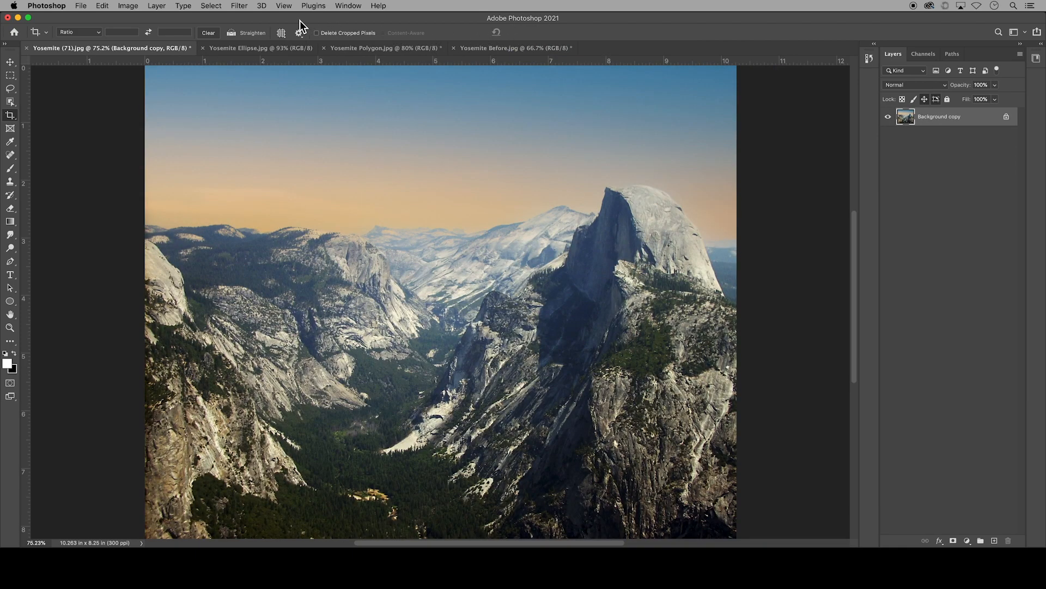
# Apply a New Guide Layout of 3 columns with 0.25 in gutters and margins, no rows.
pyautogui.click(283, 5)
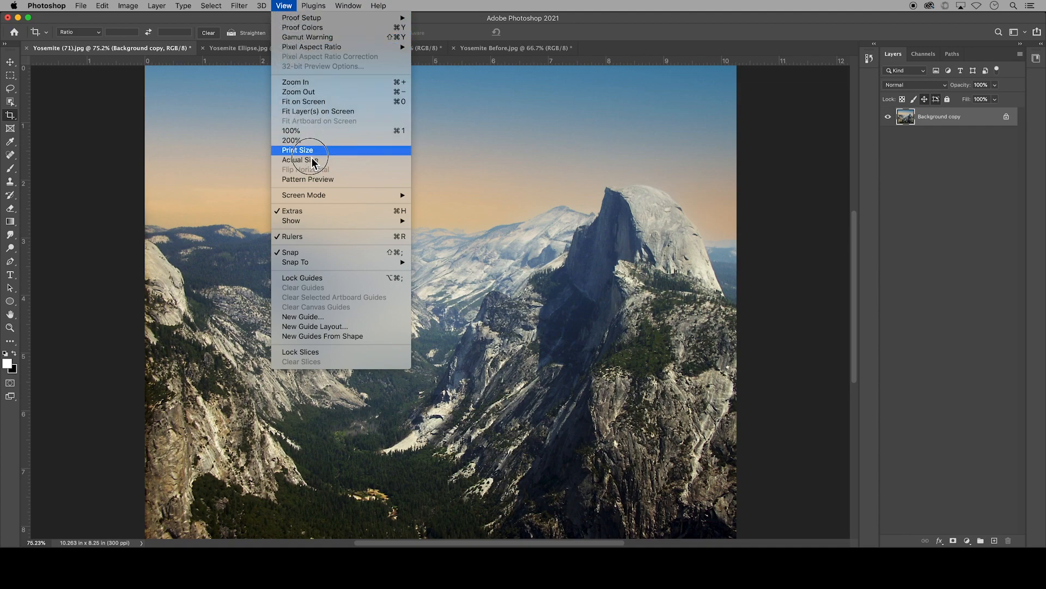
pyautogui.moveTo(314, 326)
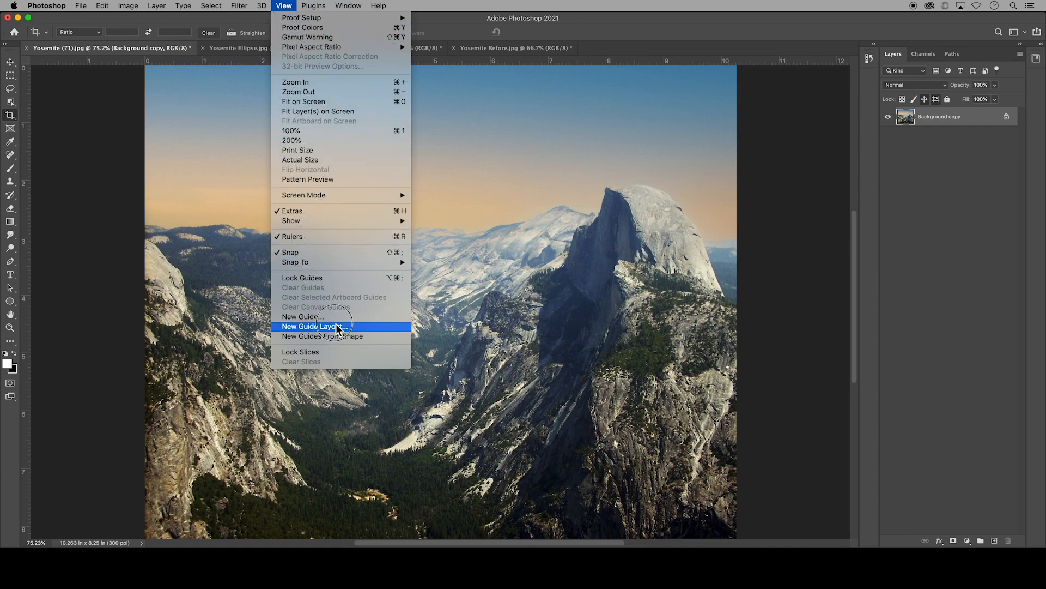
pyautogui.click(314, 326)
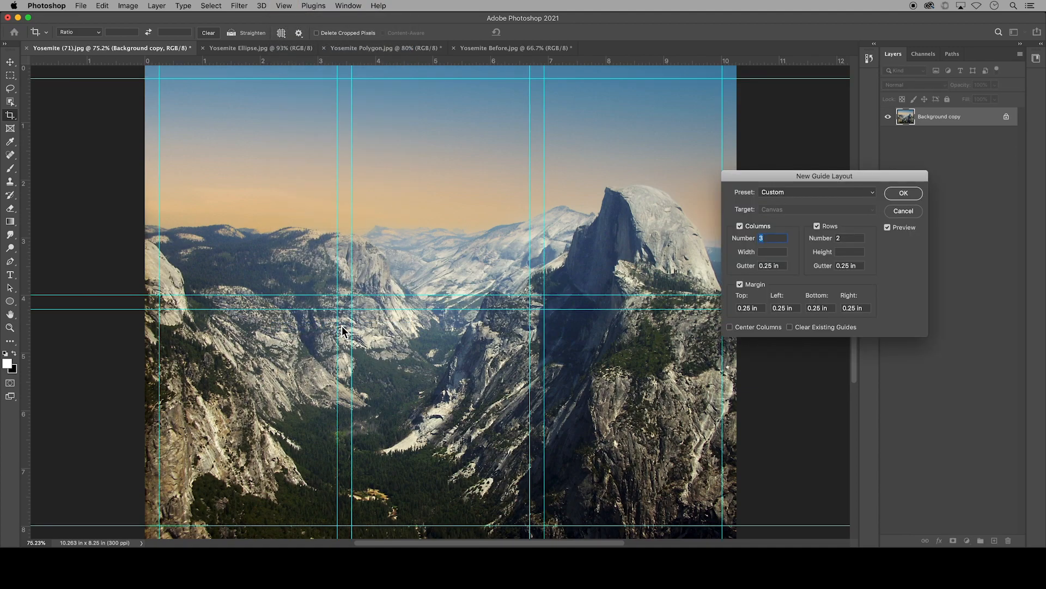
pyautogui.moveTo(781, 179)
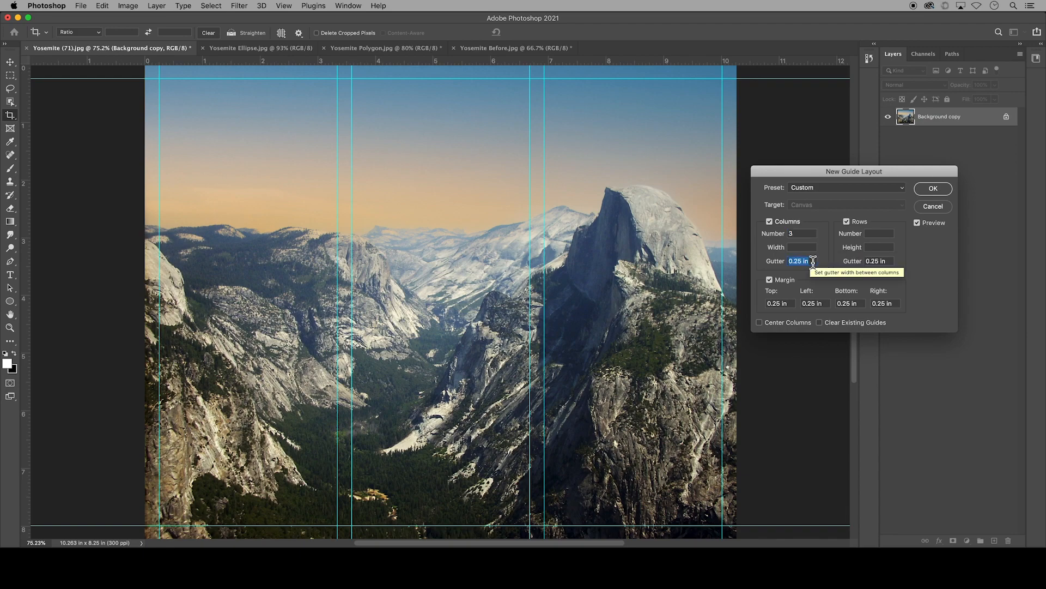
pyautogui.moveTo(539, 231)
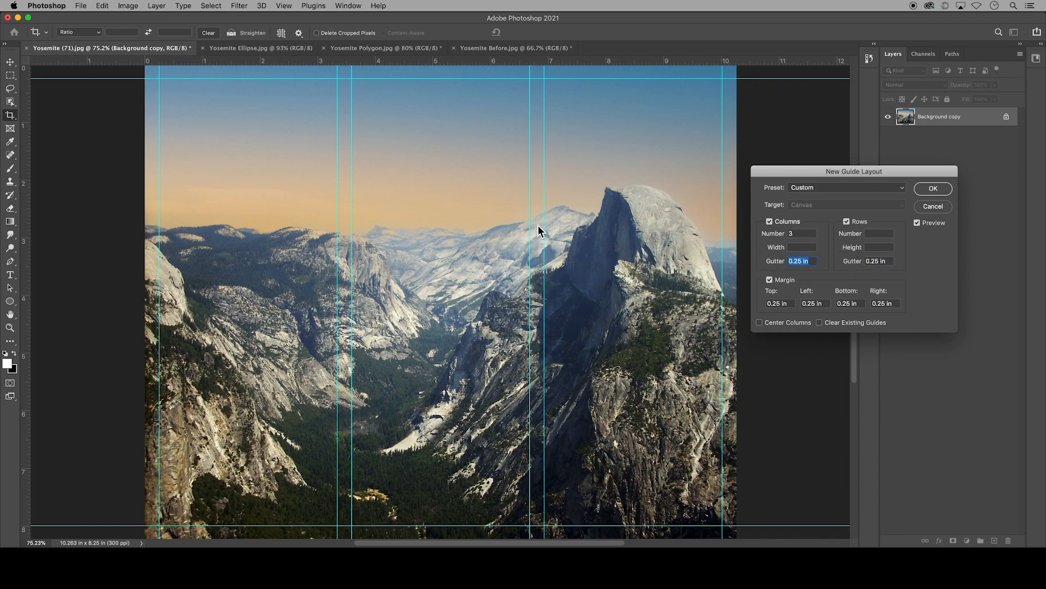
pyautogui.moveTo(539, 317)
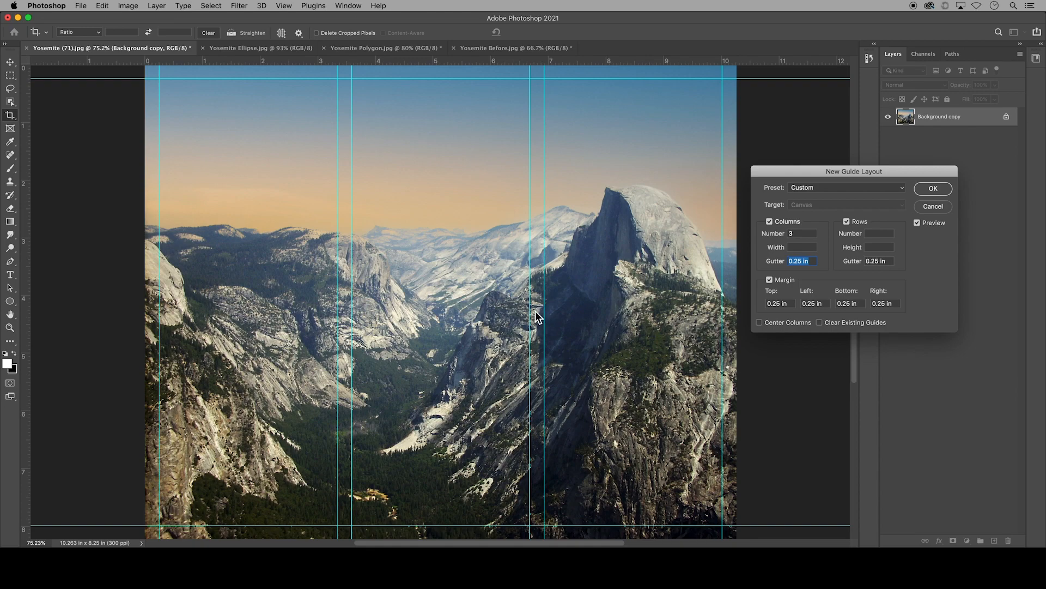
pyautogui.moveTo(357, 283)
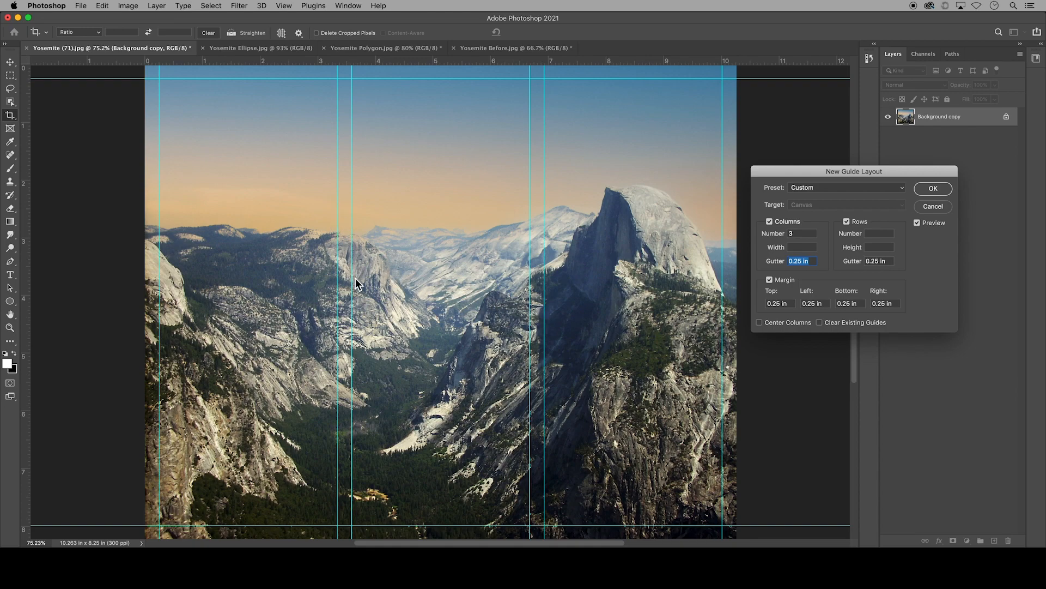
pyautogui.moveTo(354, 319)
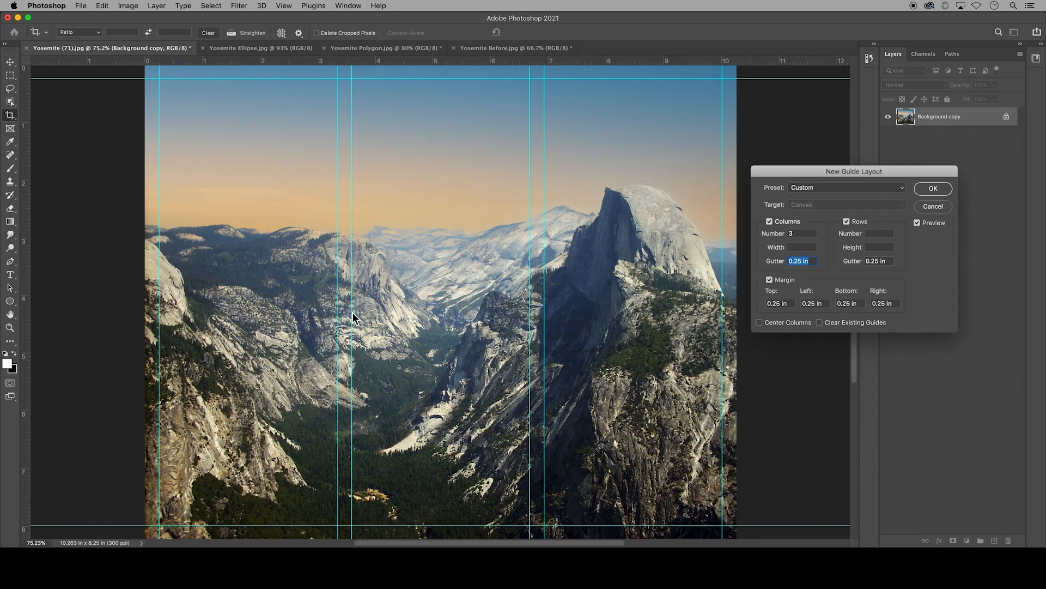
pyautogui.moveTo(792, 286)
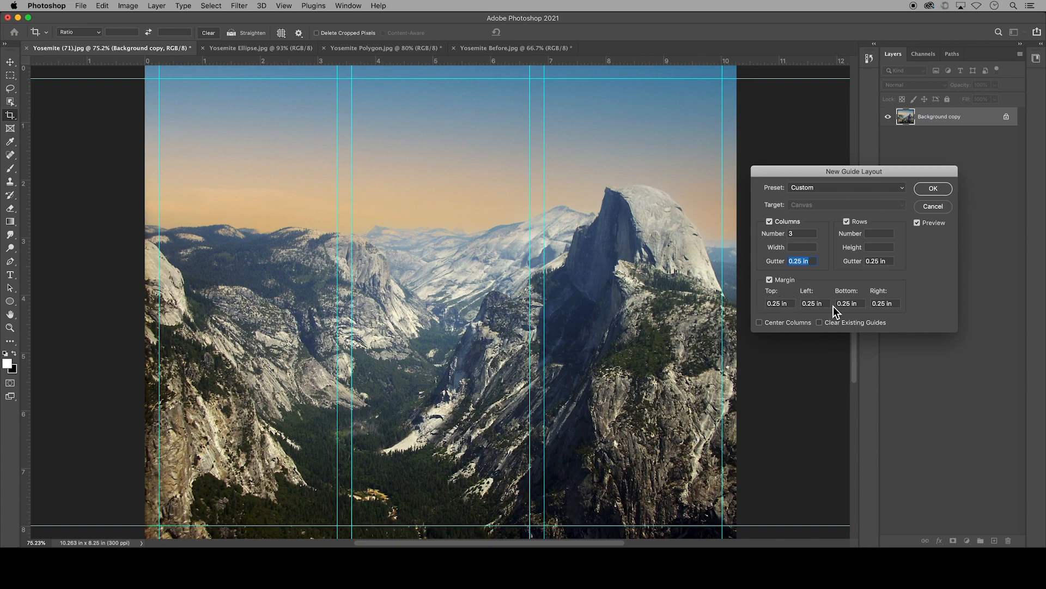
pyautogui.moveTo(690, 75)
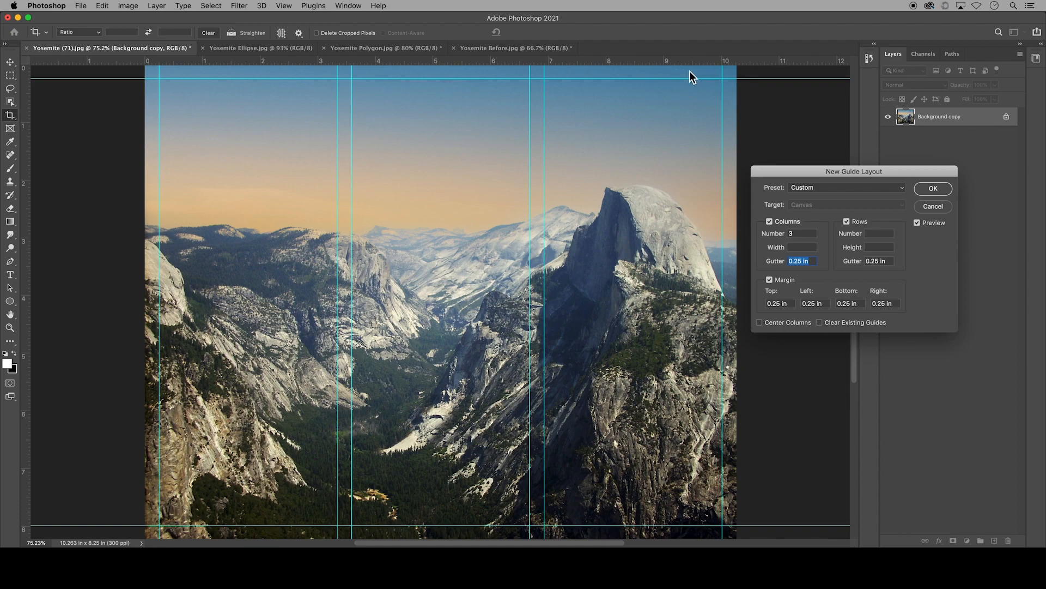
pyautogui.moveTo(712, 509)
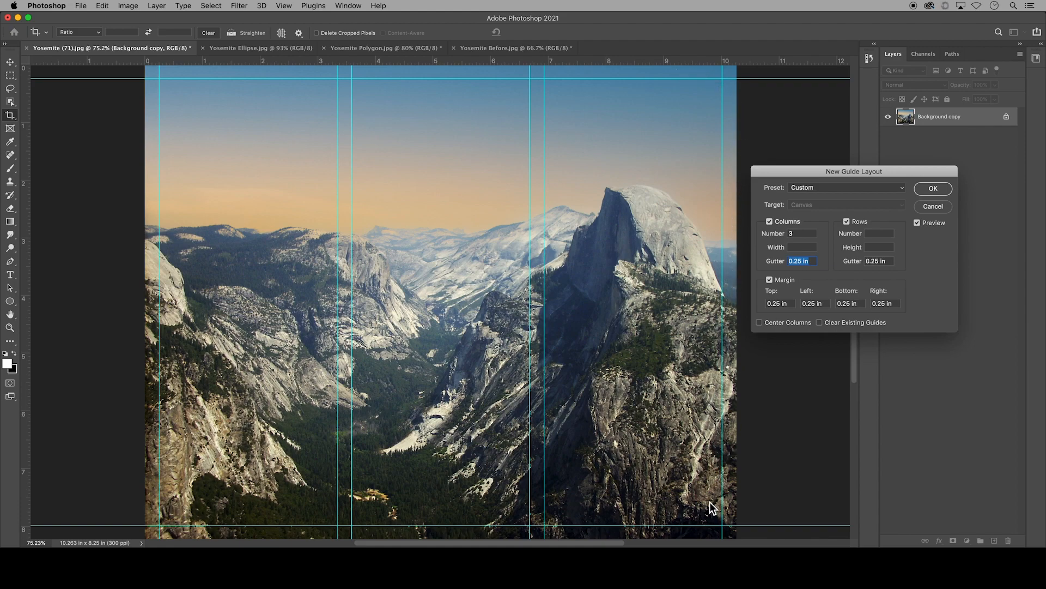
pyautogui.moveTo(821, 470)
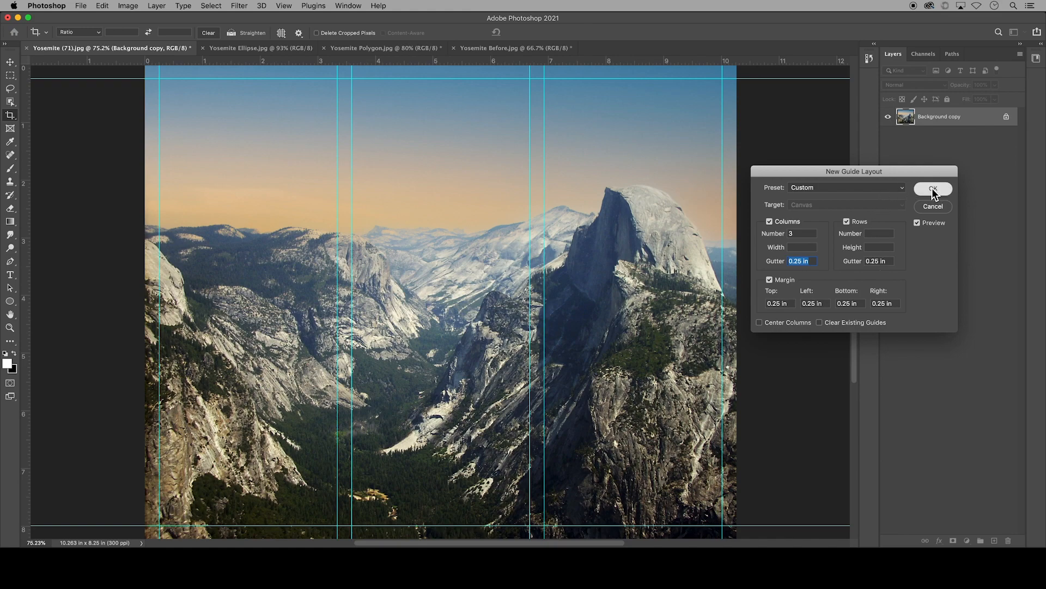
pyautogui.click(933, 188)
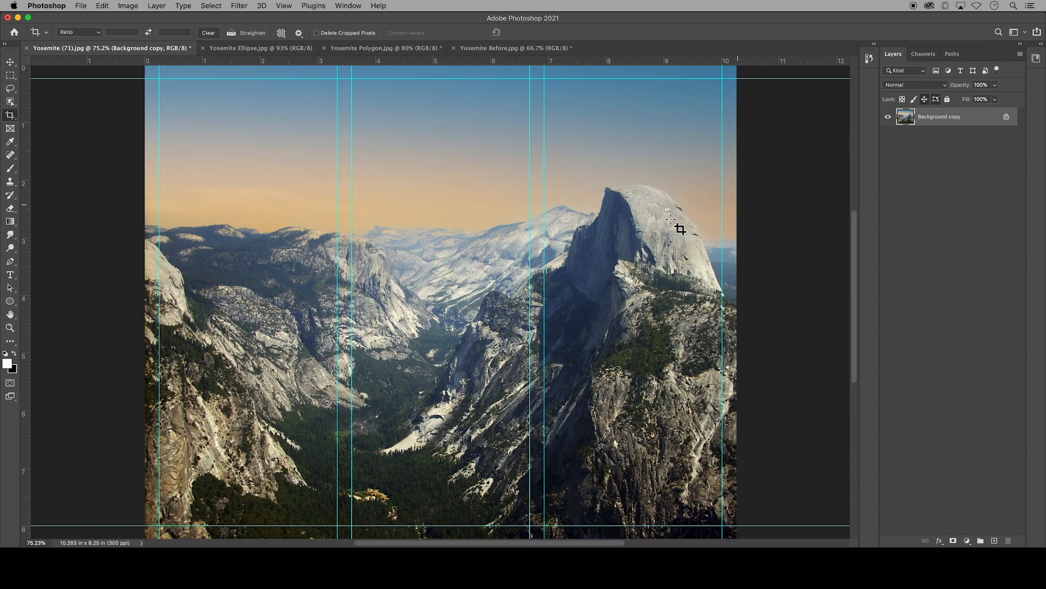
# Draw the first white panel rectangle, 3.09 × 7.75 inches, between the left guides.
pyautogui.click(11, 300)
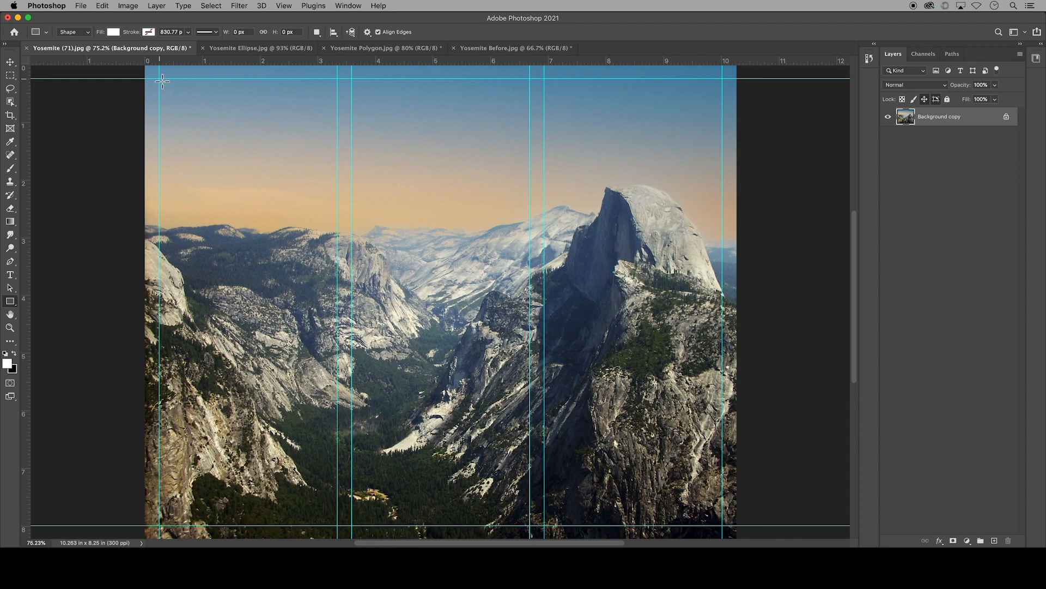
pyautogui.moveTo(166, 89)
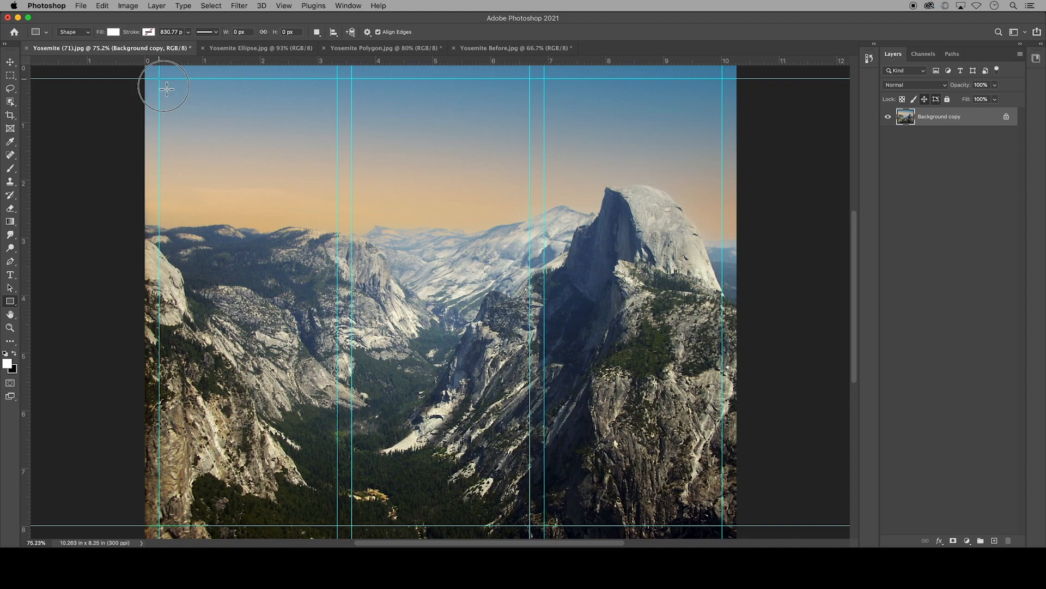
pyautogui.moveTo(166, 87); pyautogui.dragTo(314, 394)
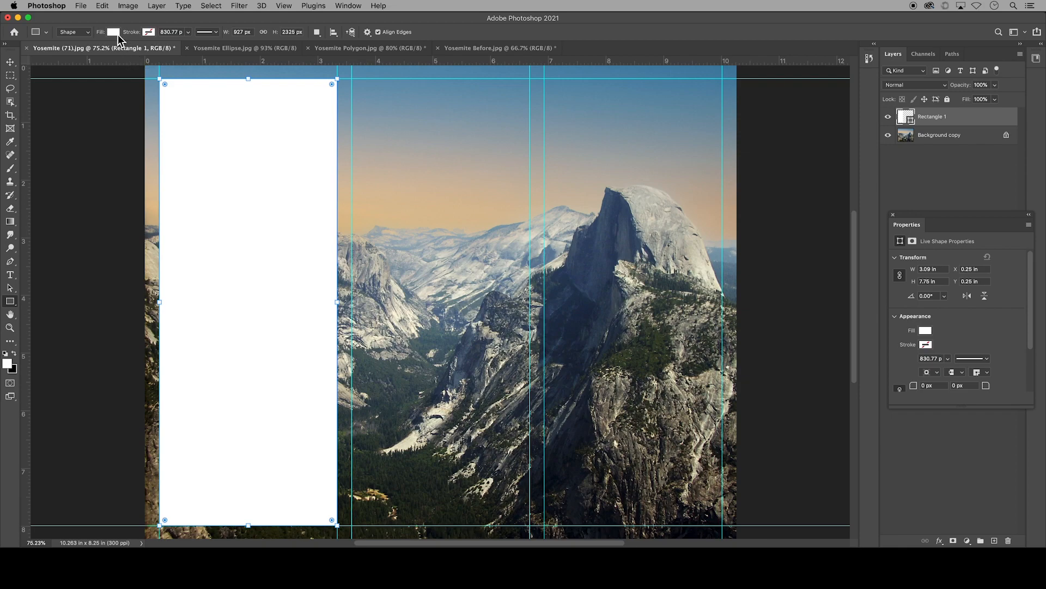
pyautogui.click(114, 32)
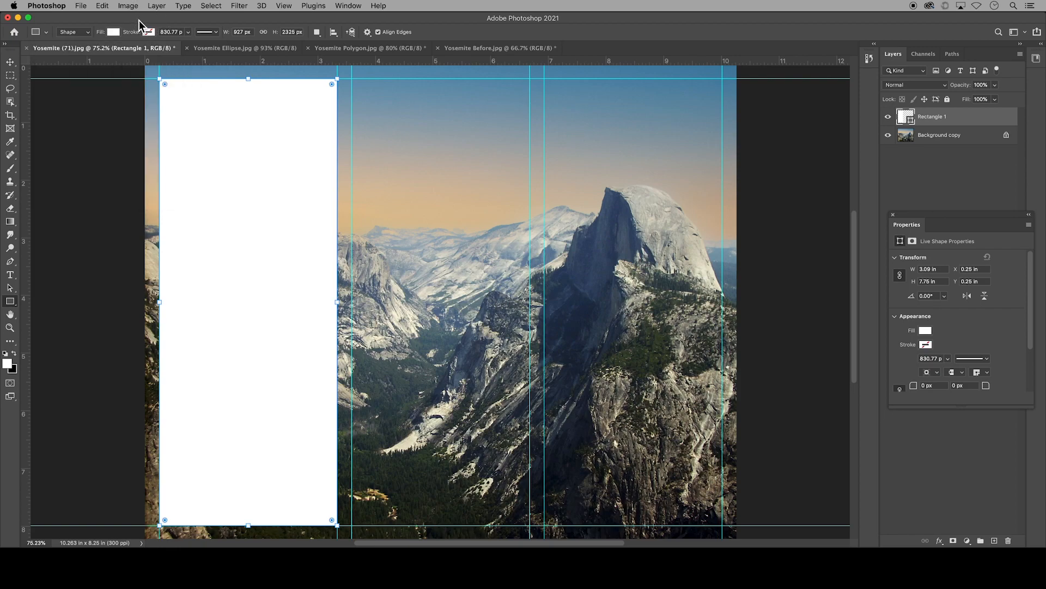
pyautogui.moveTo(215, 245)
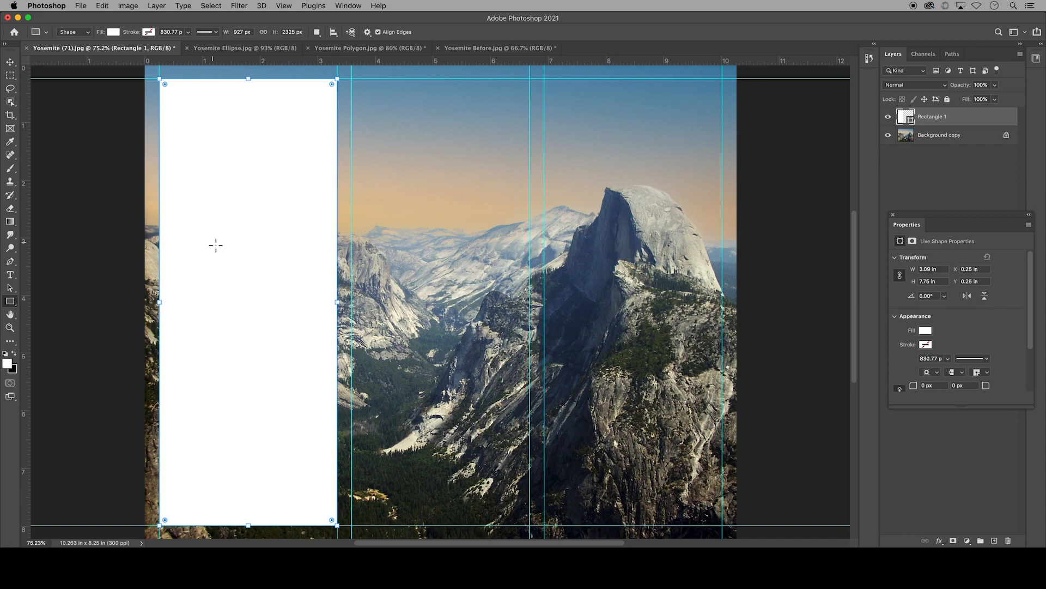
pyautogui.moveTo(520, 222)
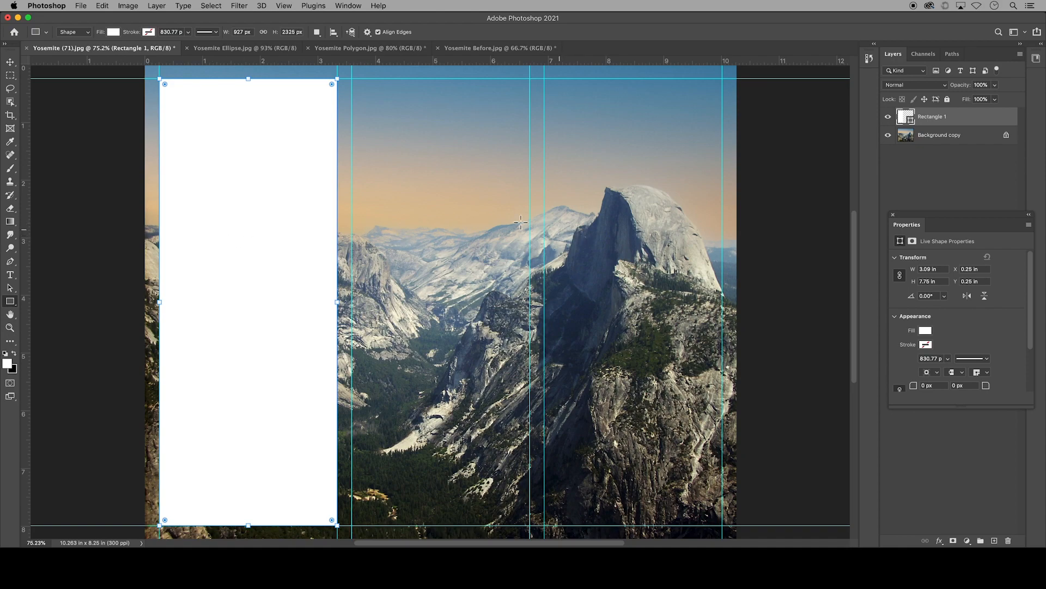
# Switch to the Move tool to Alt-drag rectangle copies into the other columns.
pyautogui.click(9, 64)
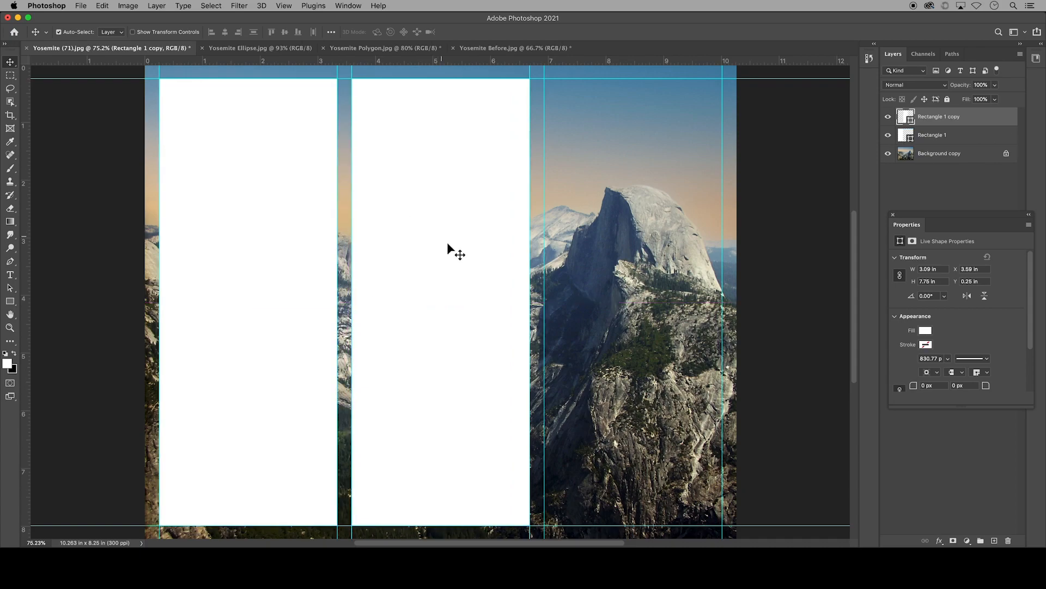
pyautogui.moveTo(458, 274)
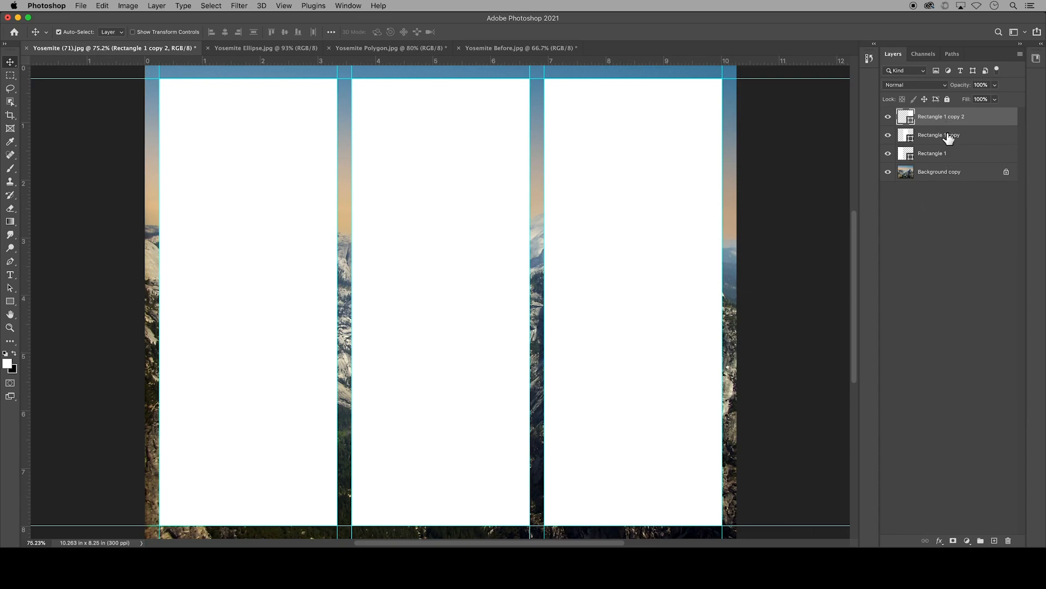
pyautogui.moveTo(942, 127)
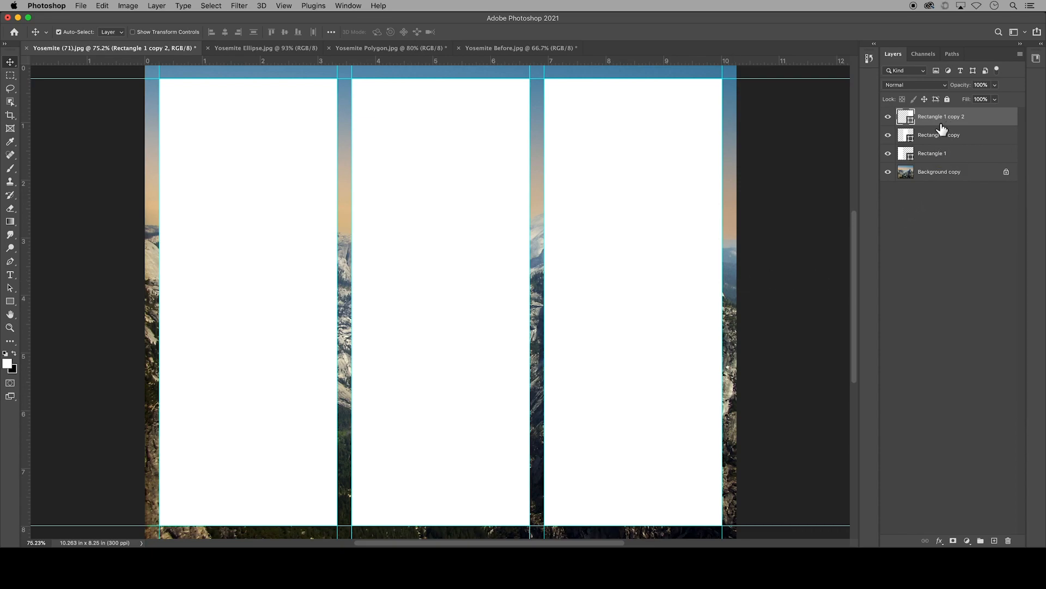
# Merge the three rectangle layers into one shape and unlock Background copy for restacking.
pyautogui.click(938, 134)
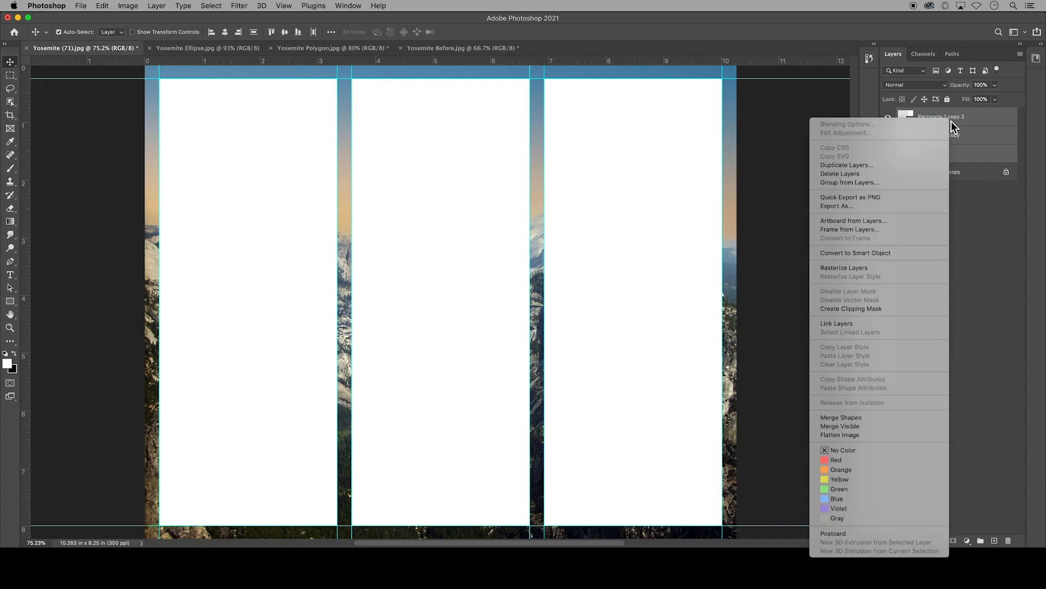
pyautogui.moveTo(871, 413)
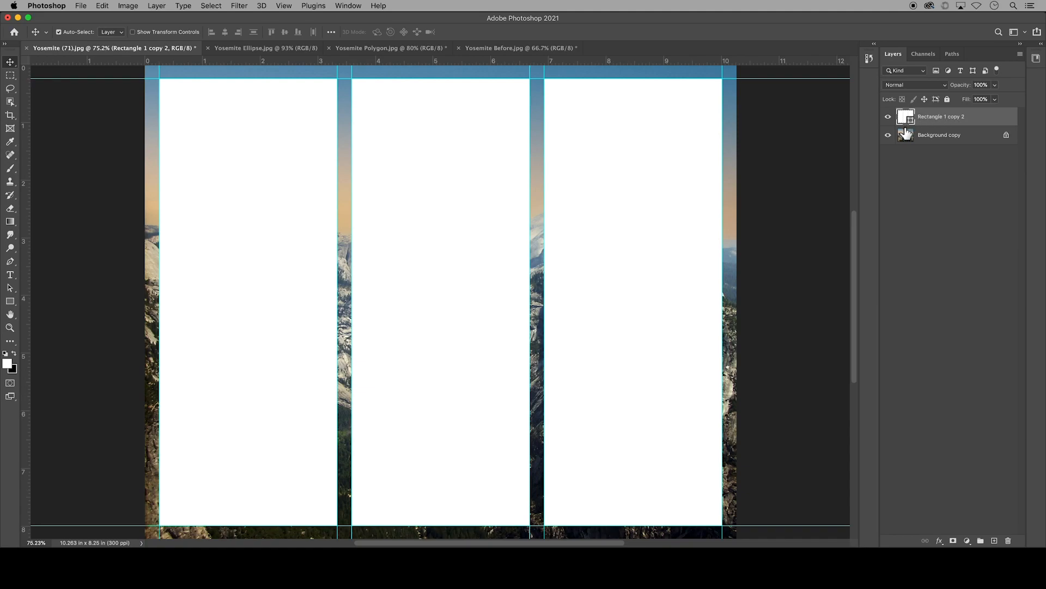
pyautogui.moveTo(1005, 144)
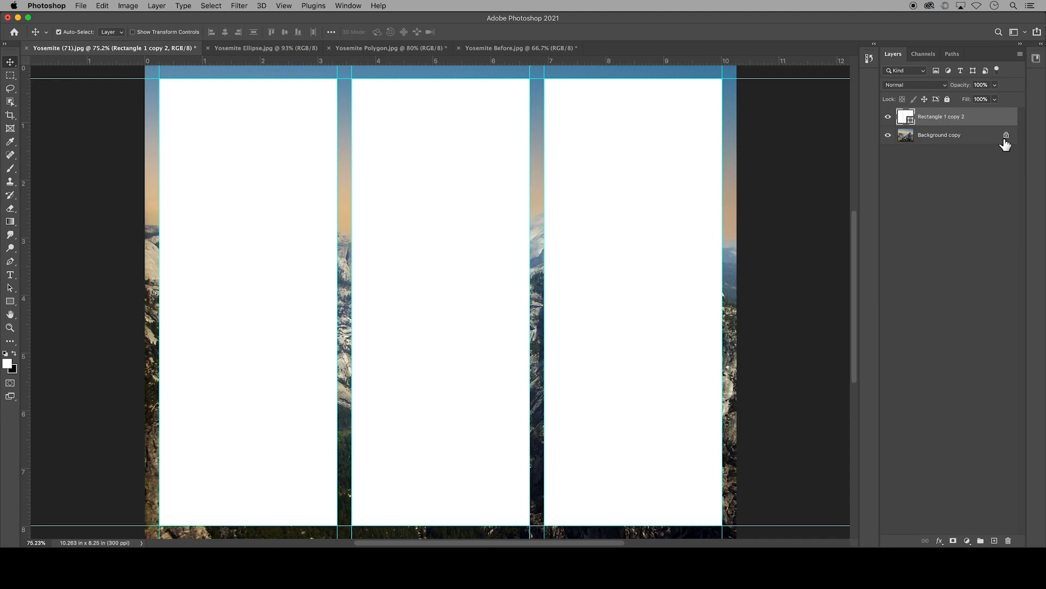
pyautogui.click(939, 134)
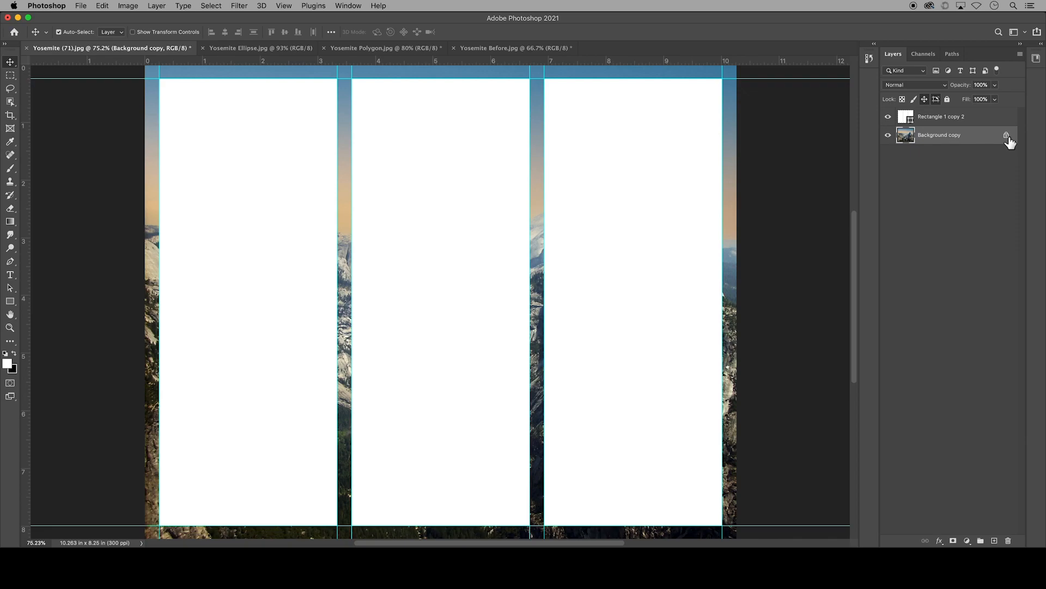
pyautogui.moveTo(981, 144)
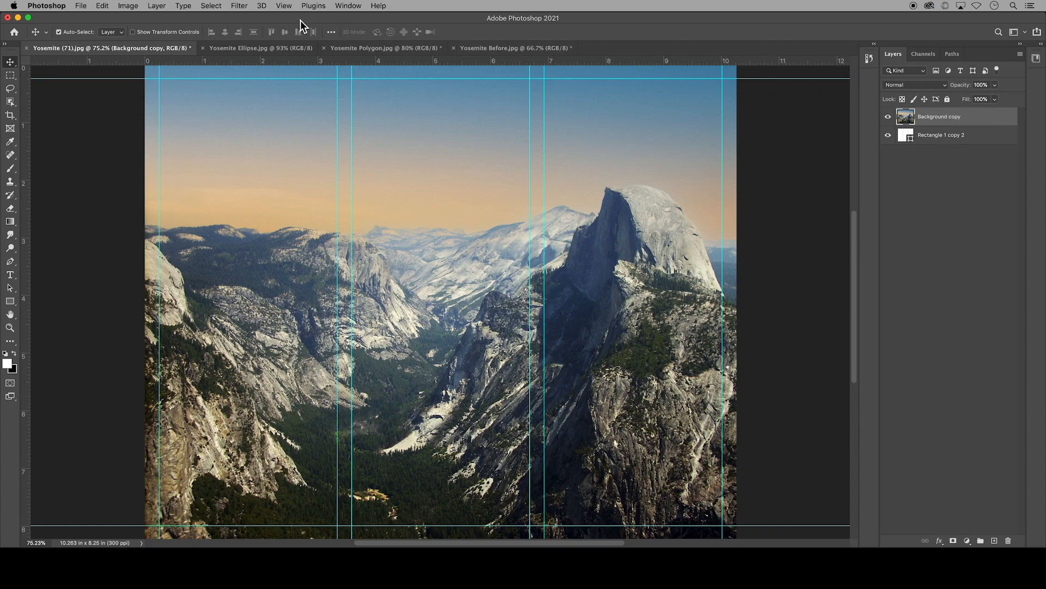
# Clip the Yosemite photo layer to the merged three-rectangle shape via Create Clipping Mask.
pyautogui.click(157, 6)
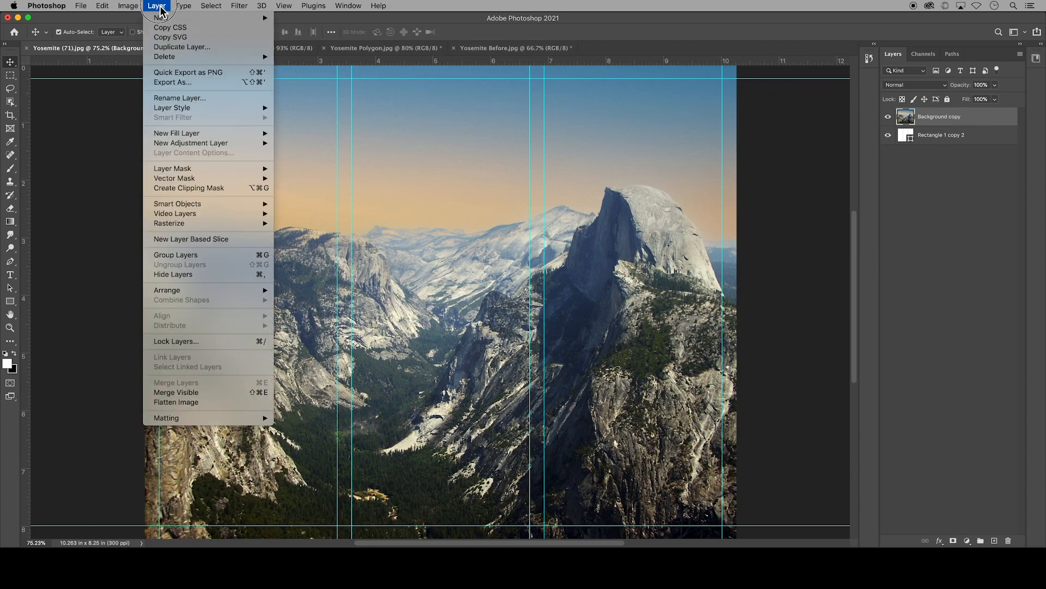
pyautogui.moveTo(189, 188)
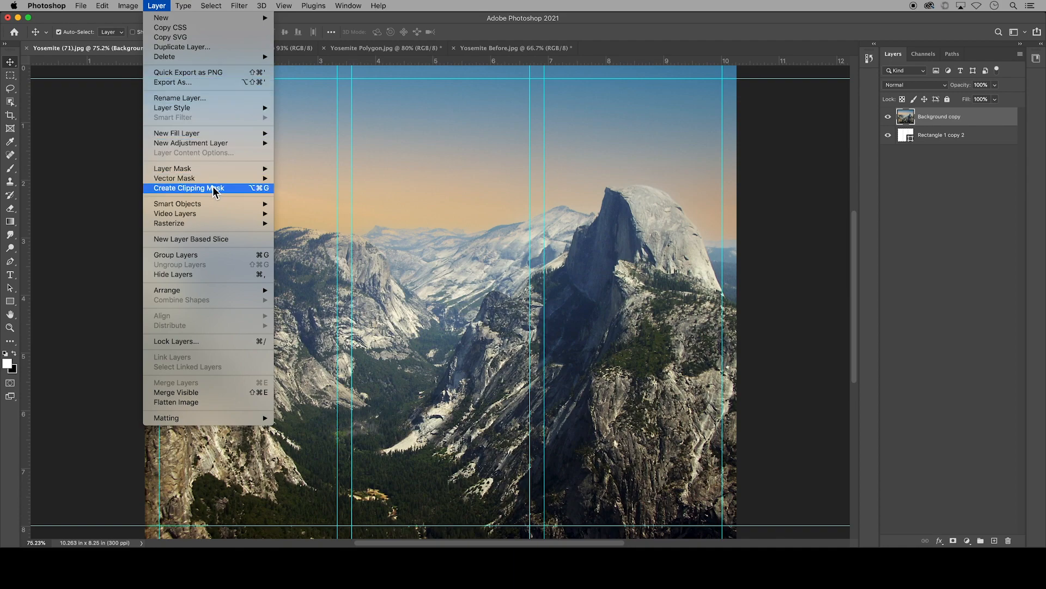
pyautogui.click(189, 188)
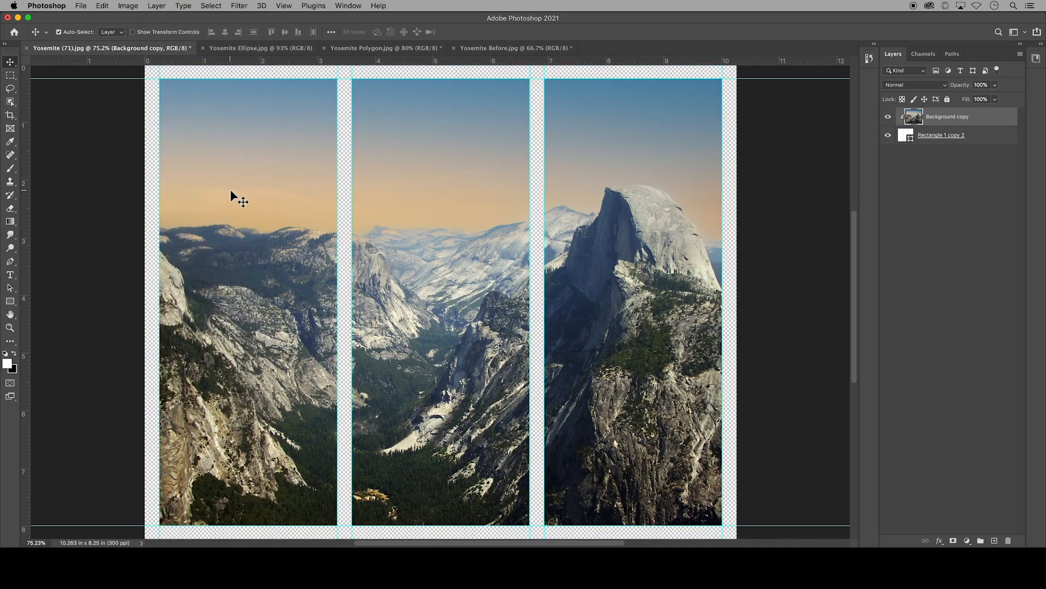
pyautogui.moveTo(297, 209)
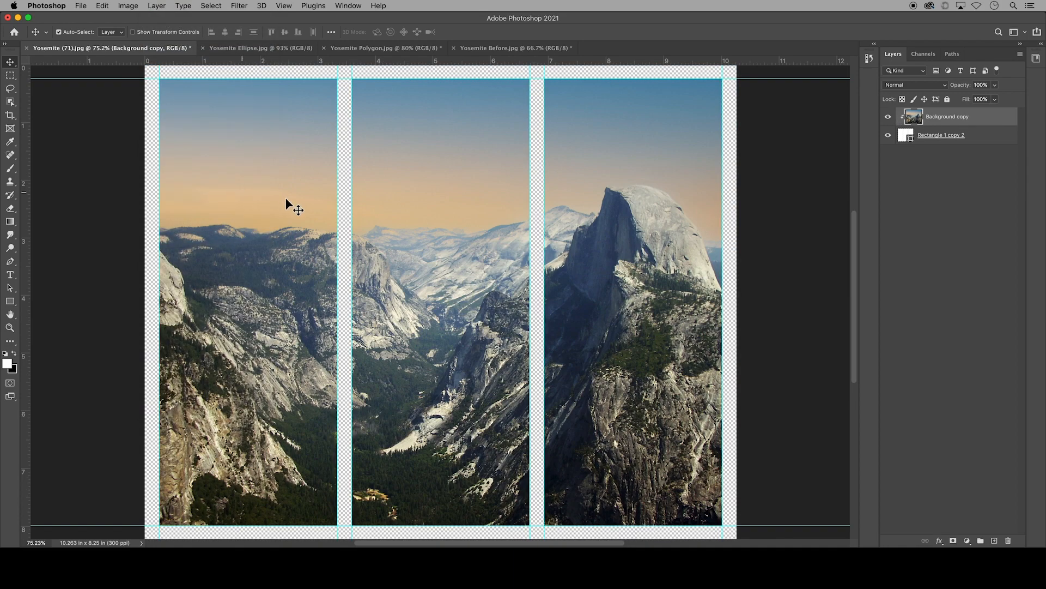
pyautogui.moveTo(748, 267)
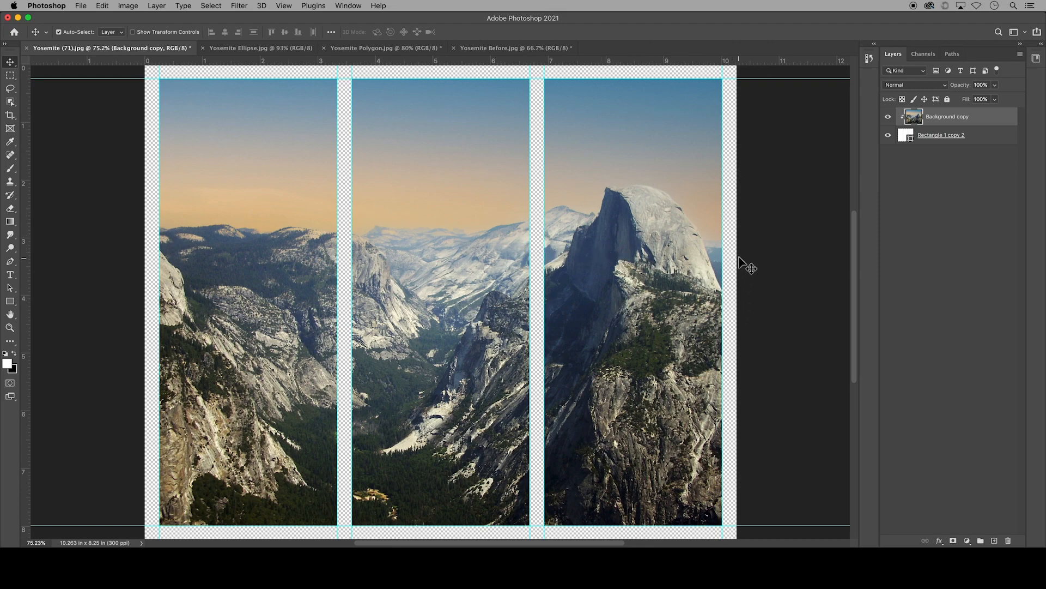
pyautogui.moveTo(749, 310)
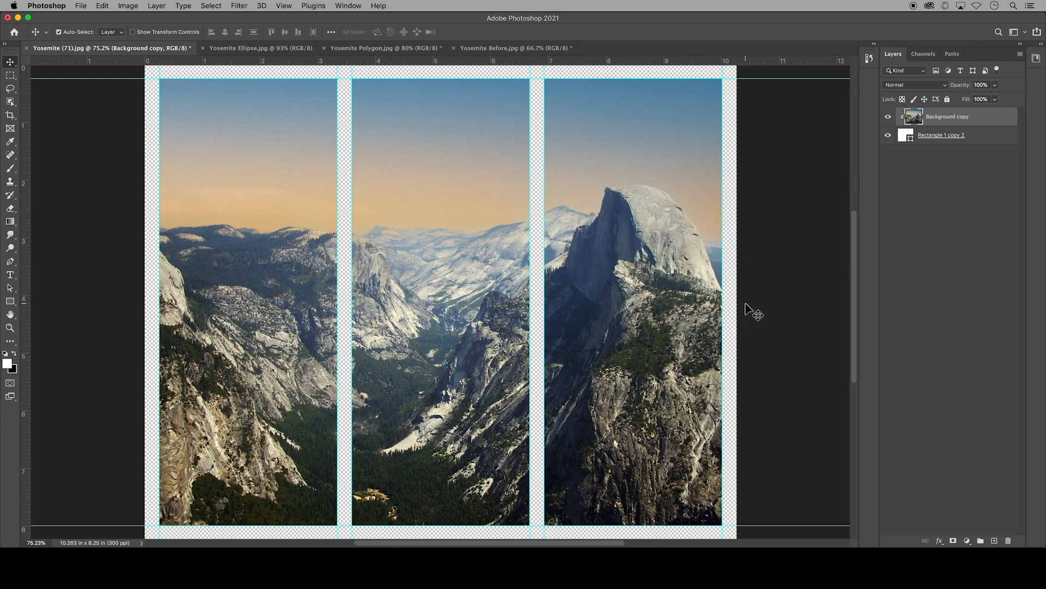
pyautogui.click(156, 5)
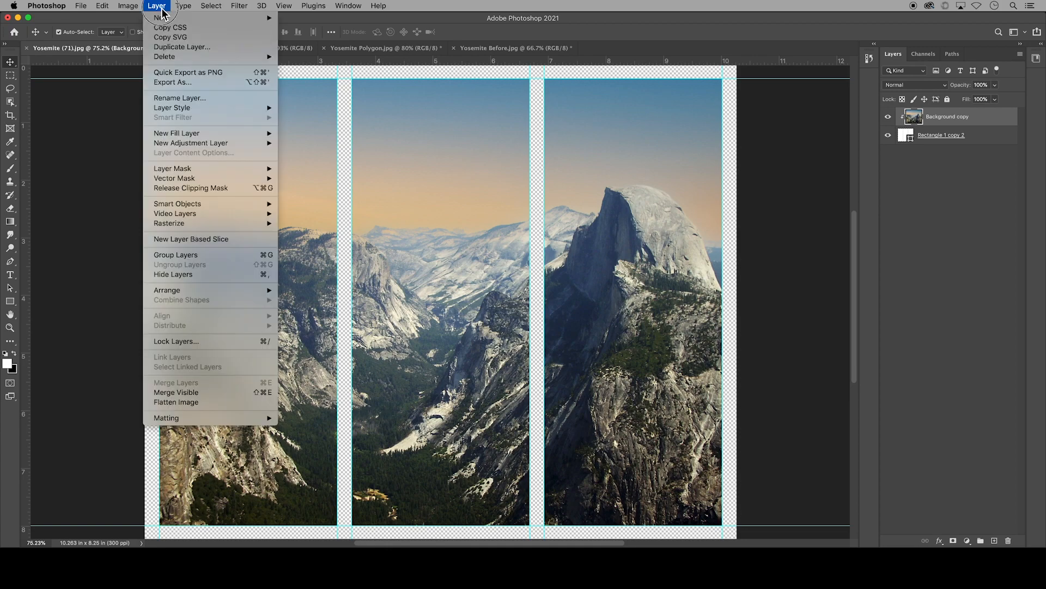
pyautogui.moveTo(176, 133)
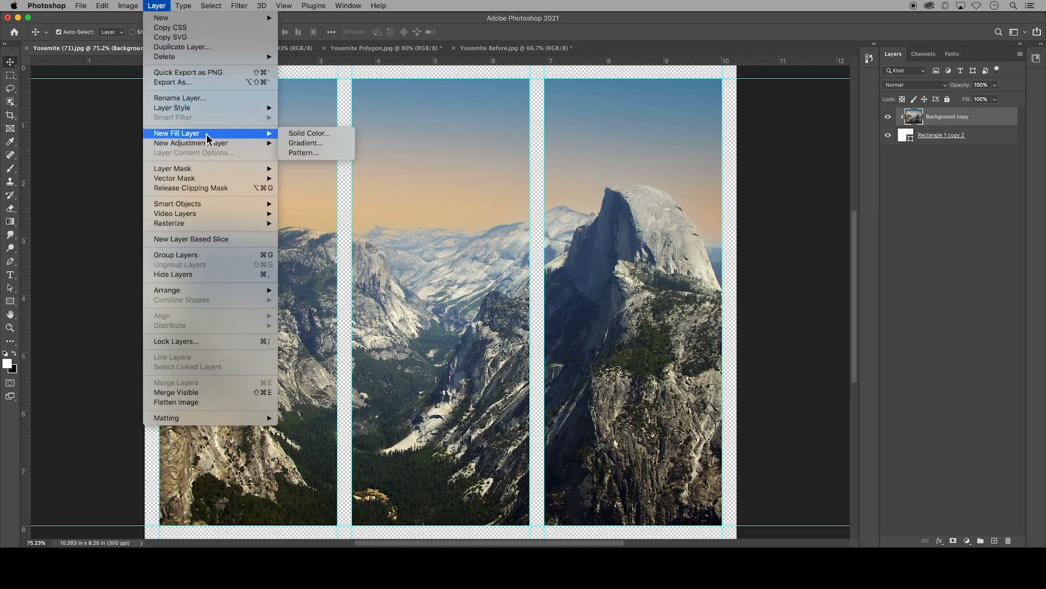
pyautogui.moveTo(308, 133)
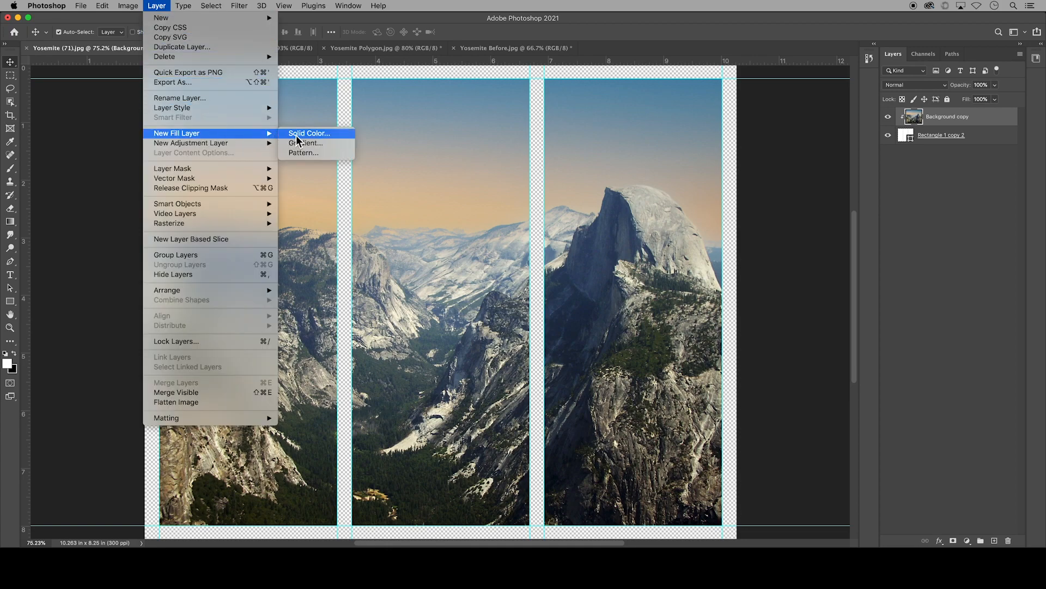
# Add a Solid Color fill layer in dark grey-brown #5a5050 behind the panels.
pyautogui.click(308, 133)
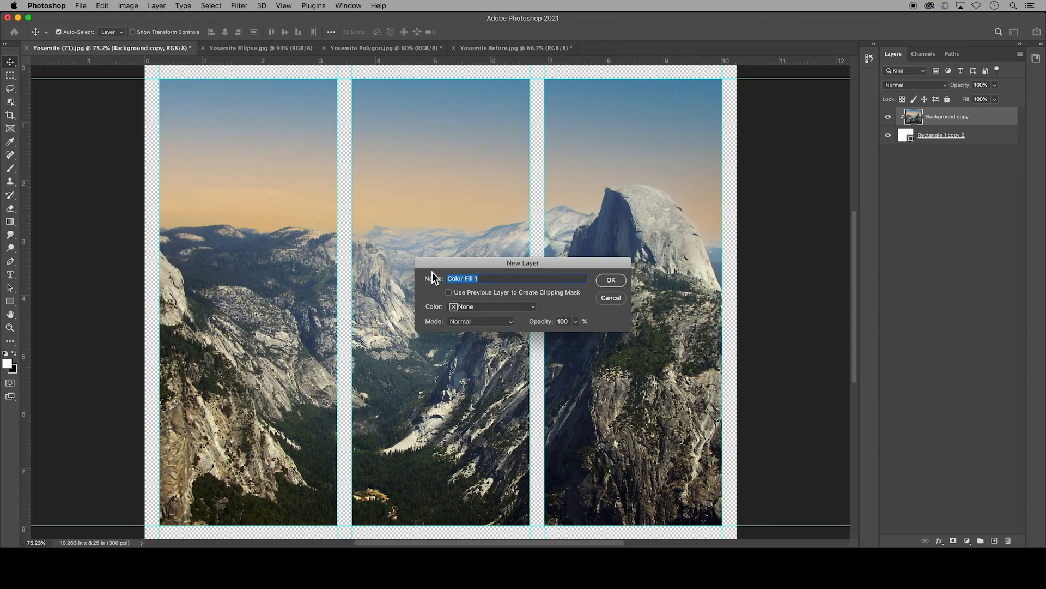
pyautogui.moveTo(610, 280)
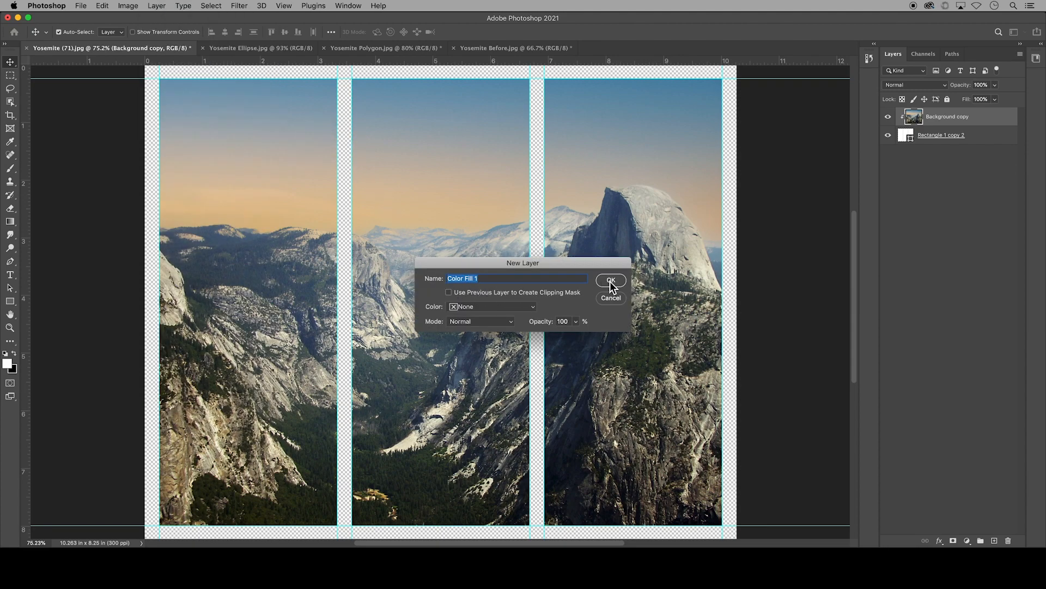
pyautogui.click(610, 280)
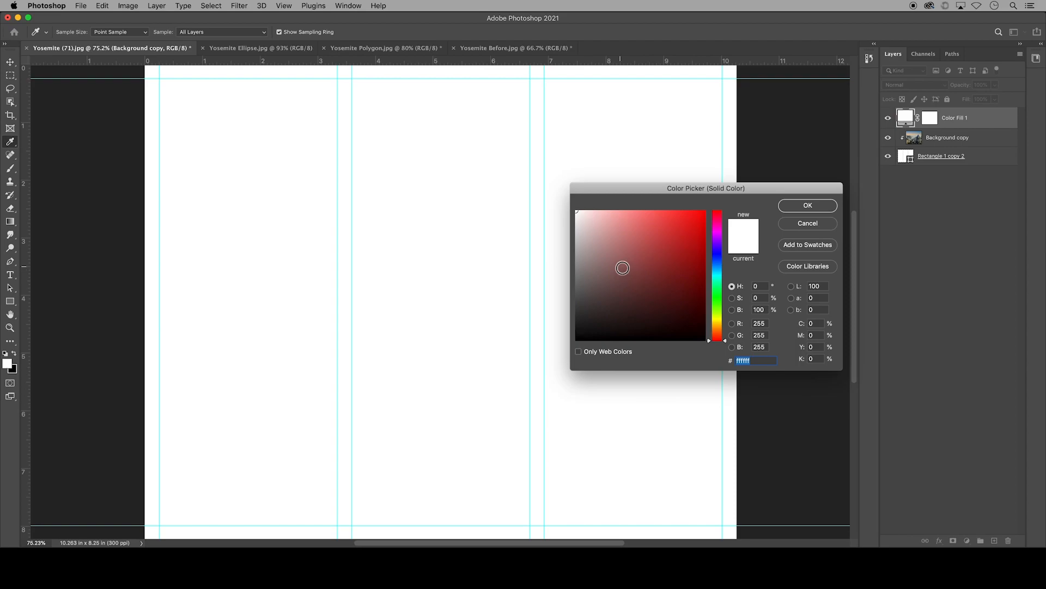
pyautogui.click(589, 294)
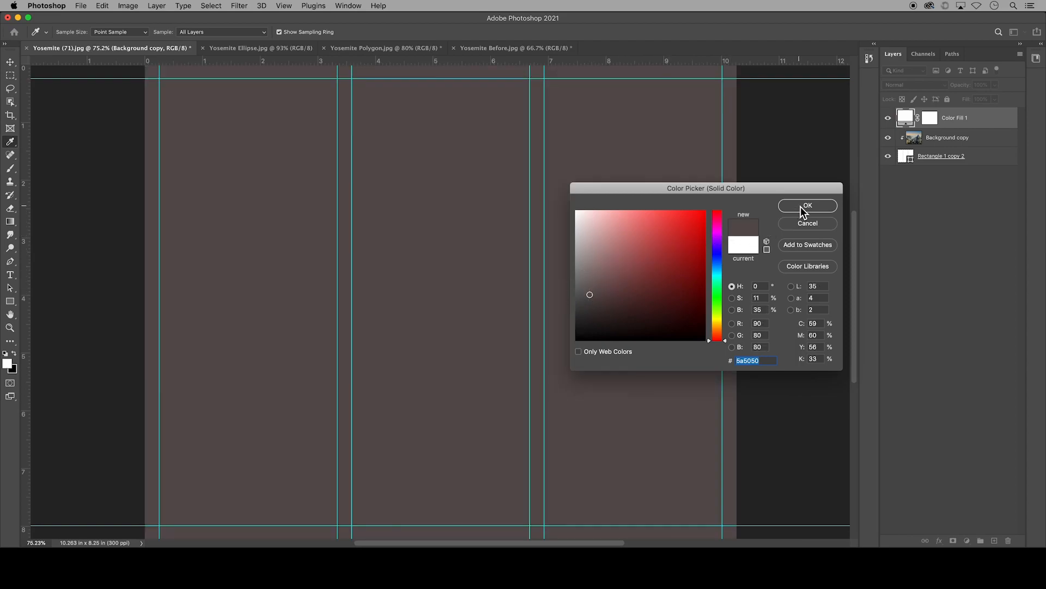
pyautogui.click(807, 206)
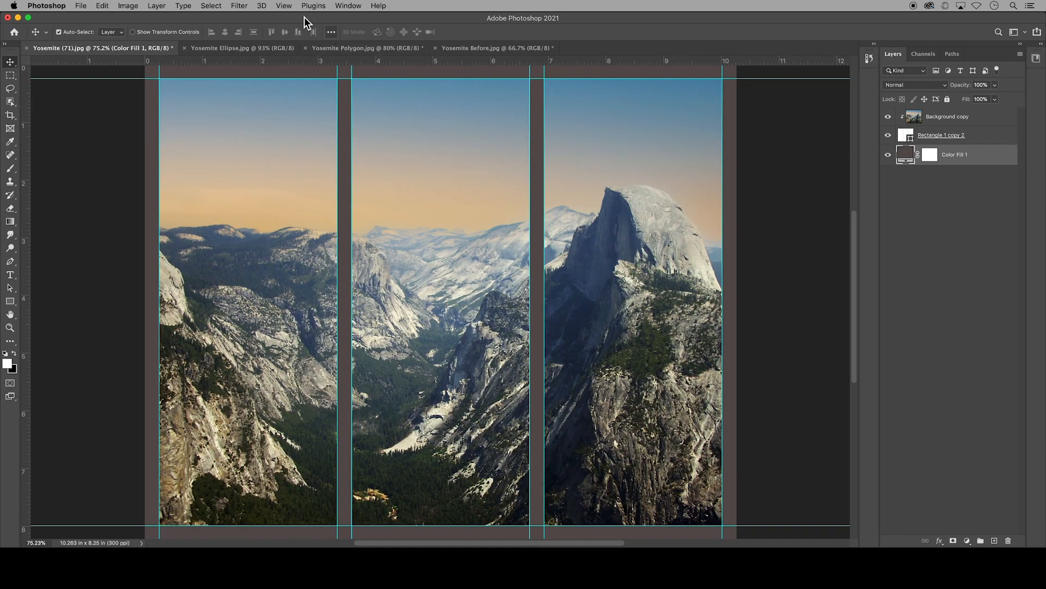
# Change Color Fill 1 to near-white #fdf8f8, then switch to the Yosemite Ellipse document.
pyautogui.click(283, 5)
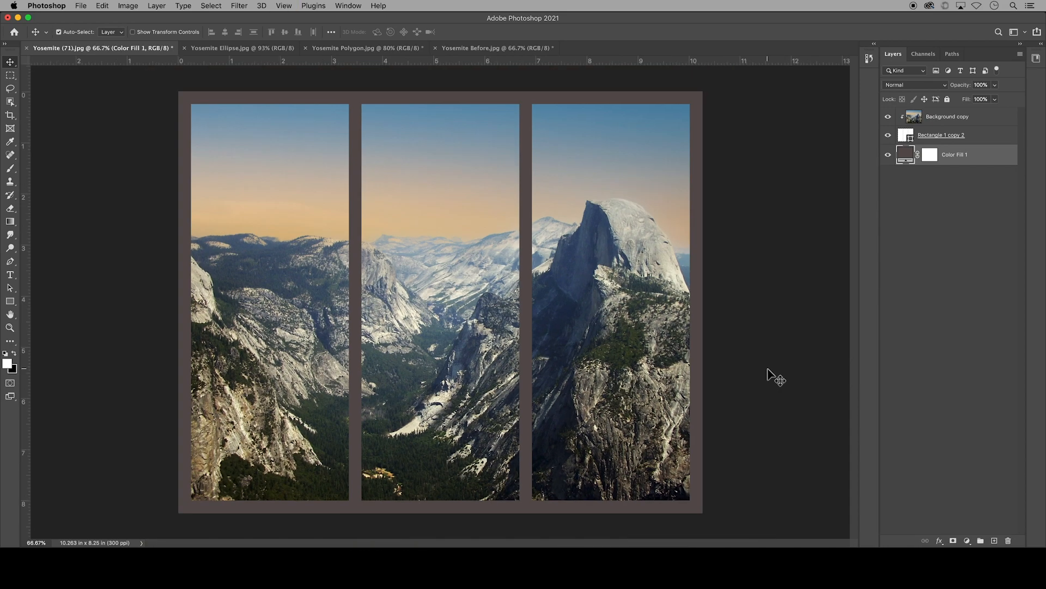
pyautogui.moveTo(772, 372)
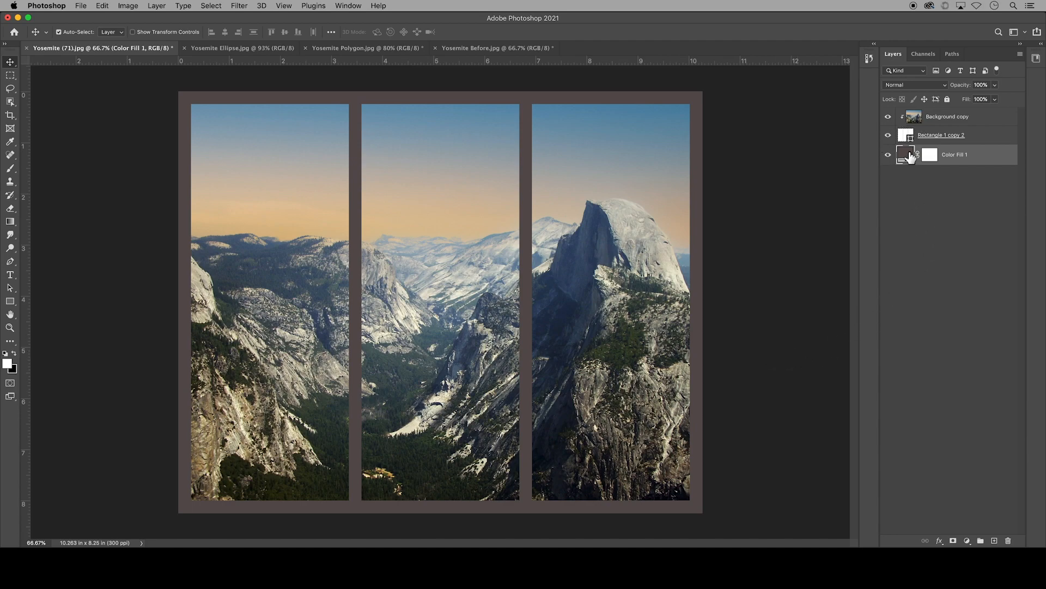
pyautogui.doubleClick(906, 154)
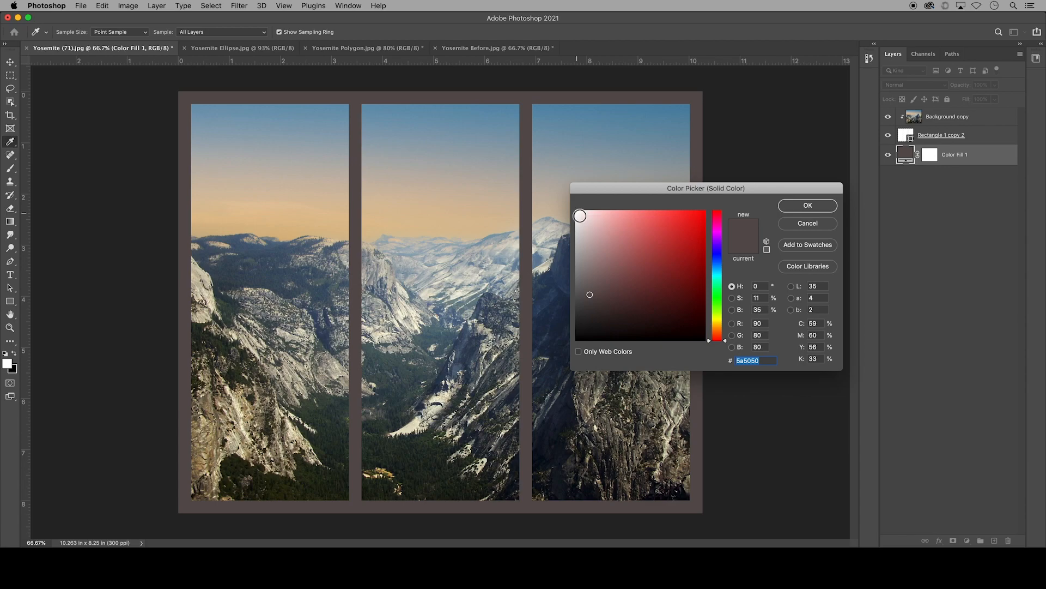
pyautogui.click(579, 214)
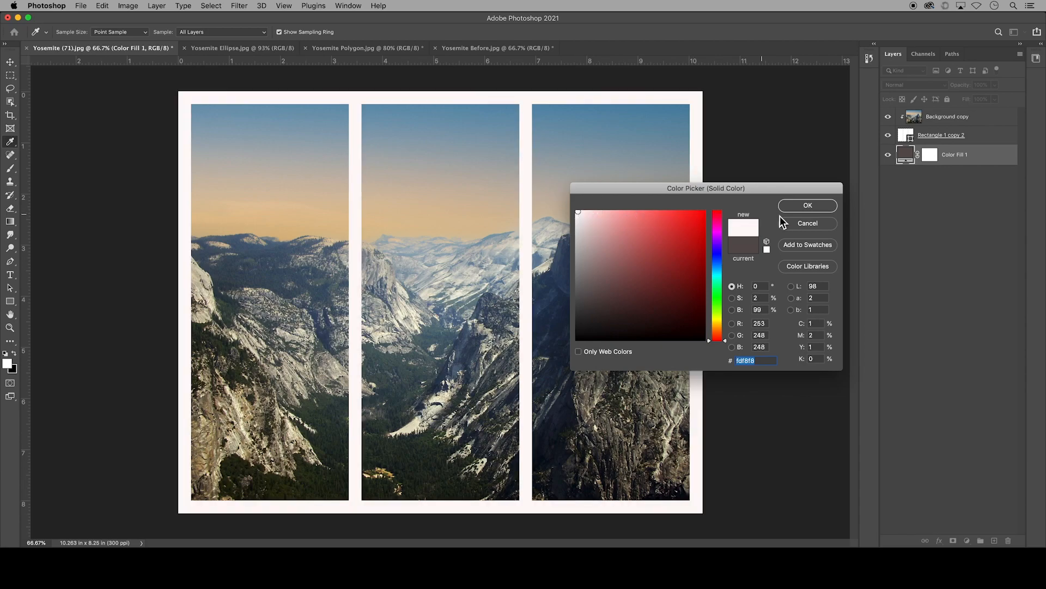
pyautogui.click(807, 205)
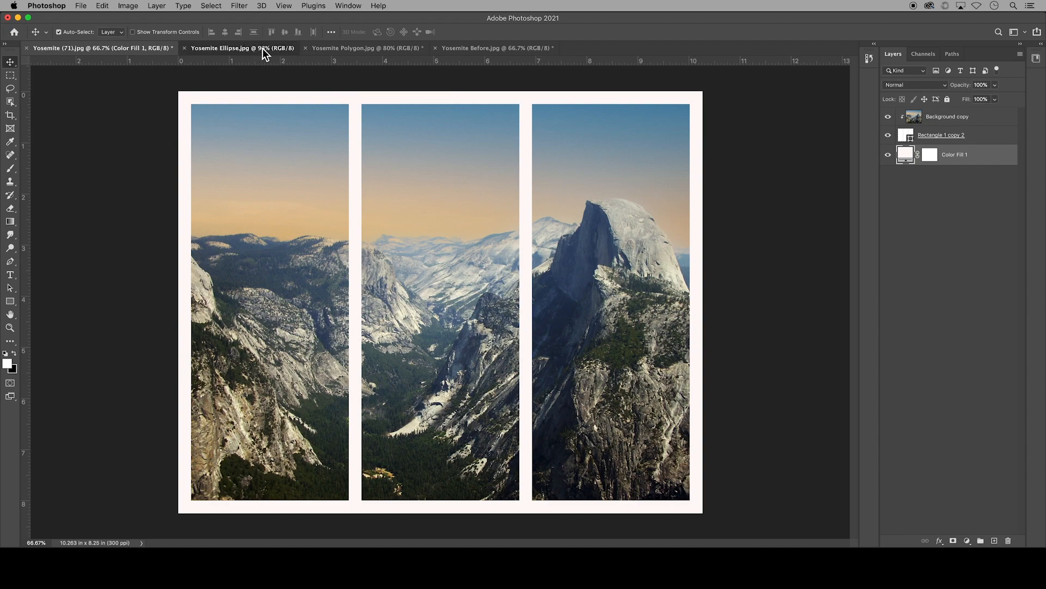
pyautogui.click(243, 48)
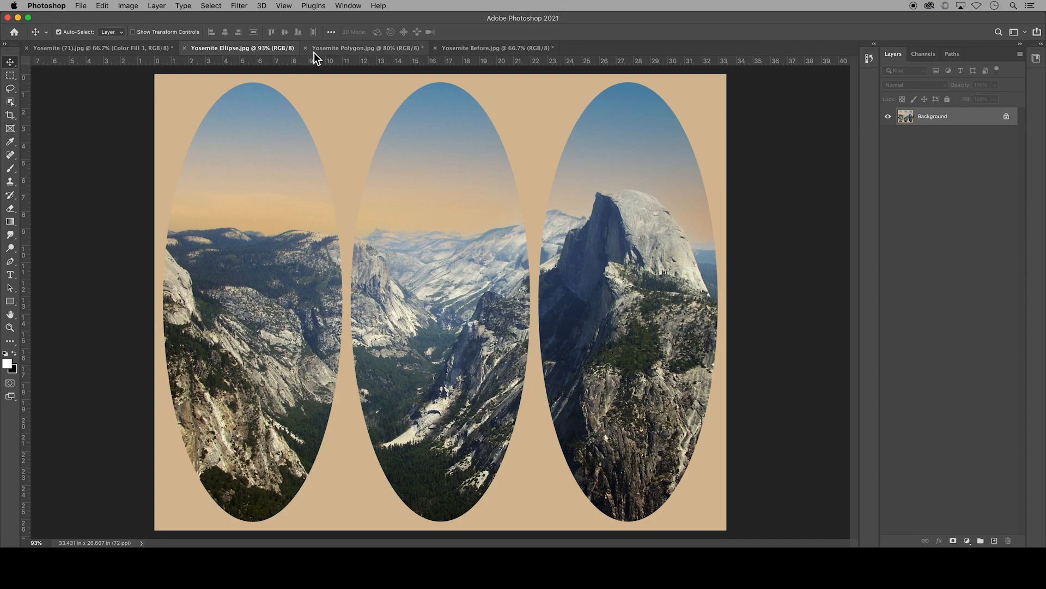
pyautogui.moveTo(354, 56)
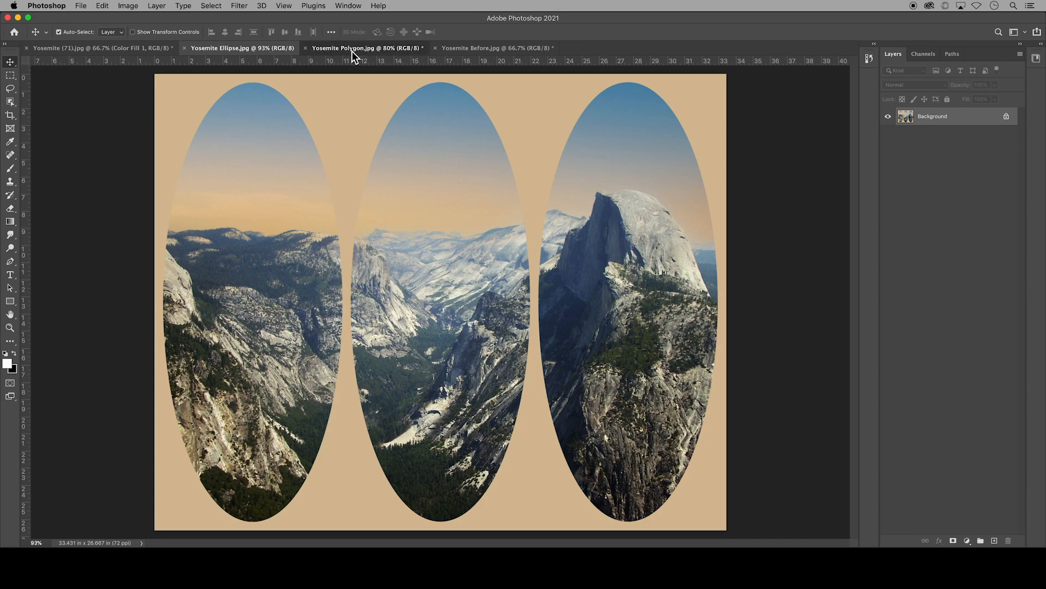
# Go to the Yosemite Before document, cancel New Guide Layout, and clear all guides.
pyautogui.click(366, 48)
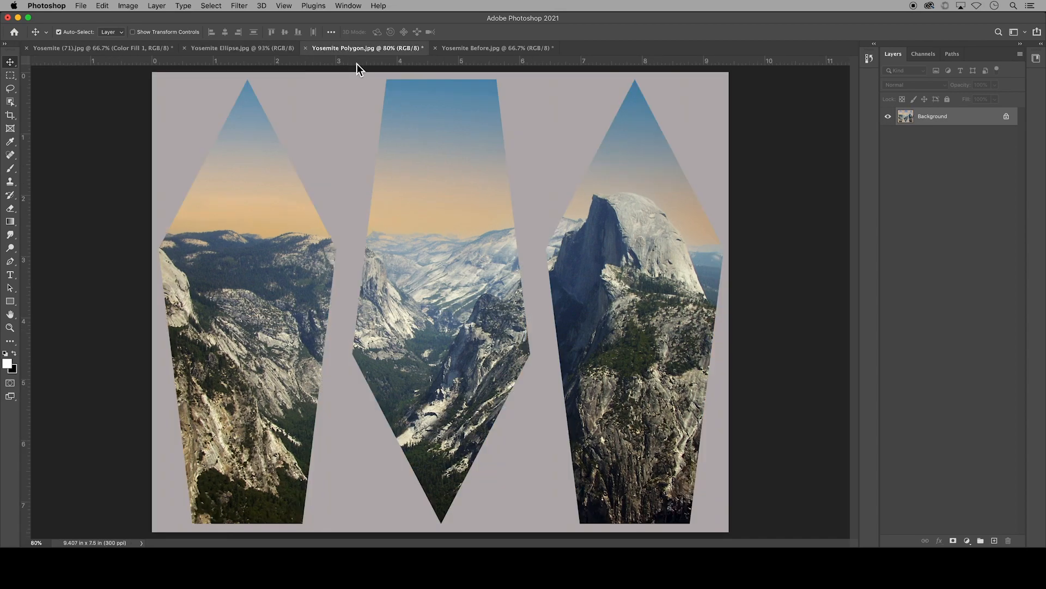
pyautogui.moveTo(481, 146)
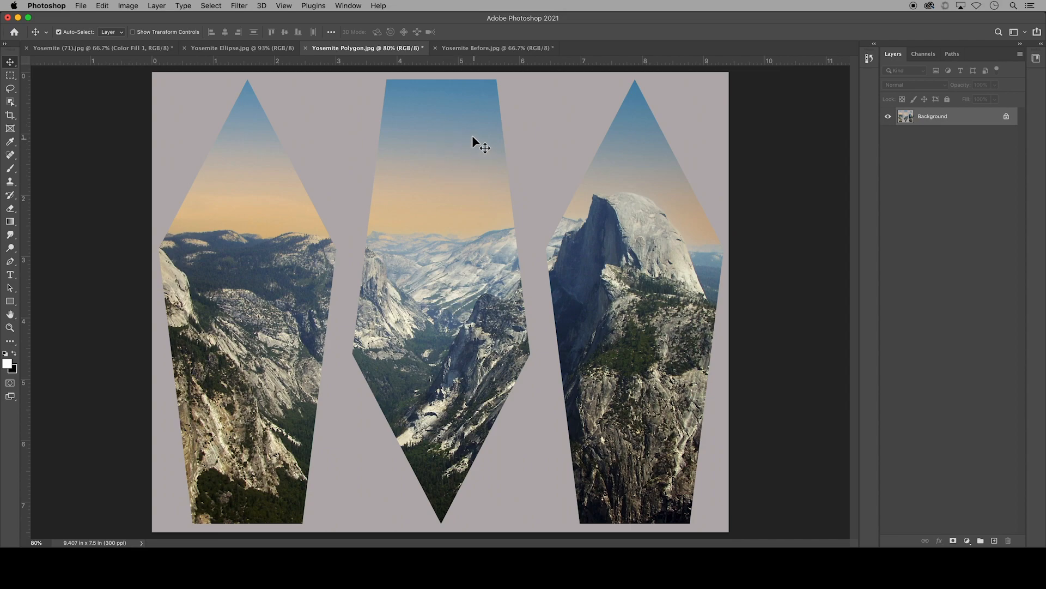
pyautogui.click(497, 48)
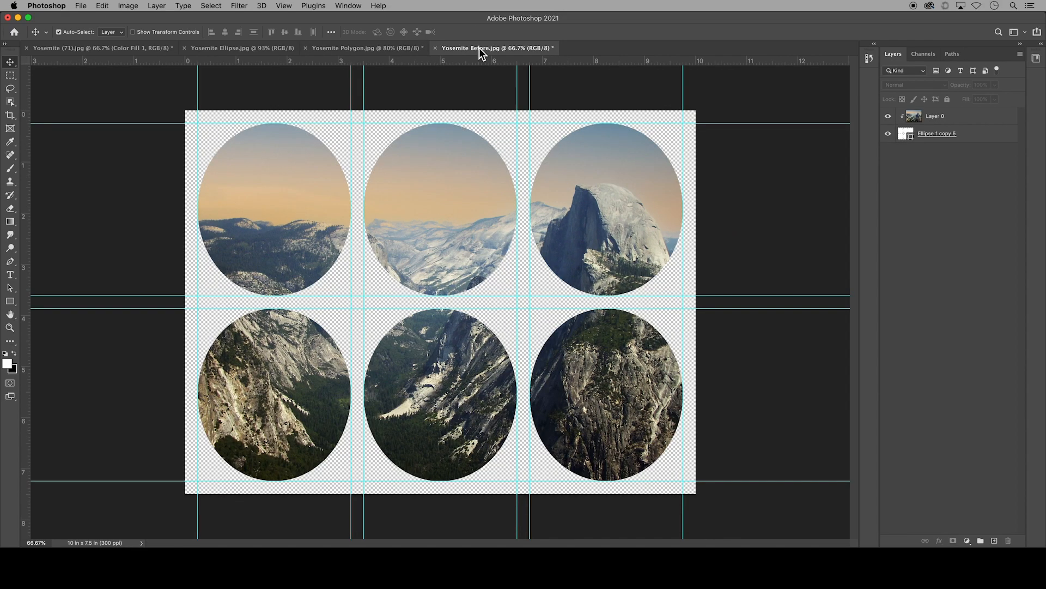
pyautogui.moveTo(285, 10)
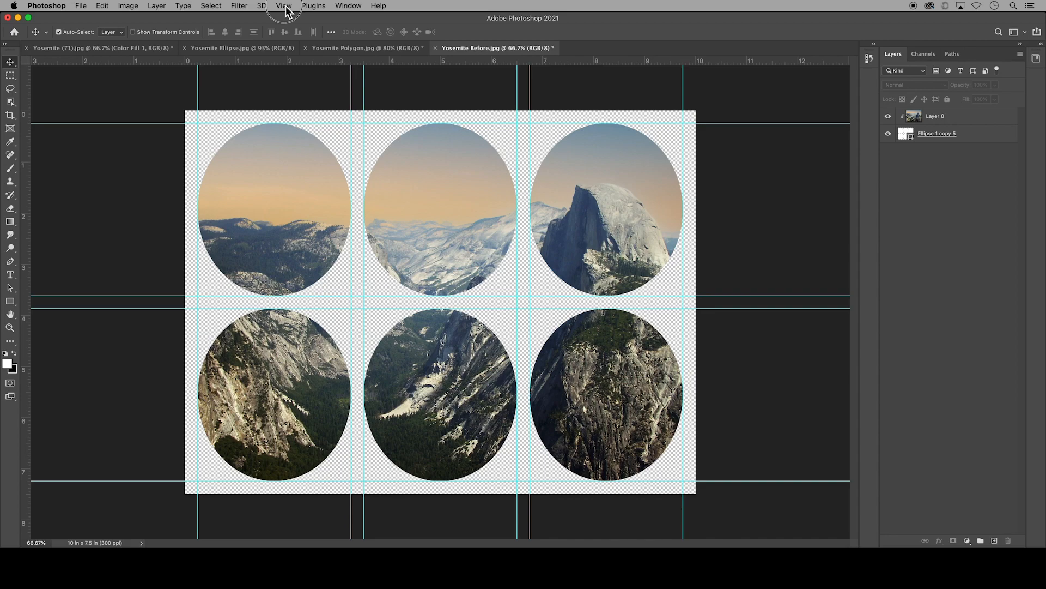
pyautogui.click(283, 5)
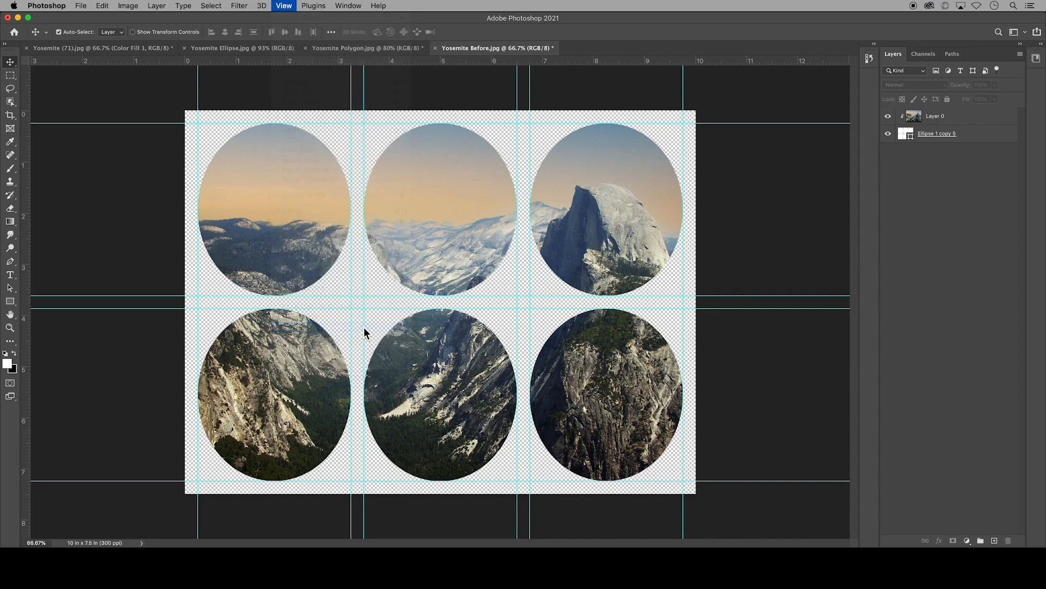
pyautogui.click(283, 5)
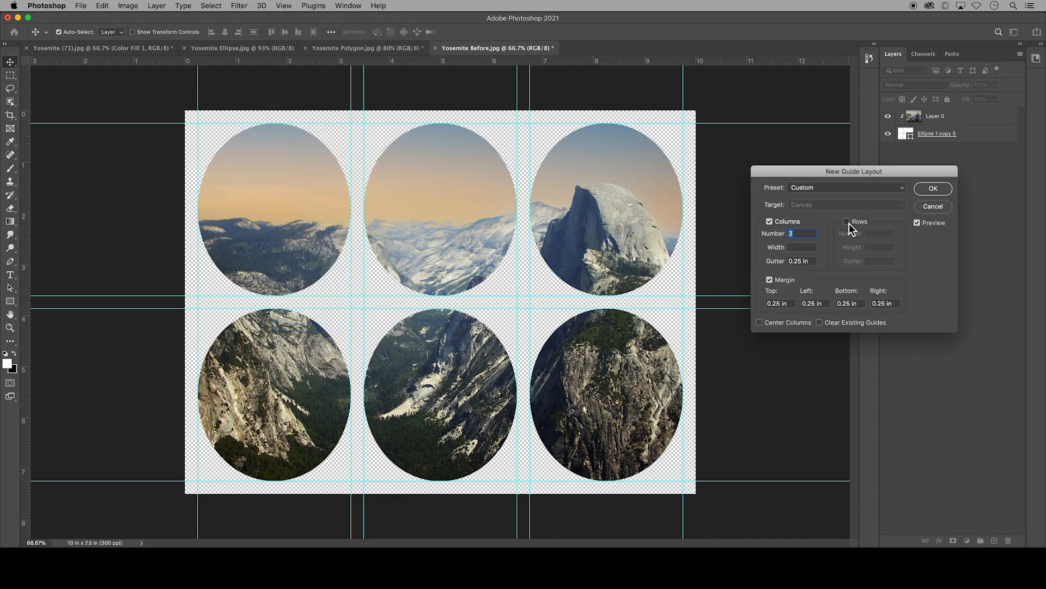
pyautogui.click(847, 220)
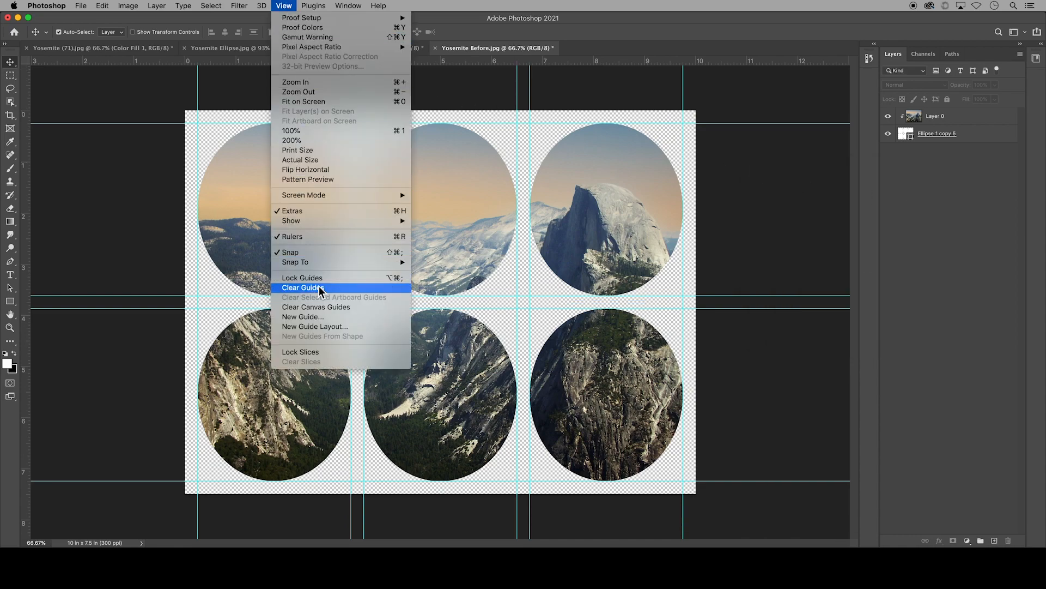
pyautogui.click(301, 288)
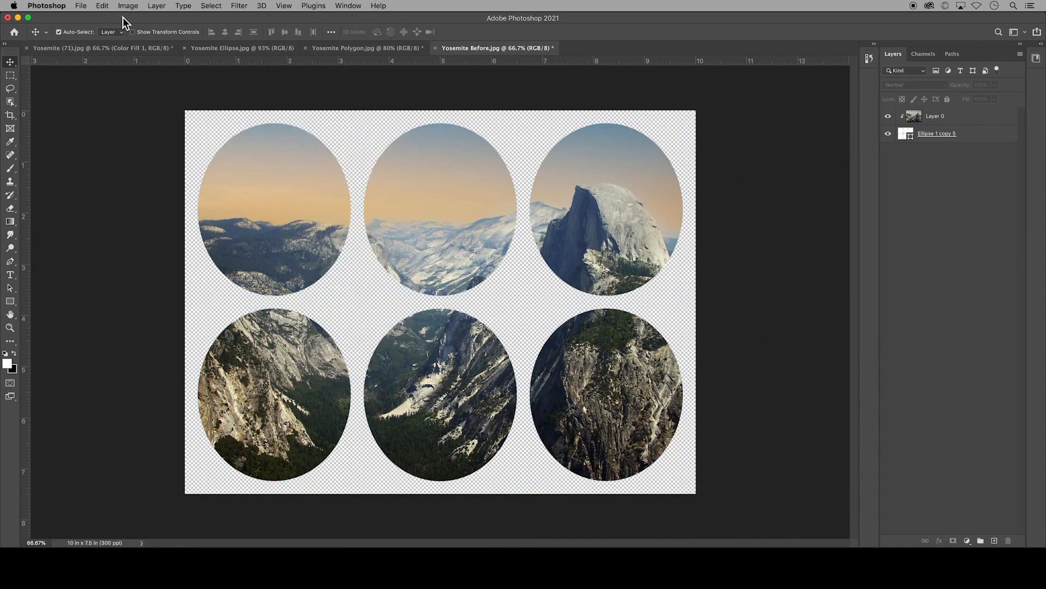
# Add a Gradient Fill layer using the soft pink preset beneath the six ovals.
pyautogui.click(157, 5)
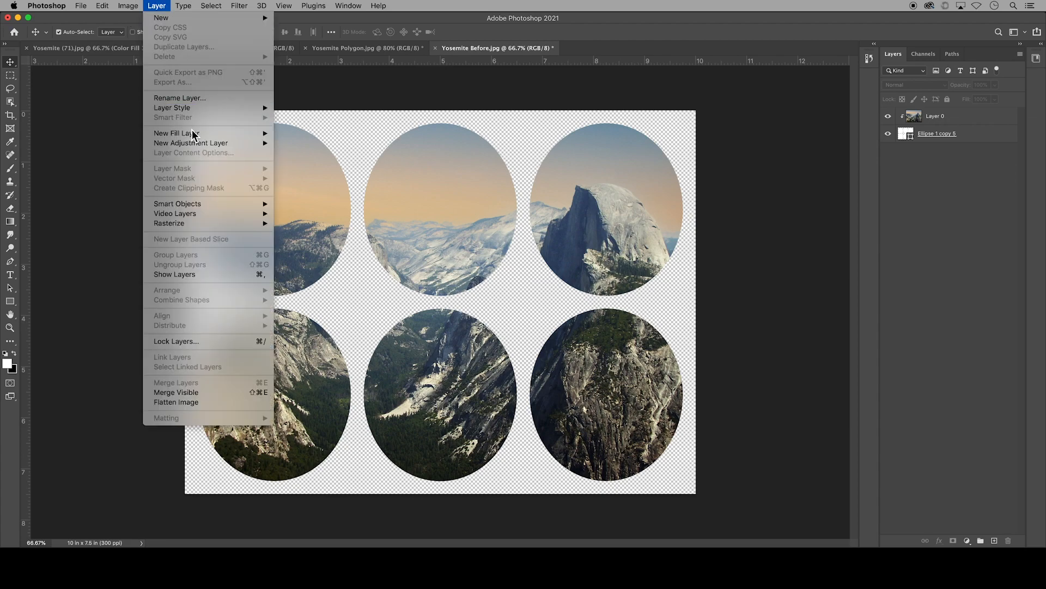
pyautogui.moveTo(177, 133)
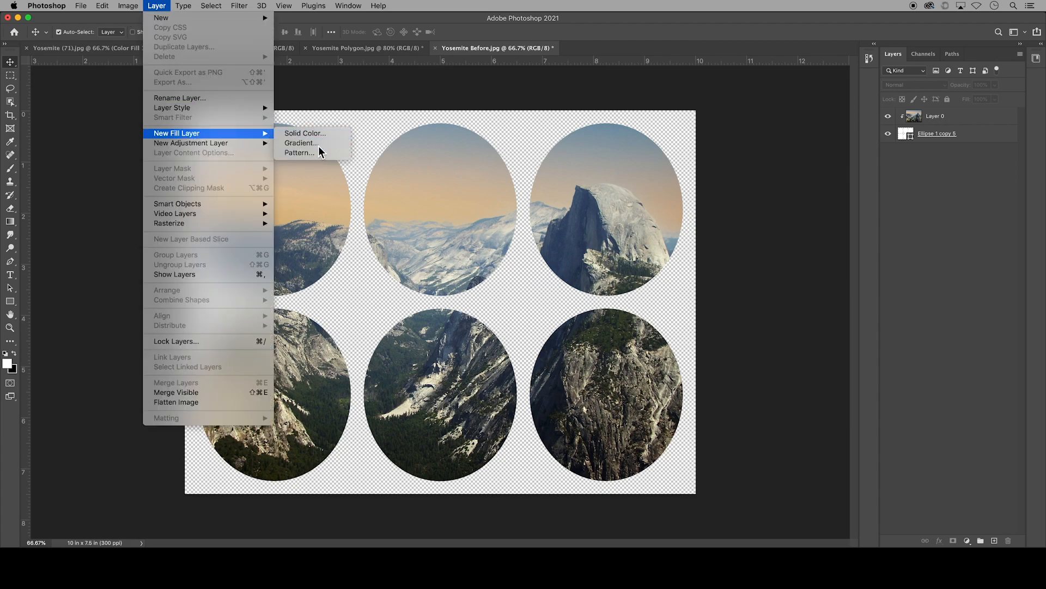
pyautogui.click(300, 143)
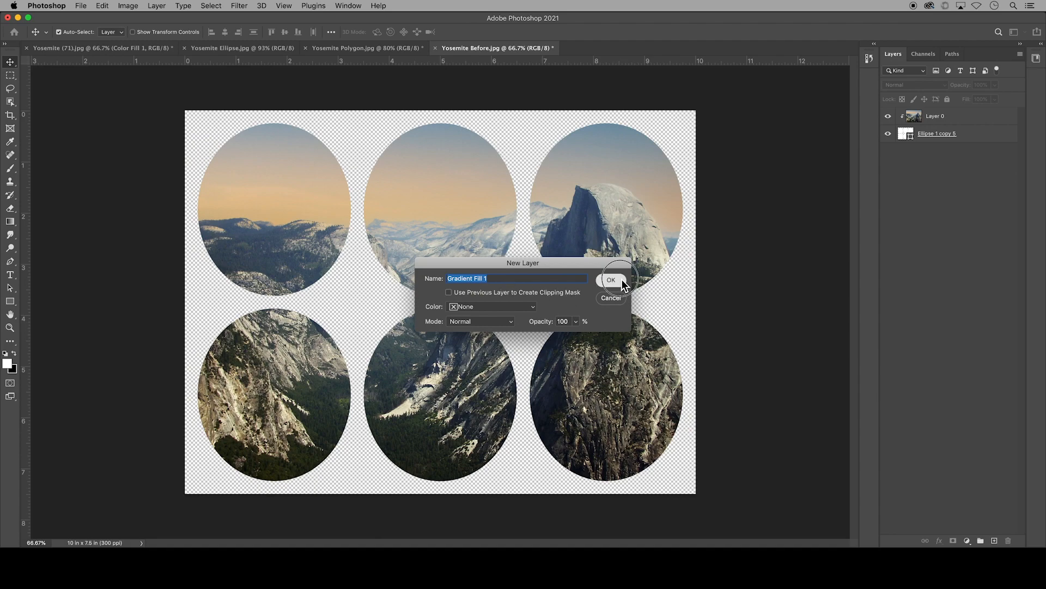
pyautogui.click(611, 279)
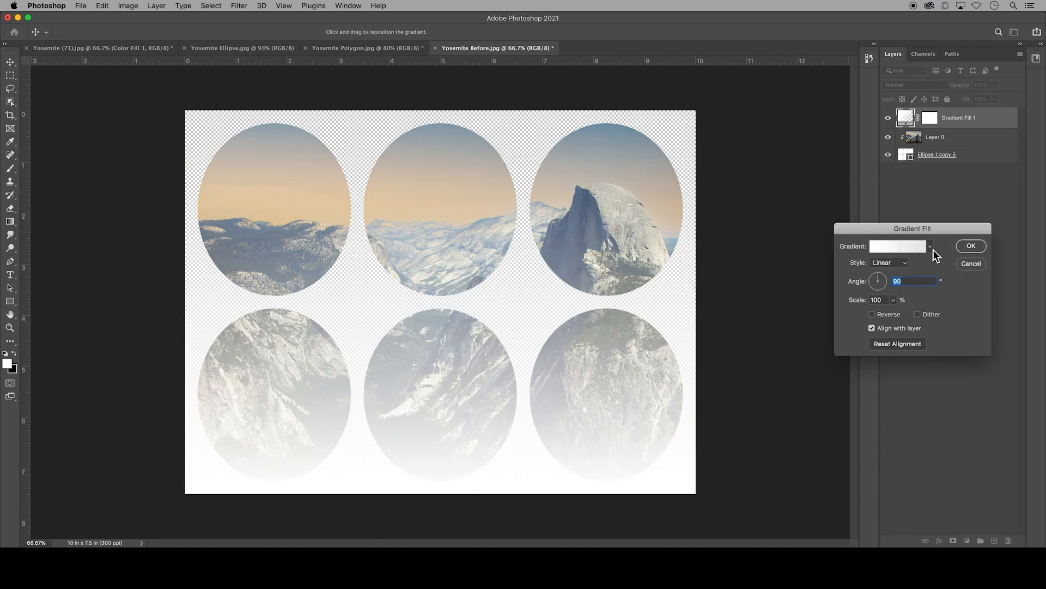
pyautogui.click(930, 247)
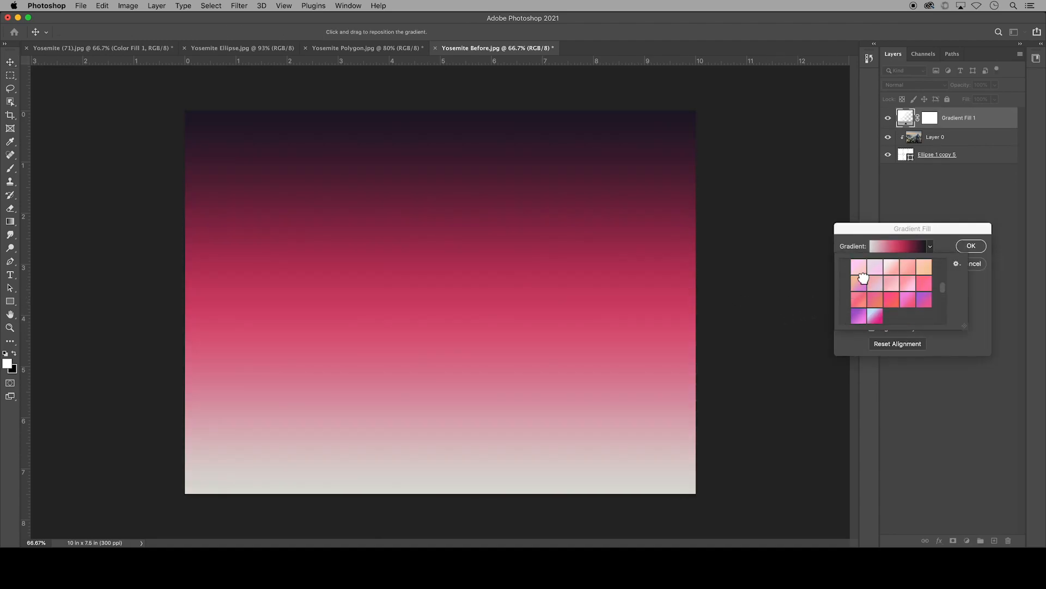
pyautogui.click(860, 267)
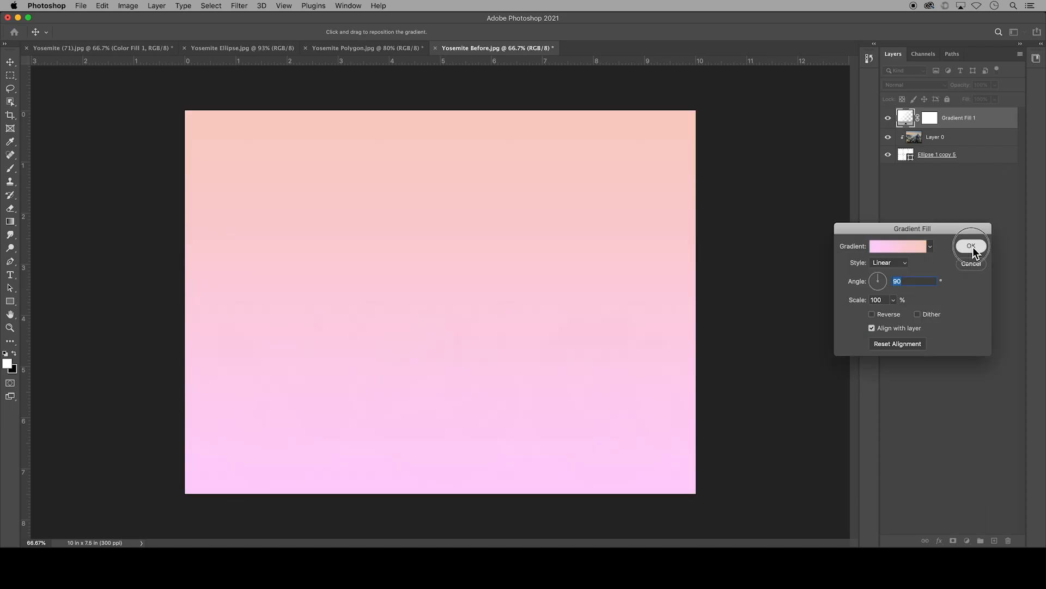
pyautogui.click(970, 246)
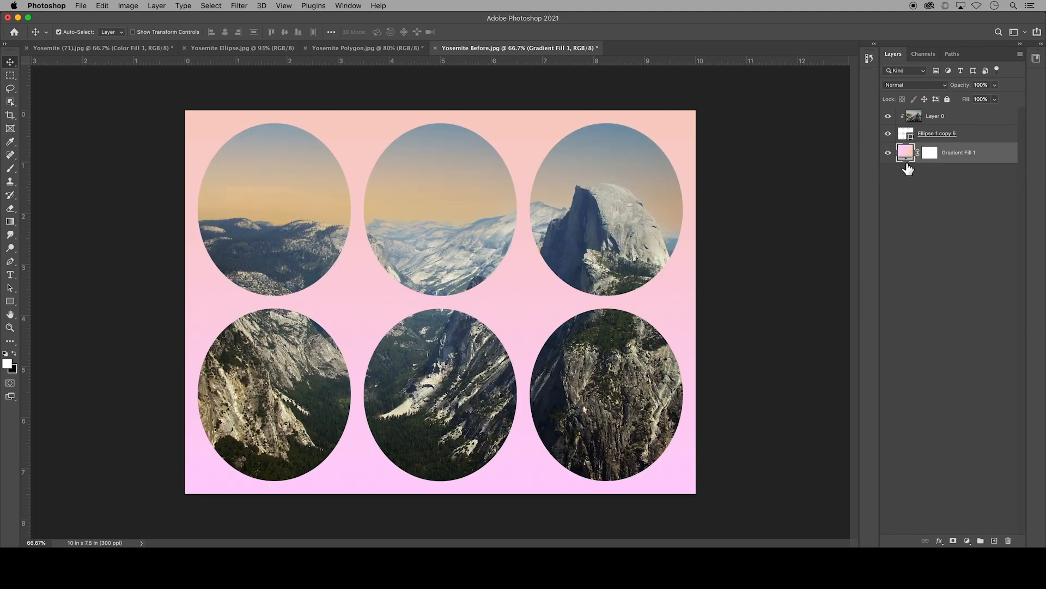
# Reopen the gradient fill, try the Radial style, then cancel to keep the pink gradient.
pyautogui.doubleClick(905, 152)
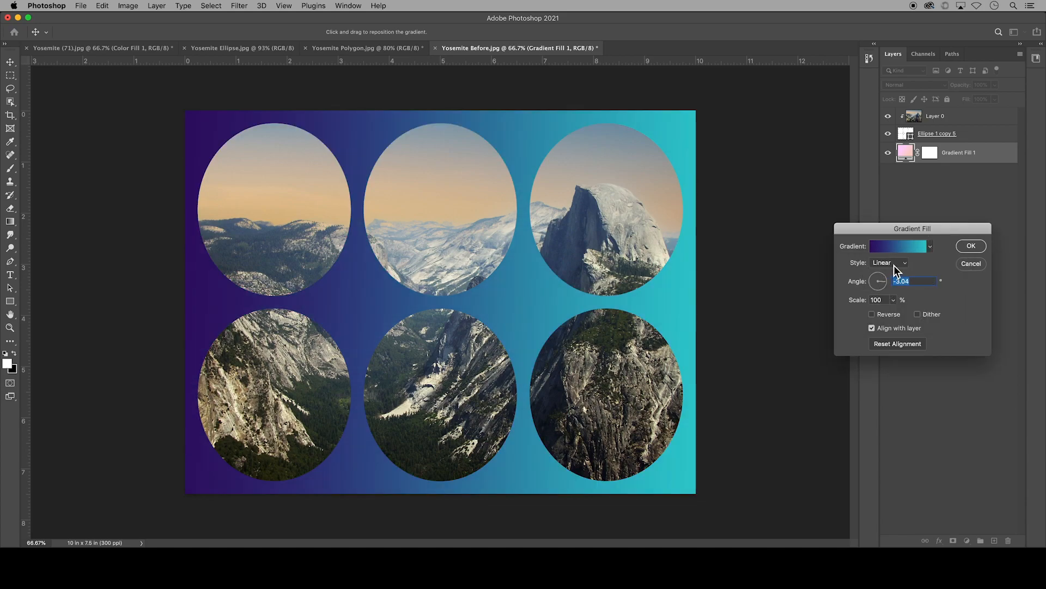
pyautogui.click(889, 262)
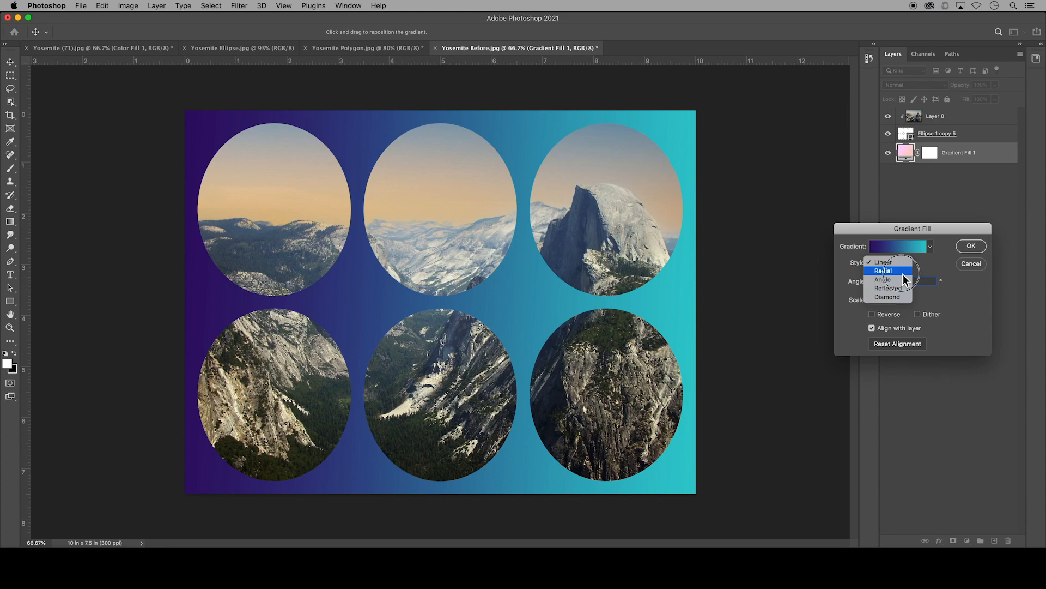
pyautogui.click(883, 270)
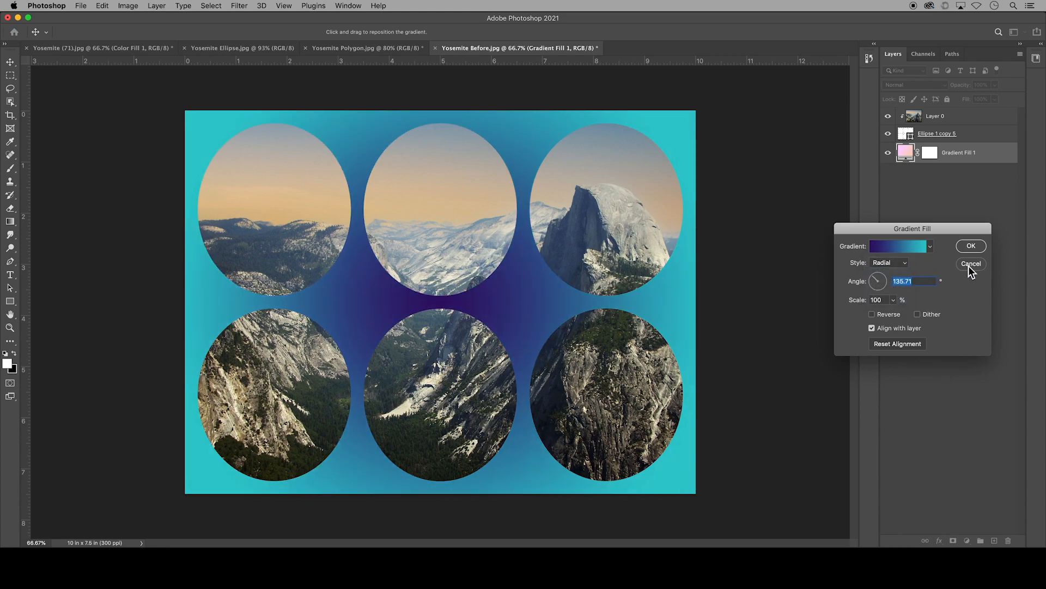
pyautogui.click(972, 246)
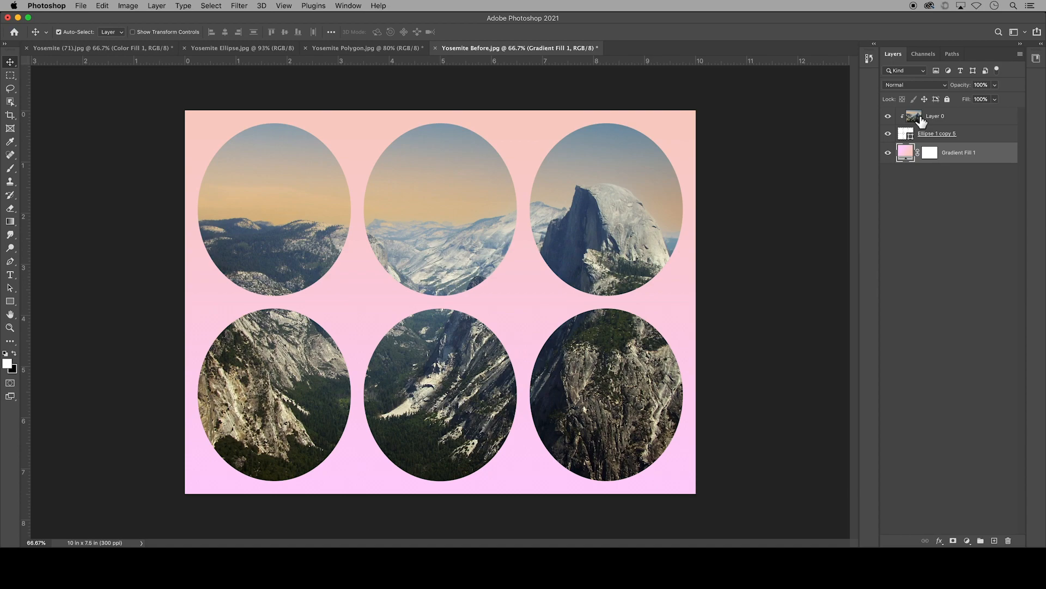
pyautogui.click(934, 115)
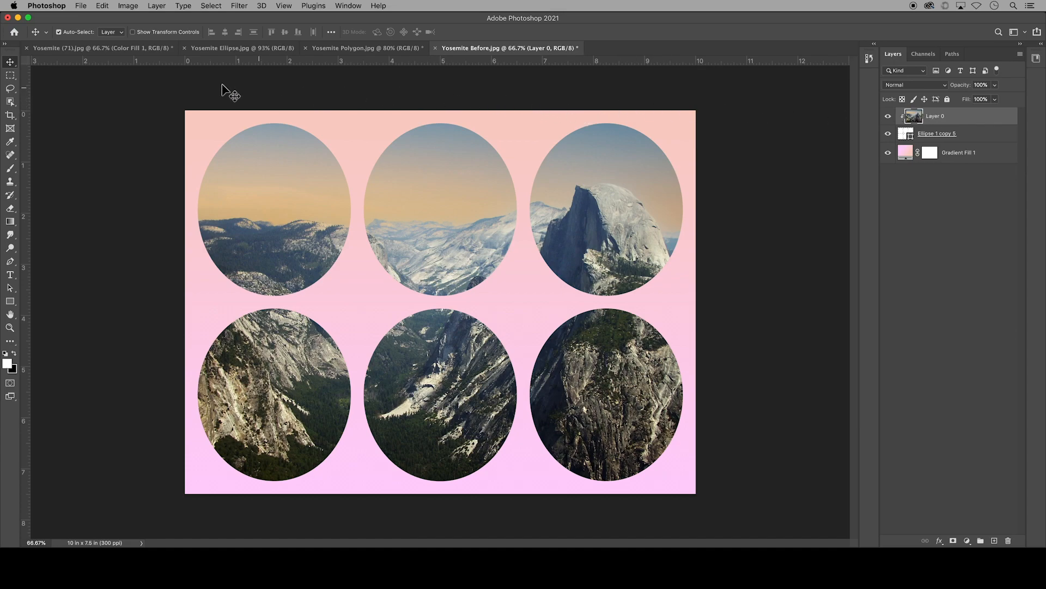
pyautogui.click(102, 5)
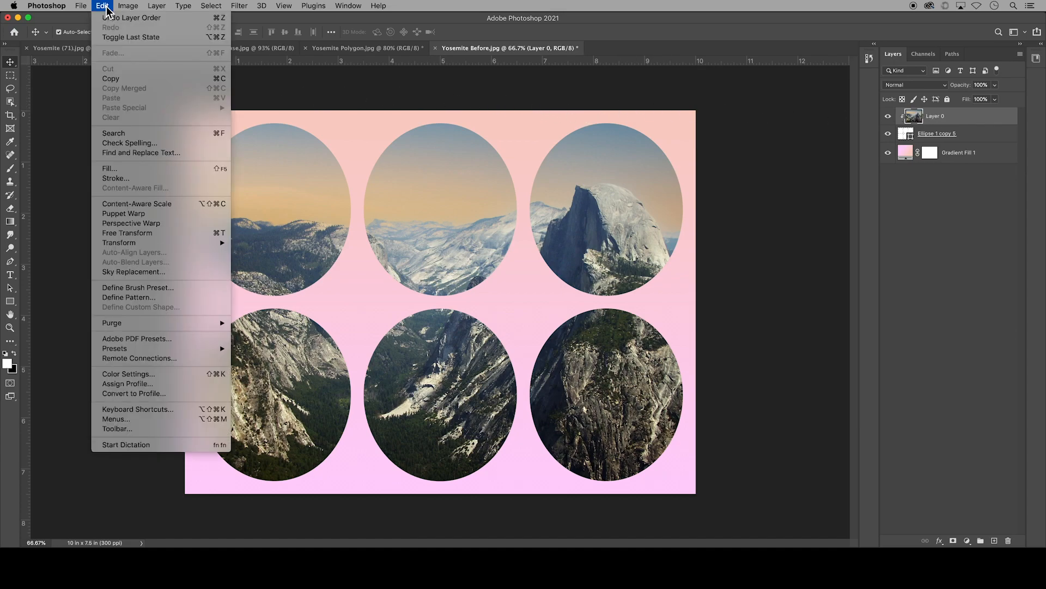
pyautogui.moveTo(110, 169)
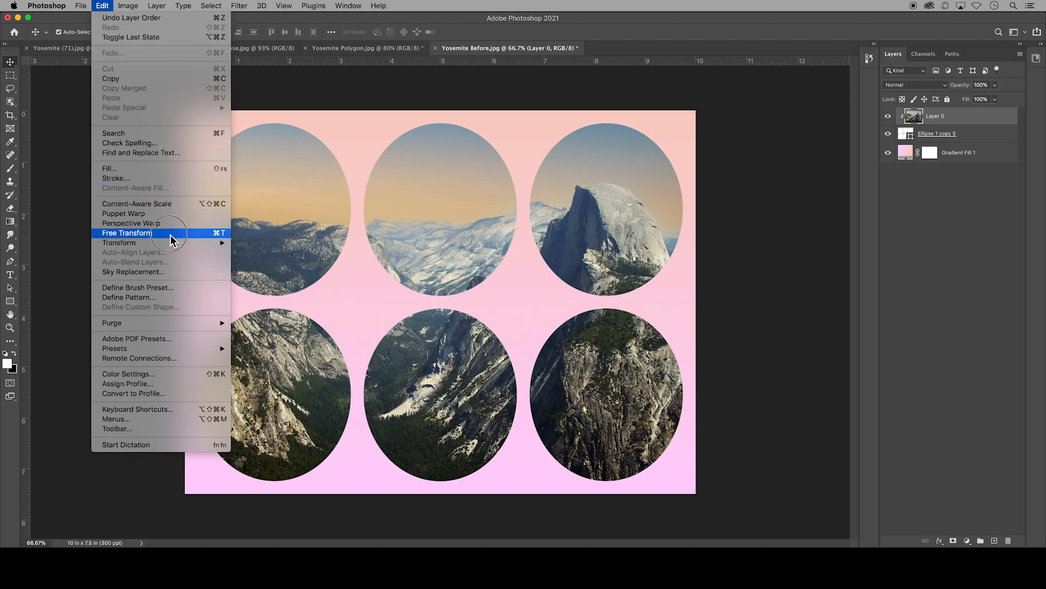
pyautogui.click(126, 233)
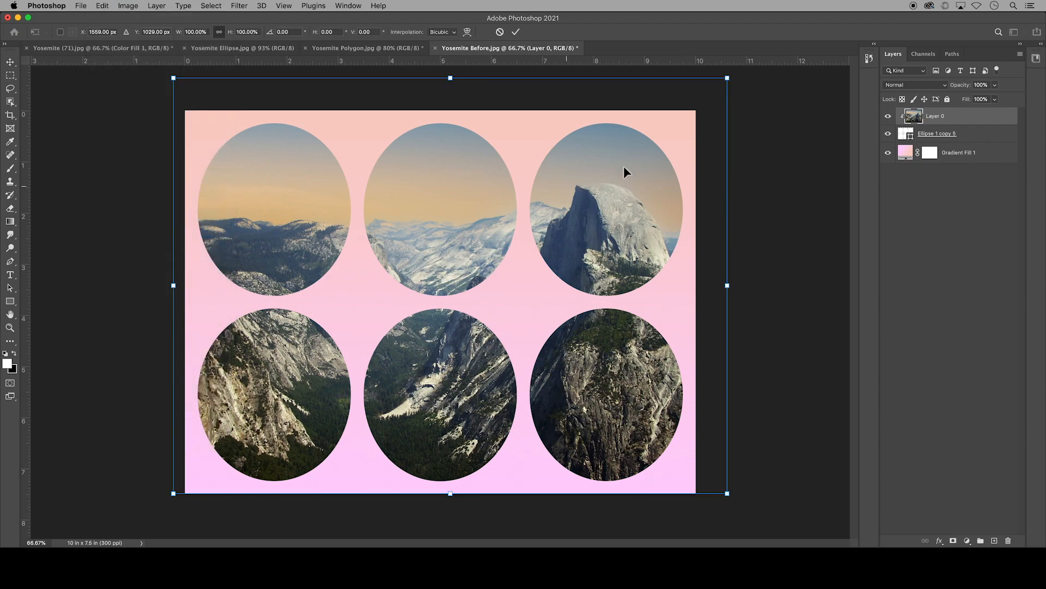
pyautogui.moveTo(726, 78)
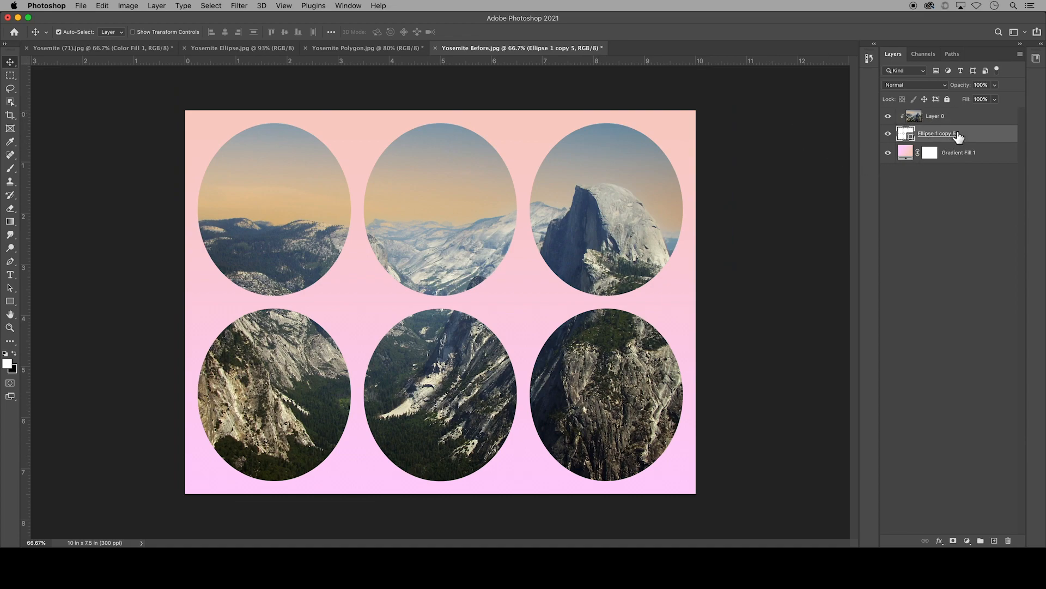
pyautogui.moveTo(800, 120)
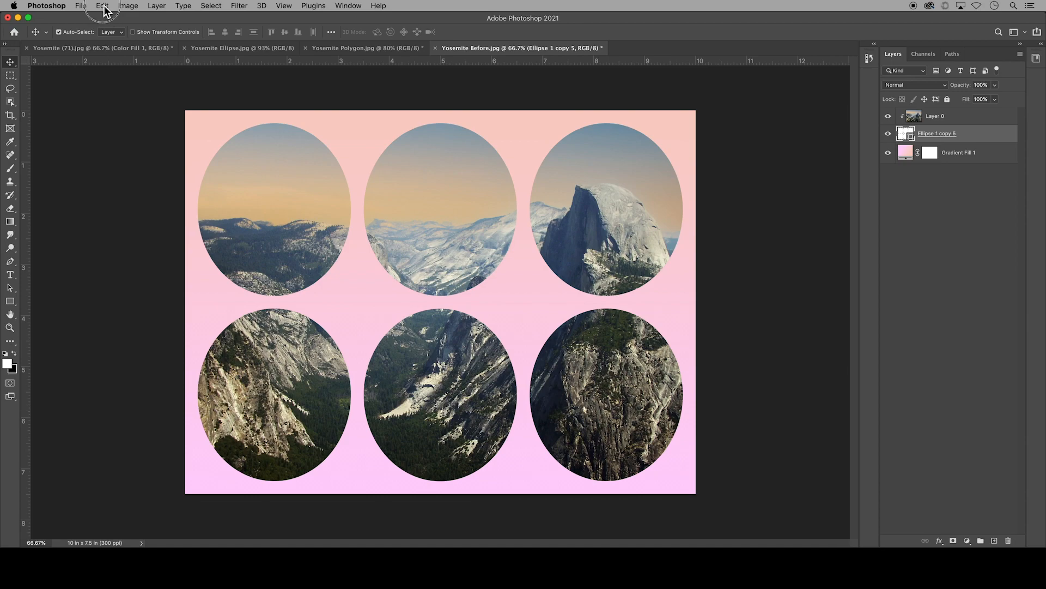
# Free Transform the ellipse shape layer, enlarging the six ovals slightly, and commit.
pyautogui.click(102, 6)
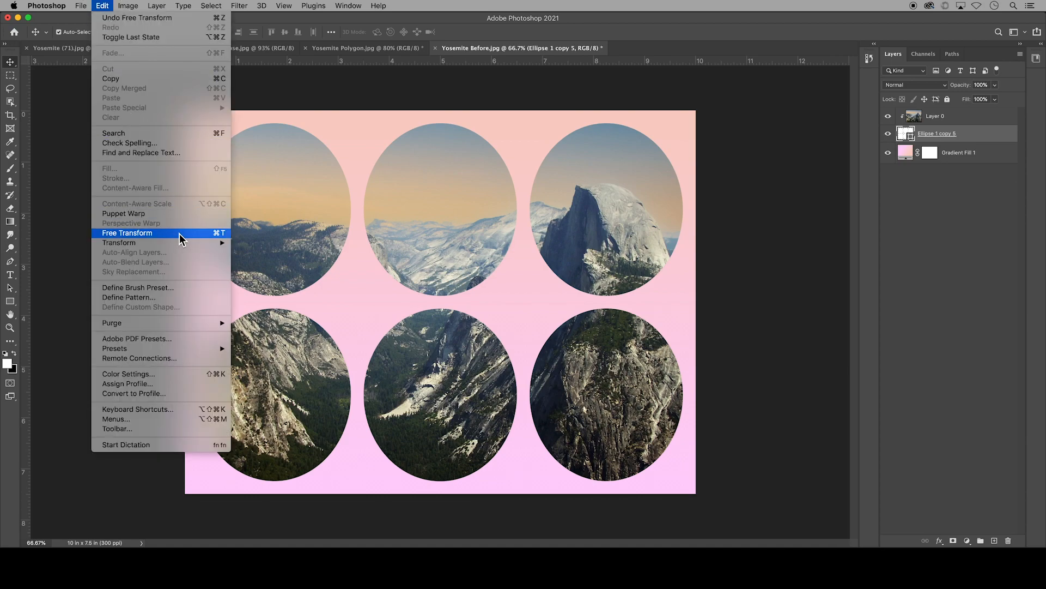
pyautogui.click(127, 232)
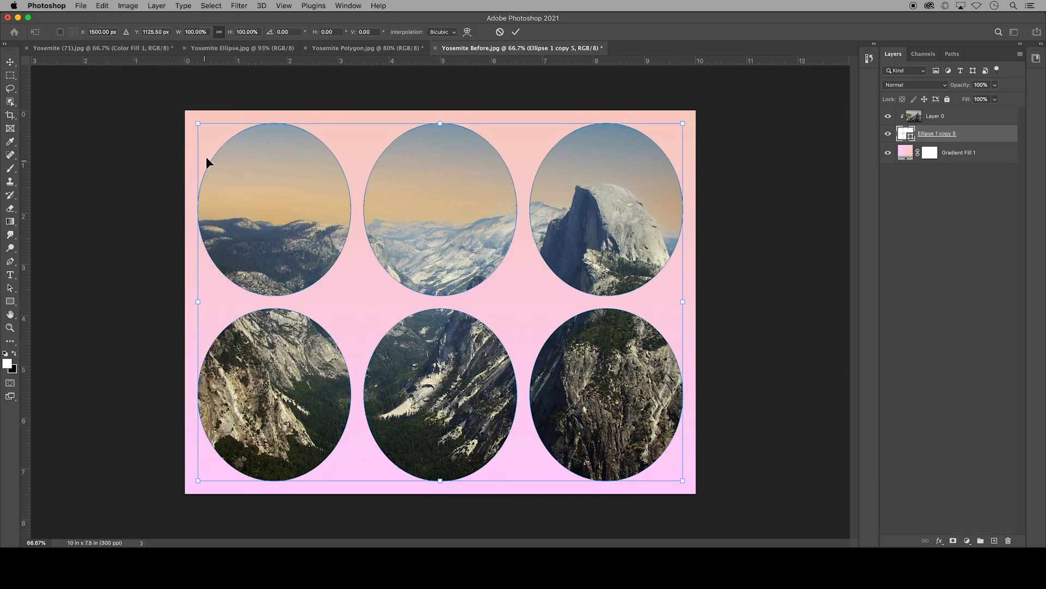
pyautogui.moveTo(200, 124)
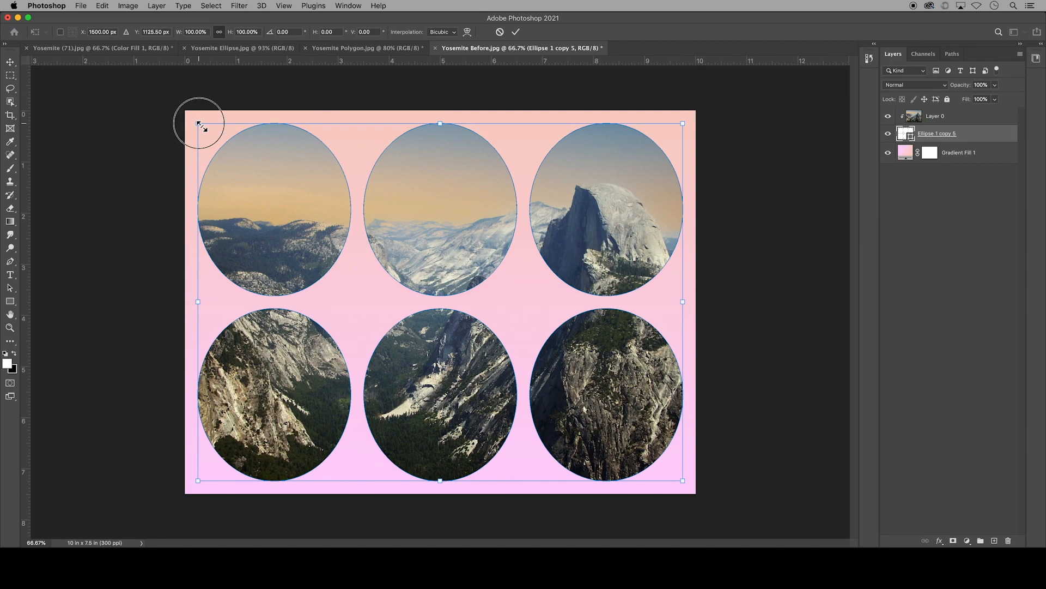
pyautogui.moveTo(197, 124); pyautogui.dragTo(193, 117)
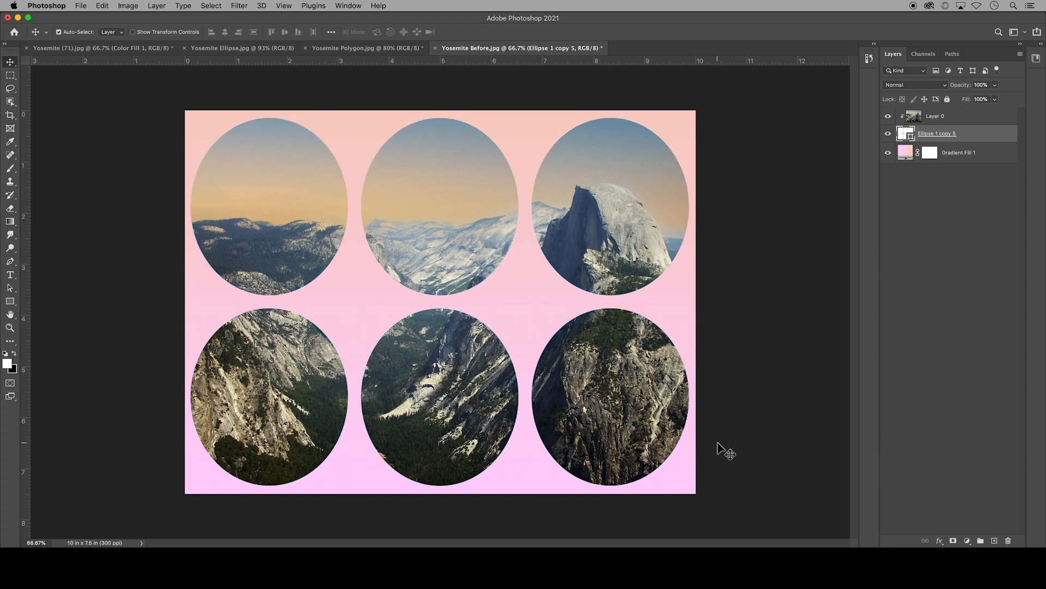
pyautogui.moveTo(249, 207)
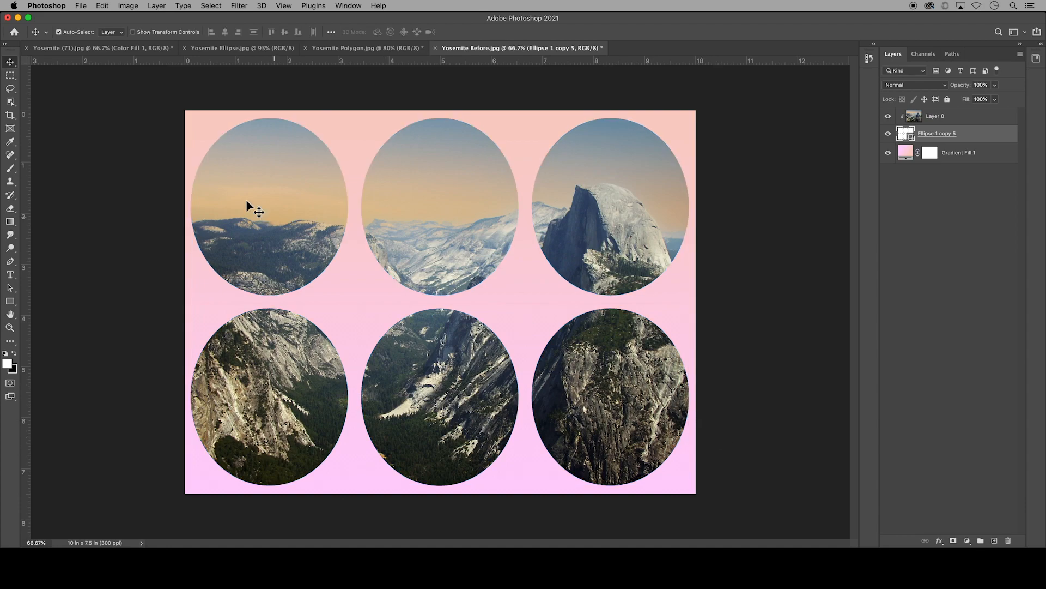
# Save the triptych as the layered Photoshop file 'StaceyC_U01.1 Triptych.psd' with Layers kept.
pyautogui.click(107, 47)
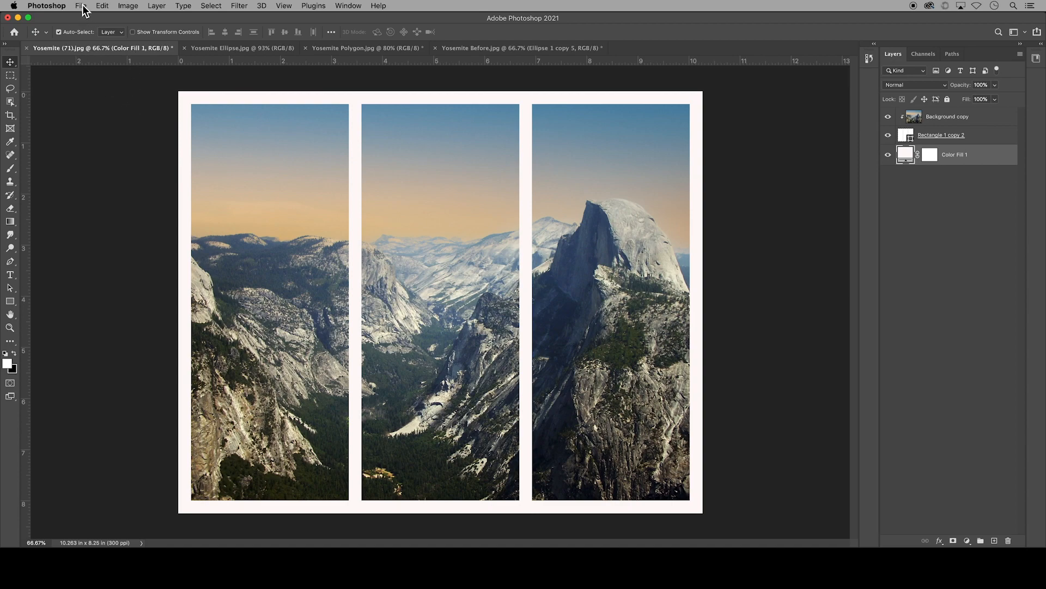
pyautogui.click(81, 5)
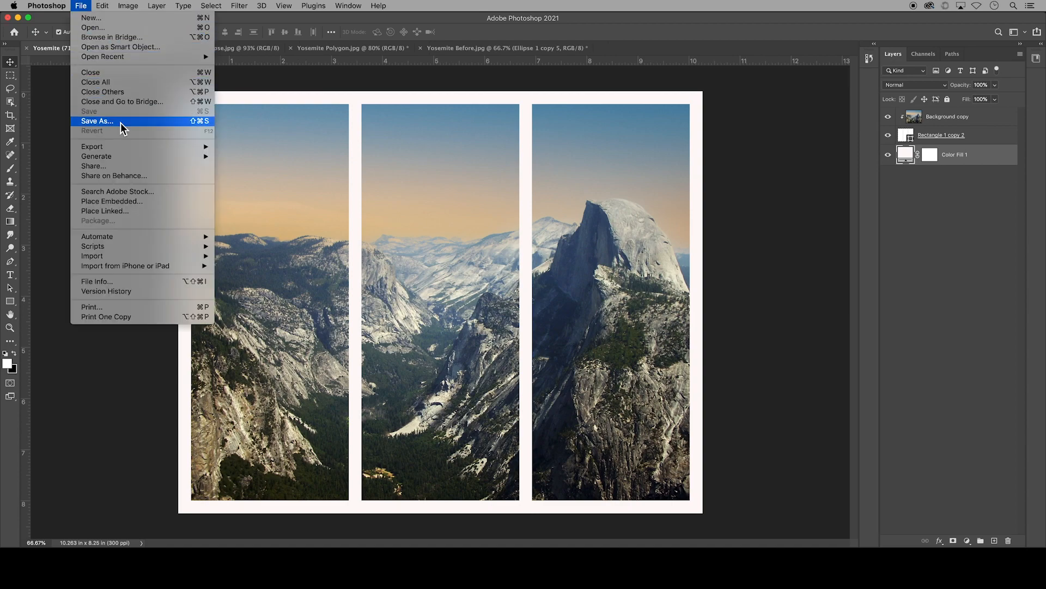
pyautogui.click(97, 121)
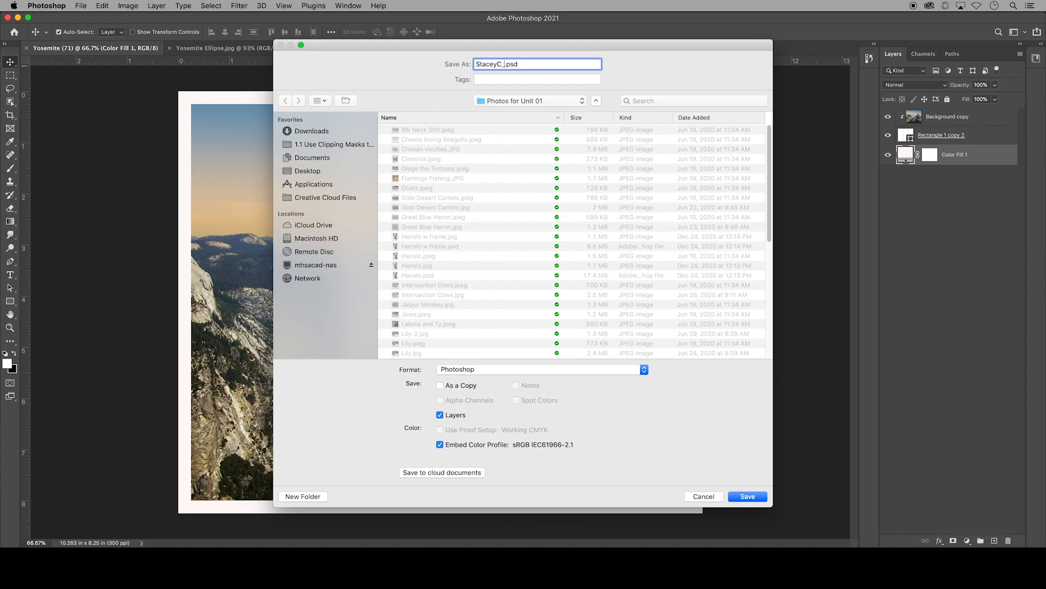
pyautogui.write('U01.1')
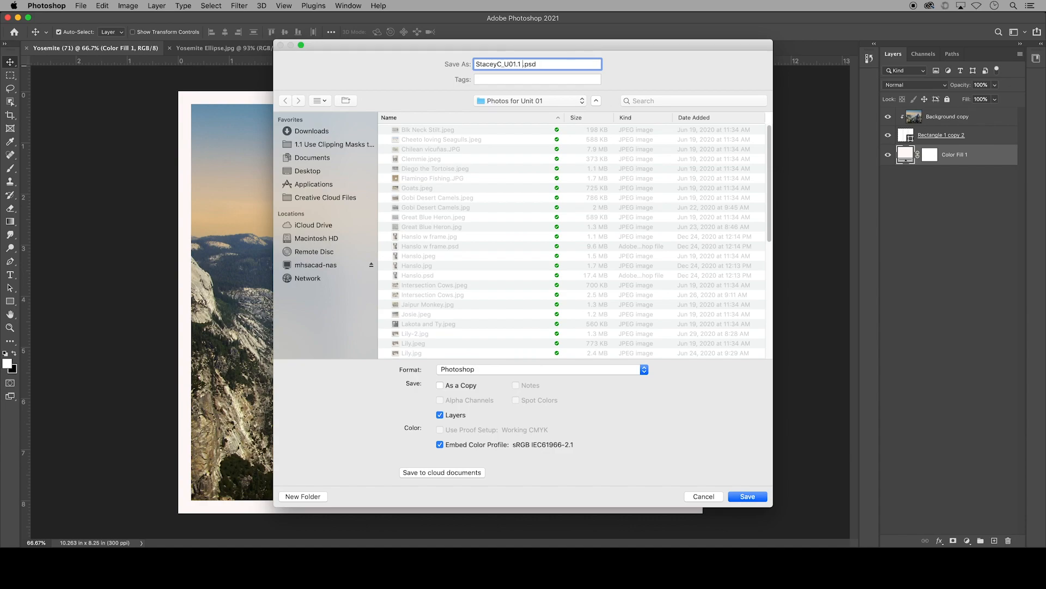
pyautogui.write('Tri')
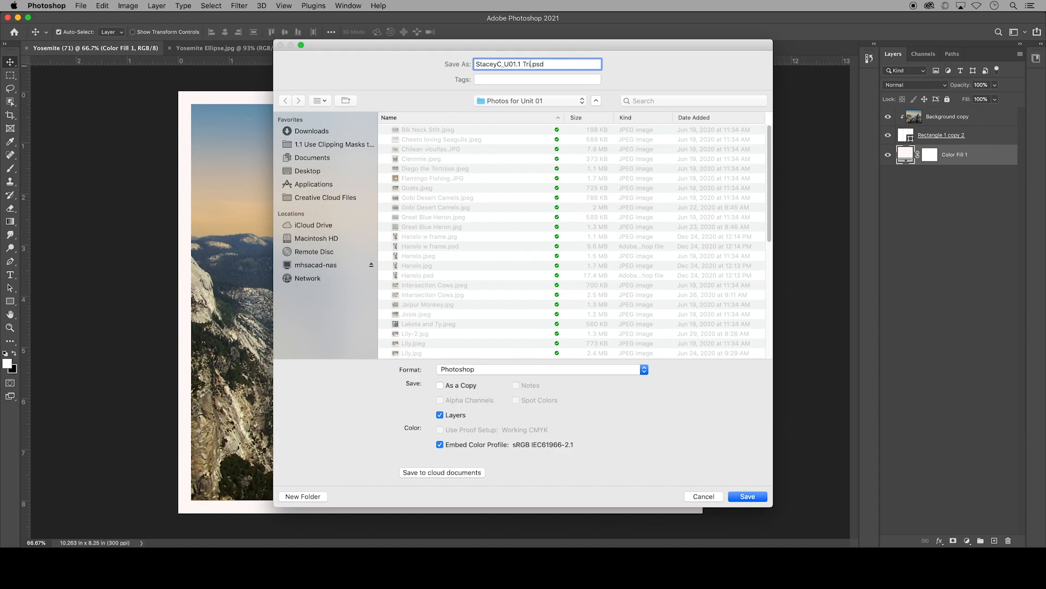
pyautogui.write('ptych')
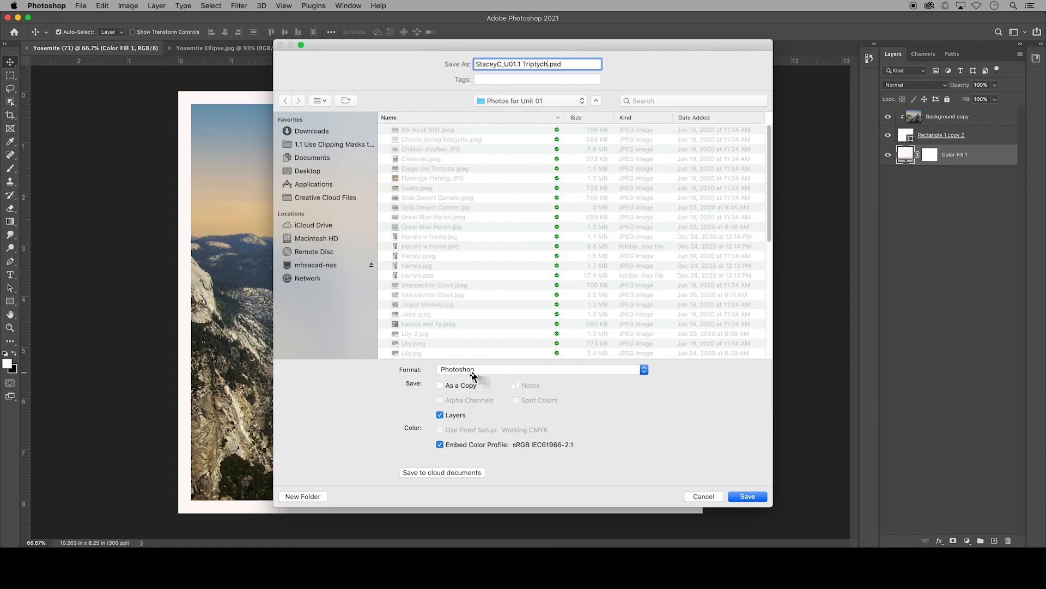
pyautogui.click(747, 496)
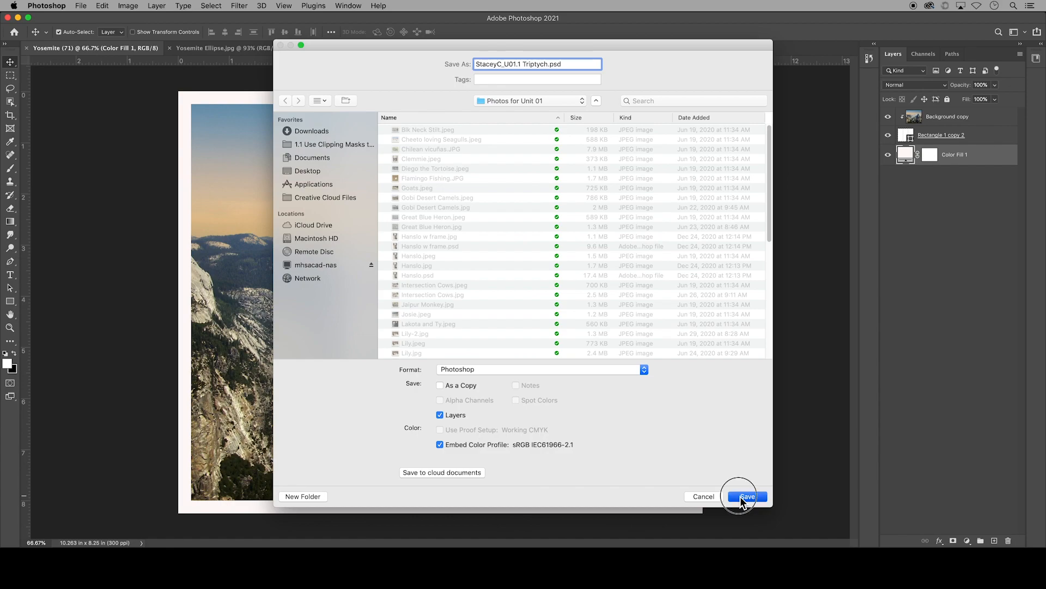
pyautogui.click(746, 496)
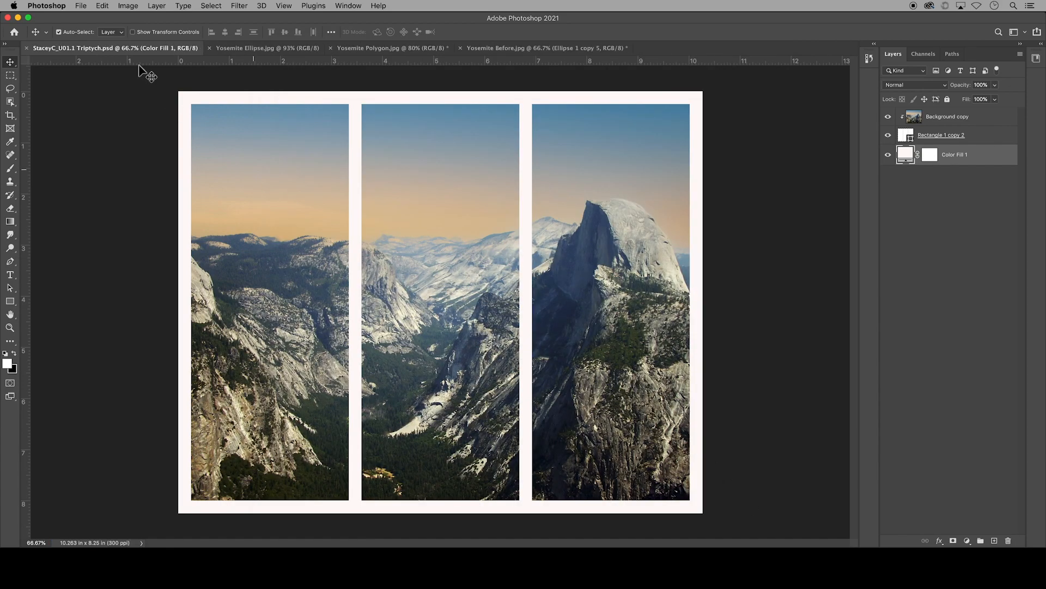
# Save a JPEG copy of the triptych at maximum quality 12.
pyautogui.click(80, 5)
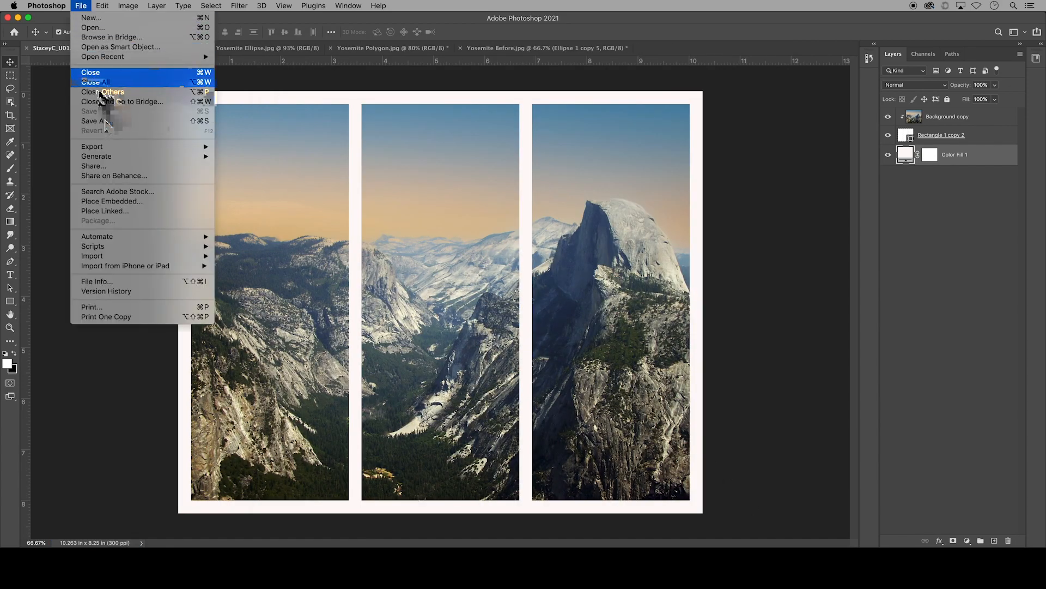
pyautogui.click(94, 121)
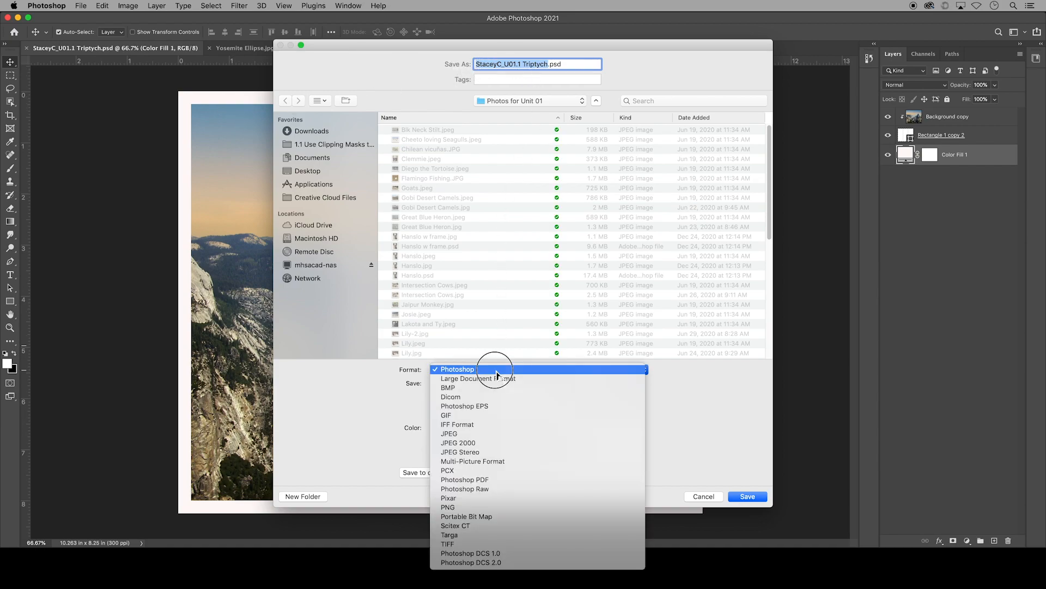
pyautogui.moveTo(497, 434)
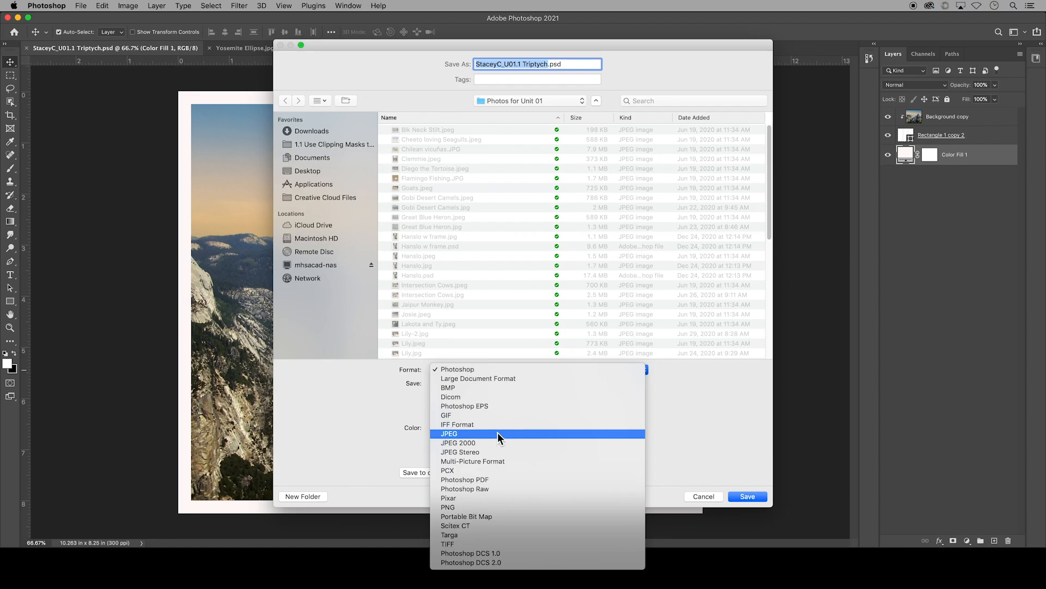
pyautogui.click(449, 434)
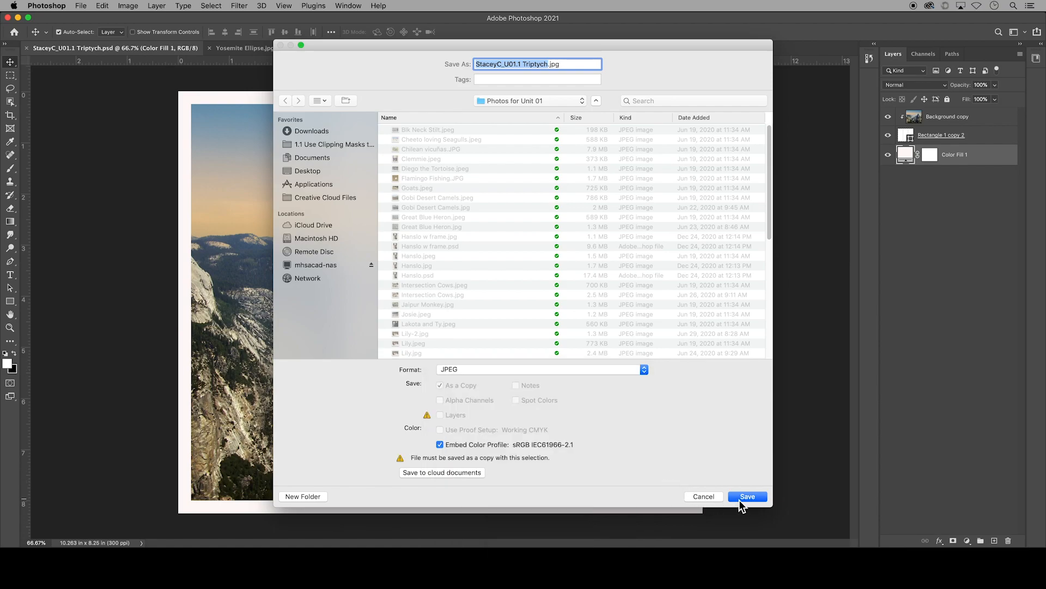
pyautogui.click(746, 496)
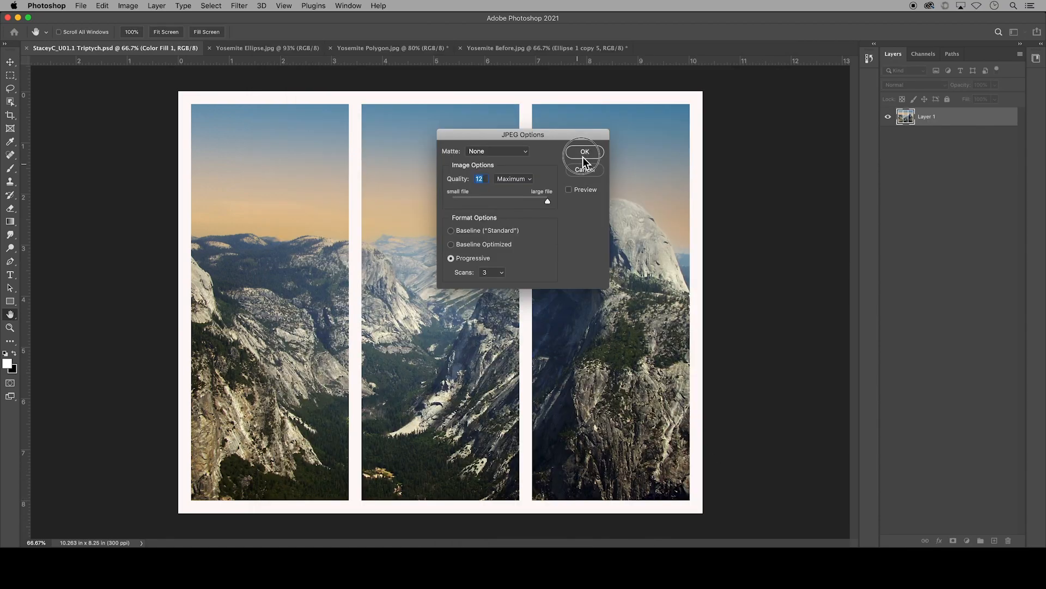